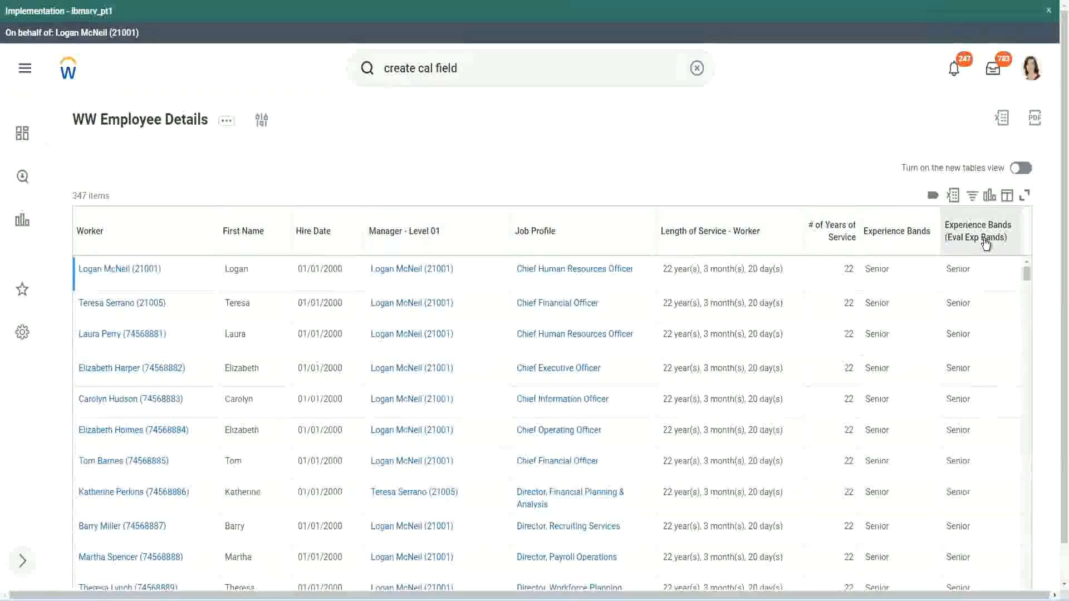
mouse_move(900, 235)
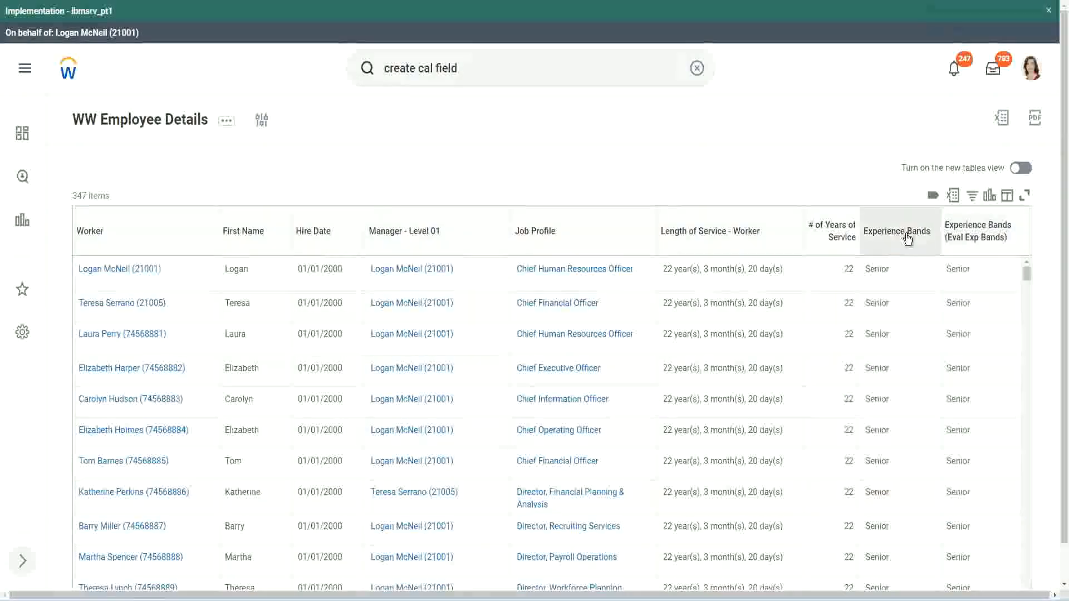
mouse_move(896, 239)
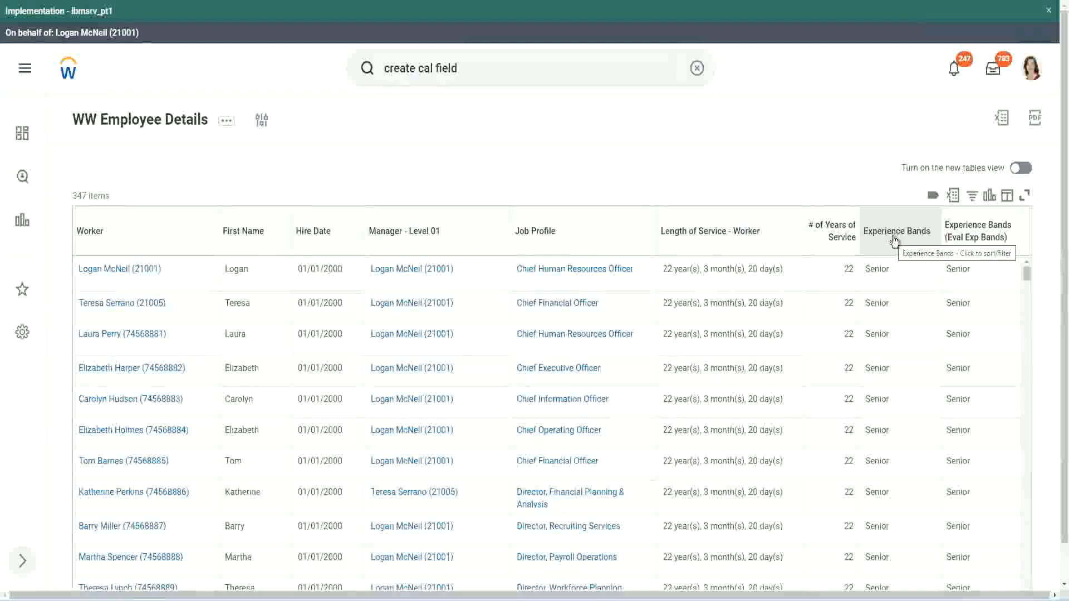
mouse_move(959, 315)
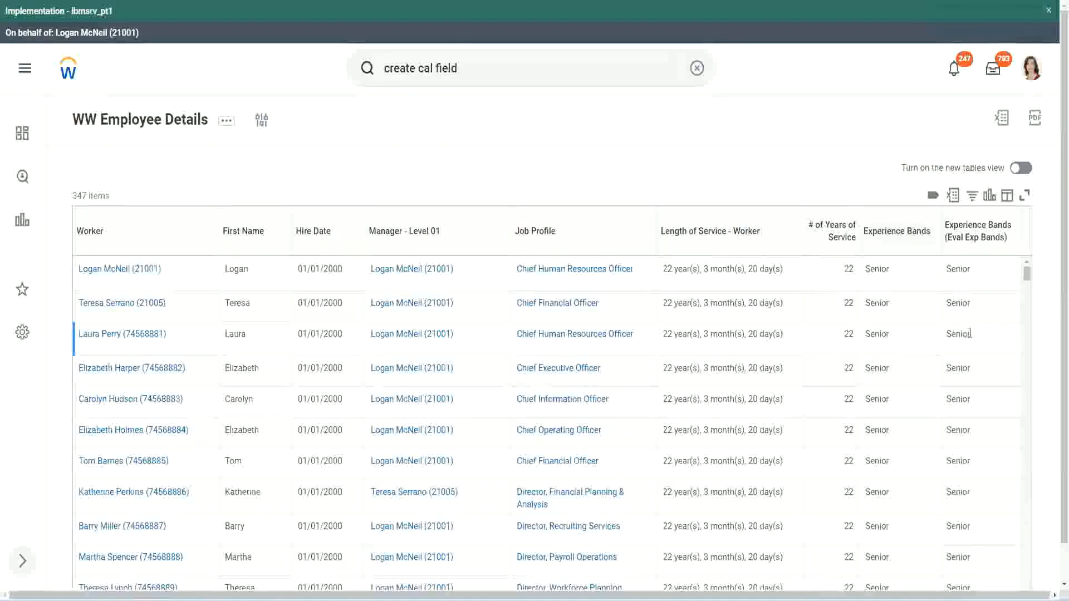
mouse_move(896, 336)
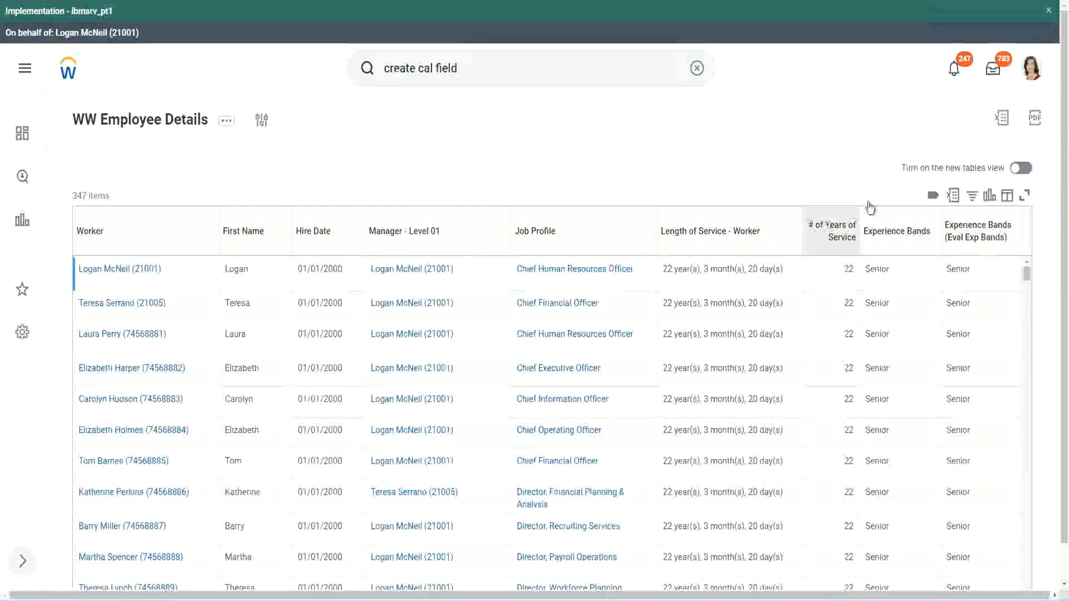
mouse_move(966, 260)
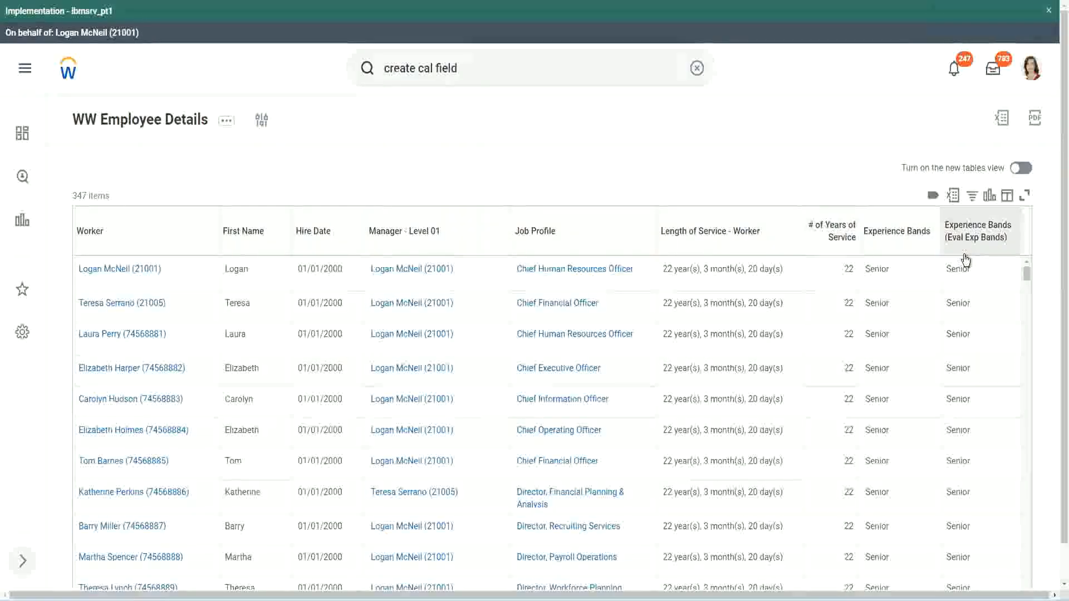
mouse_move(976, 237)
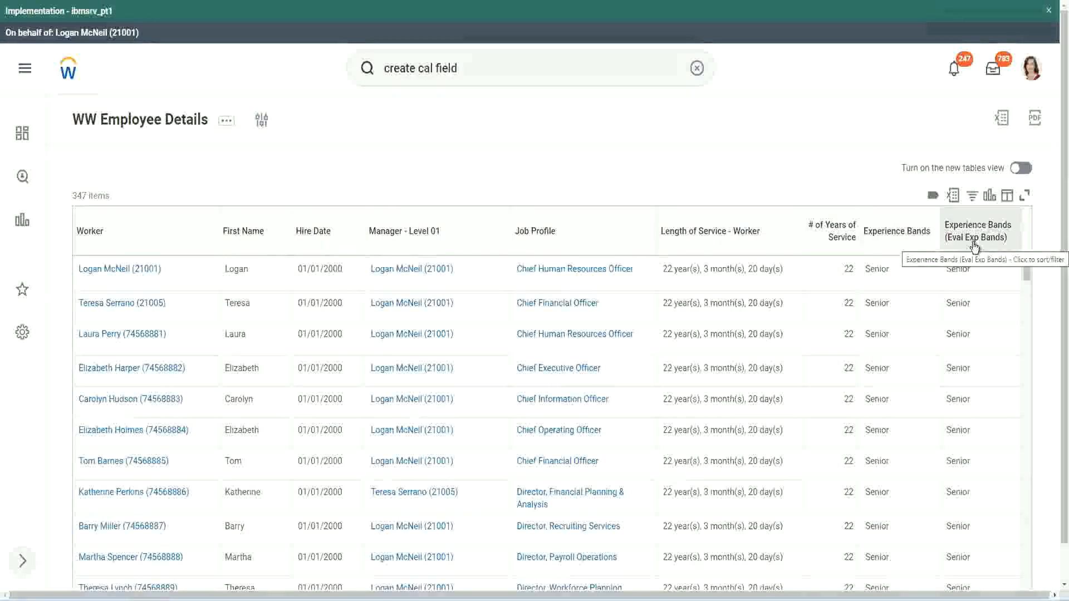
mouse_move(798, 176)
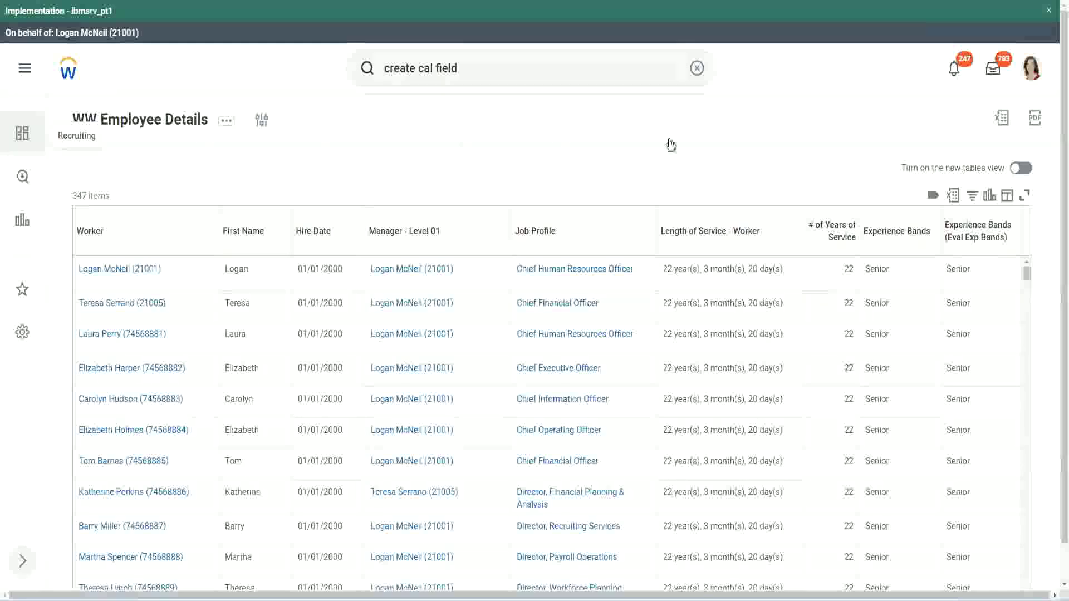
mouse_move(996, 302)
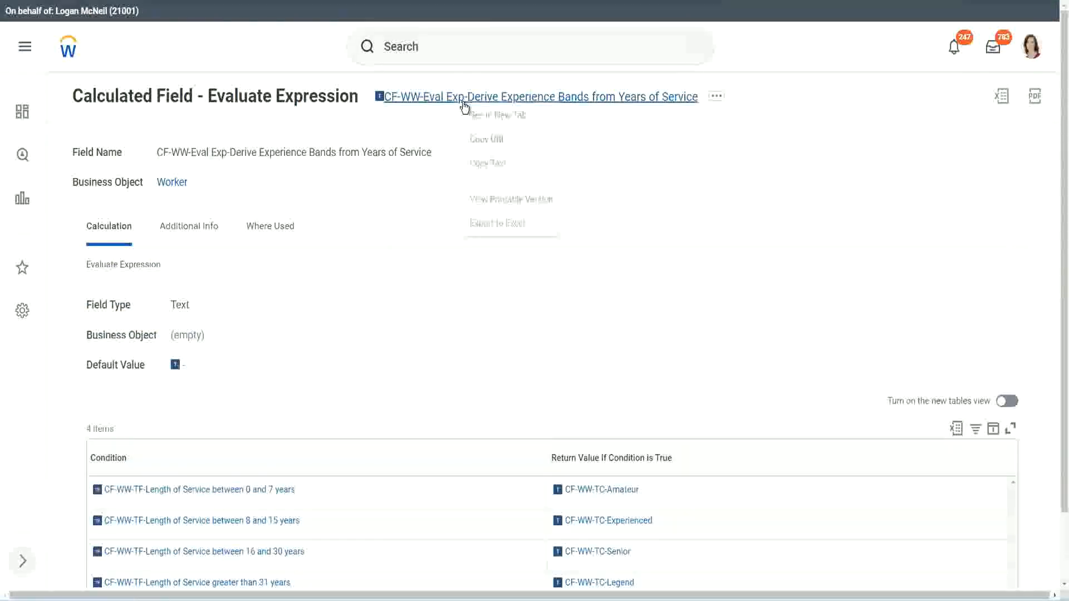
- Search 'create calc field' and open the Create Calculated Field task
left_click(447, 49)
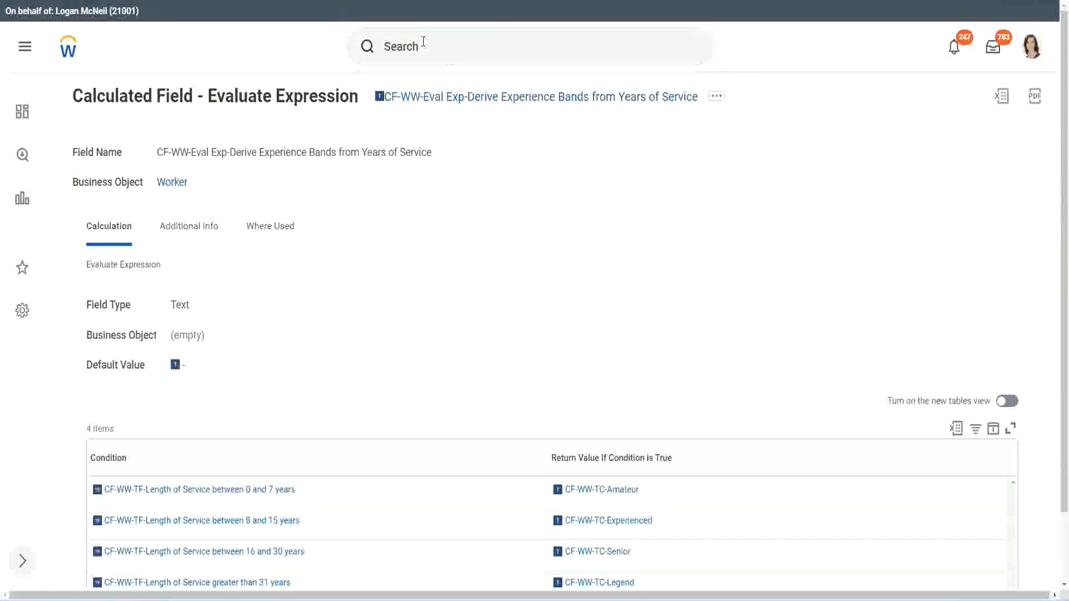
type("create calc f")
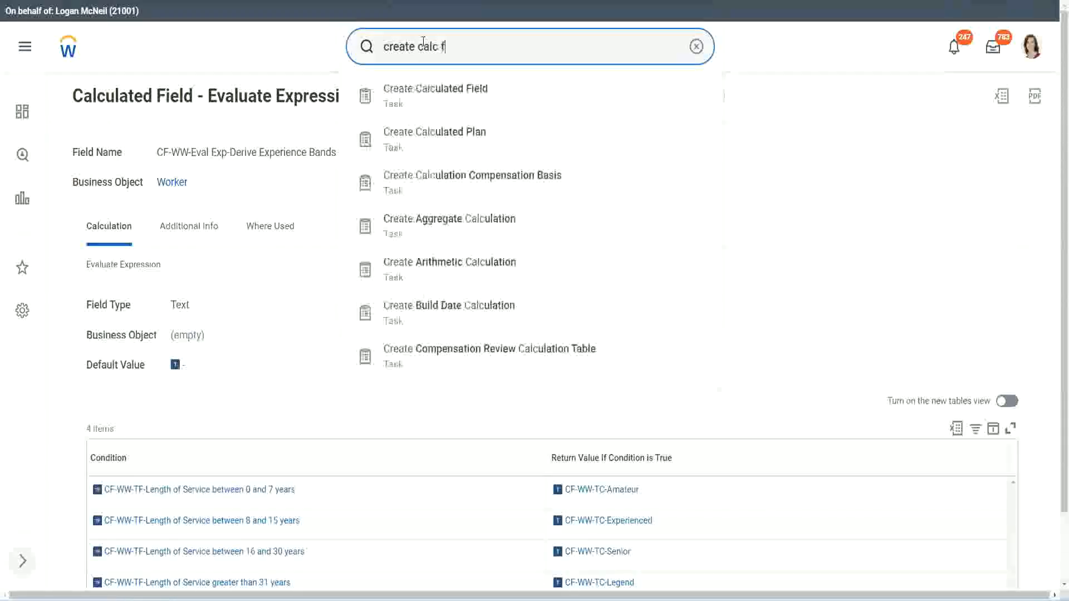
type("ield")
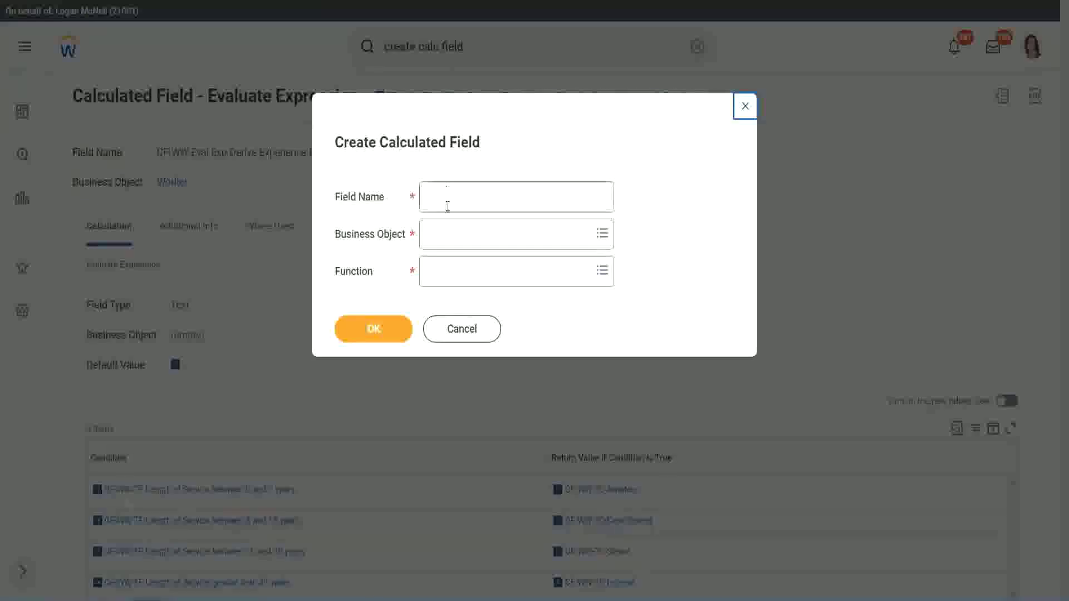
- Enter the field name 'CF-WW-LRB-Identify Experience Bands from years of Service'
left_click(516, 197)
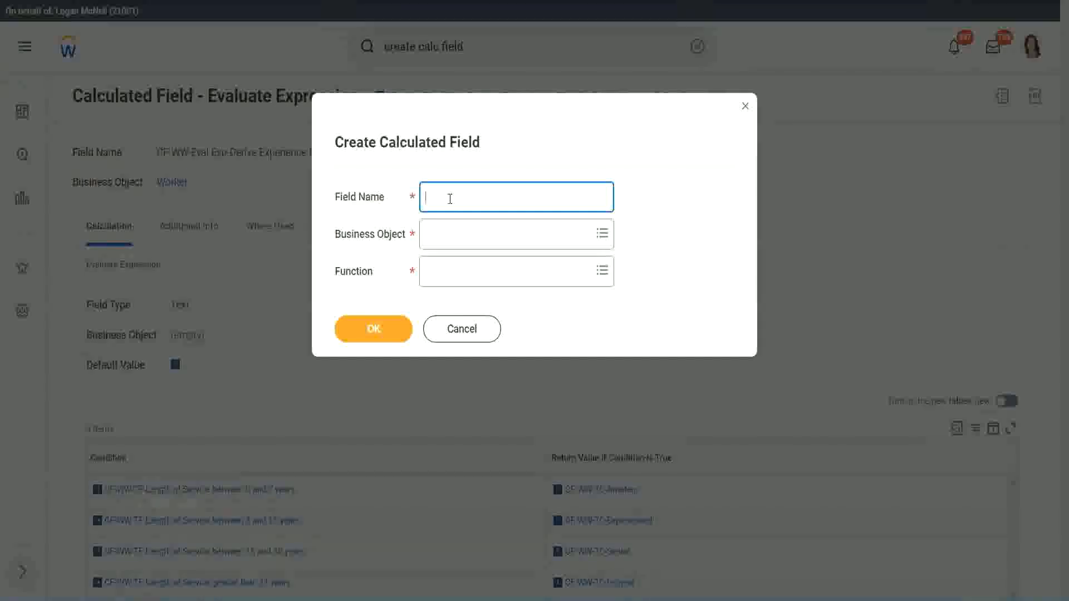
type("CF-WW-I")
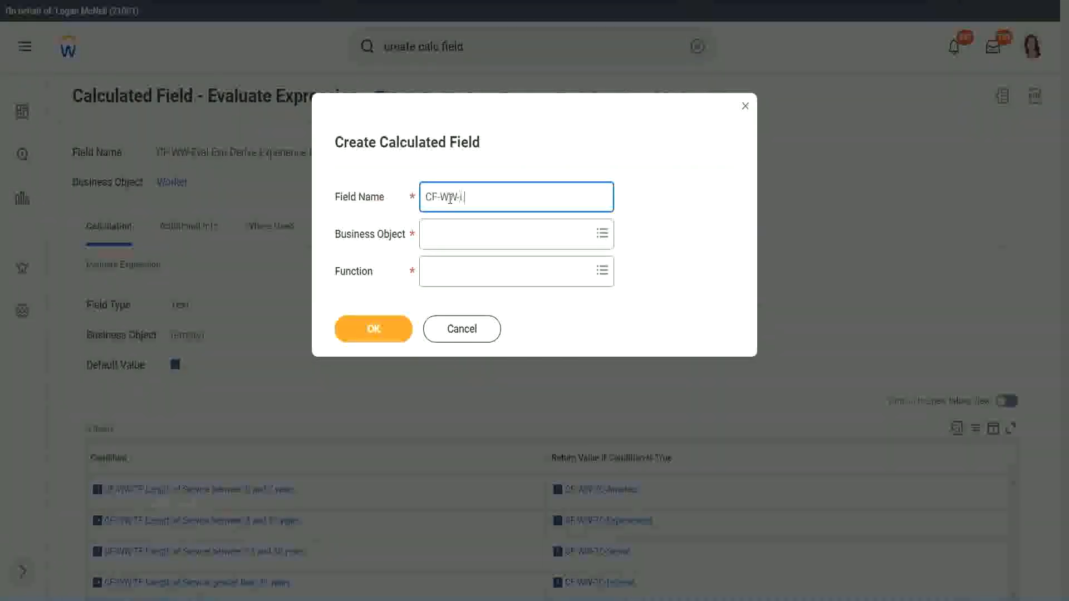
type("LRB")
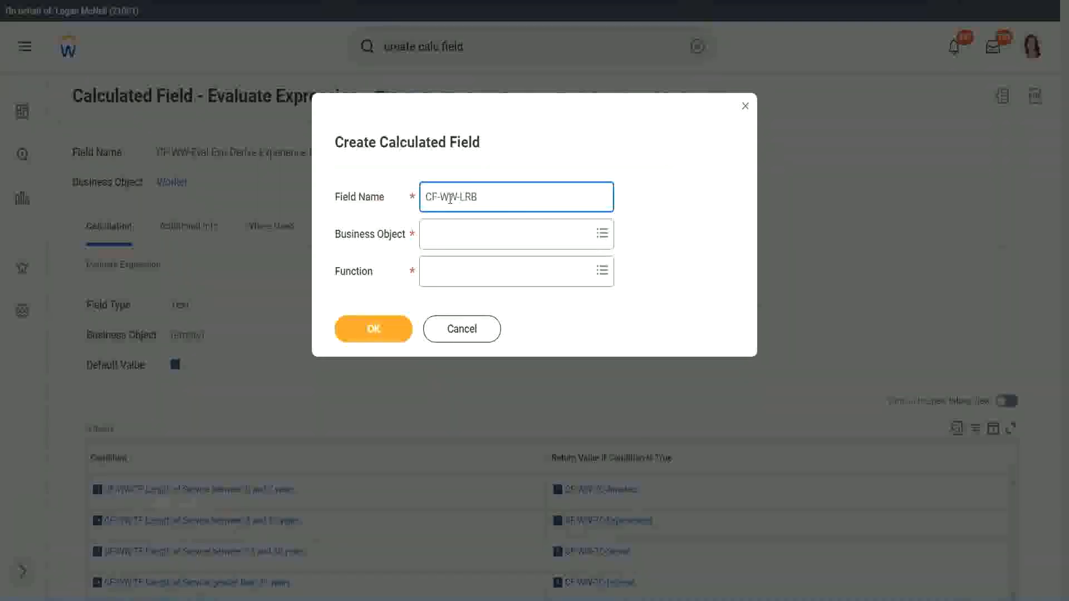
type("-")
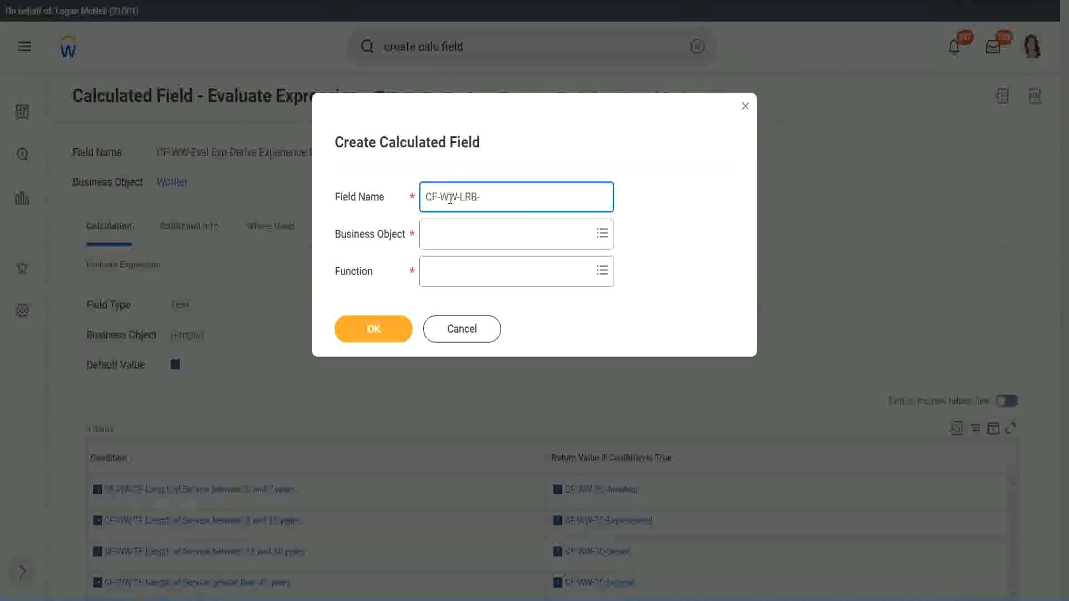
type("Identify Experience")
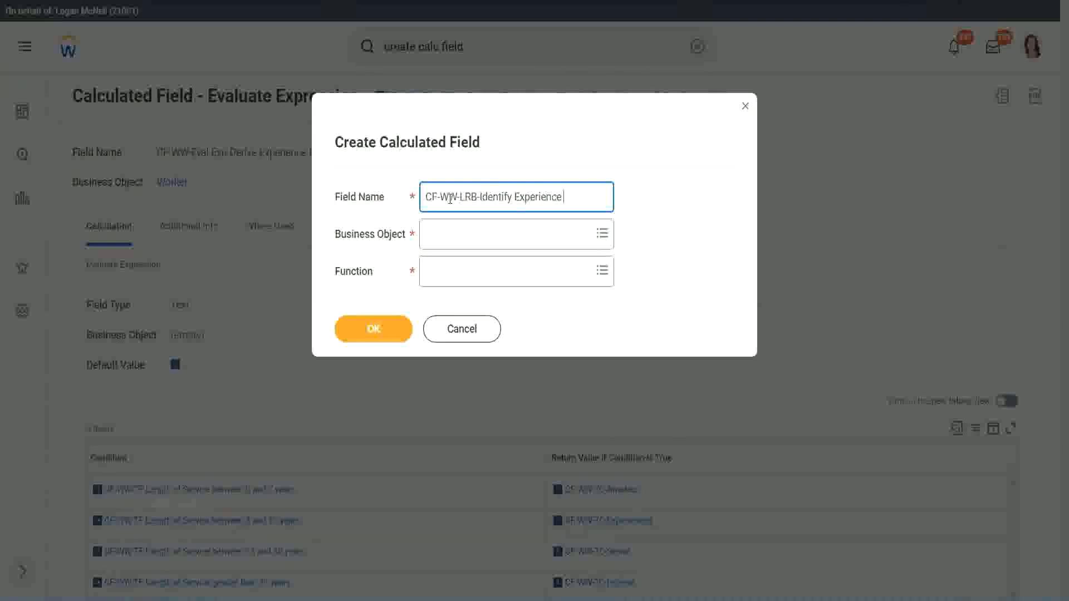
type("Bands from")
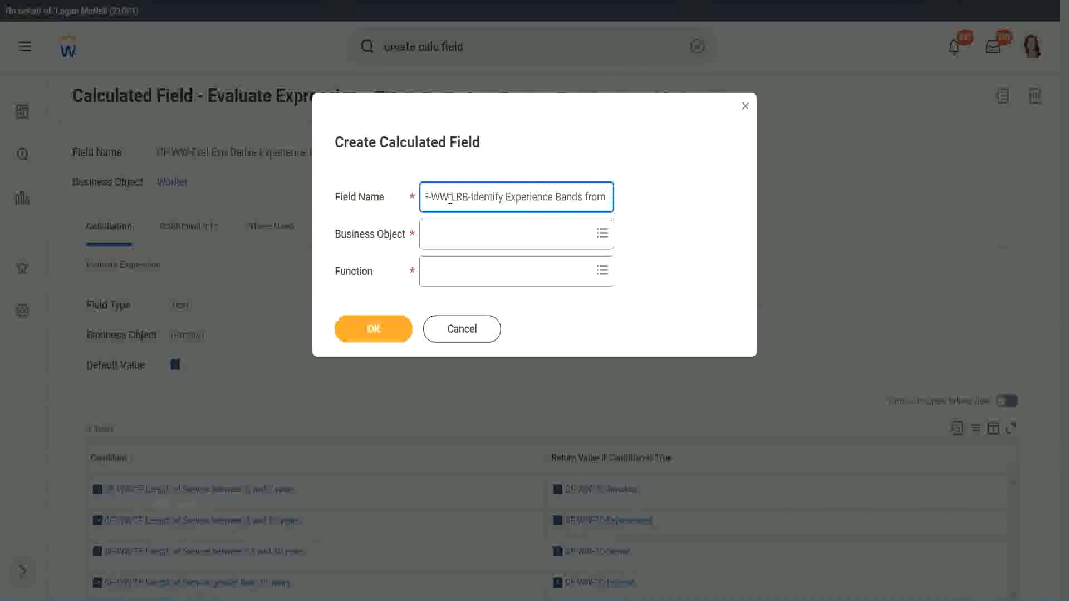
type("years of Service")
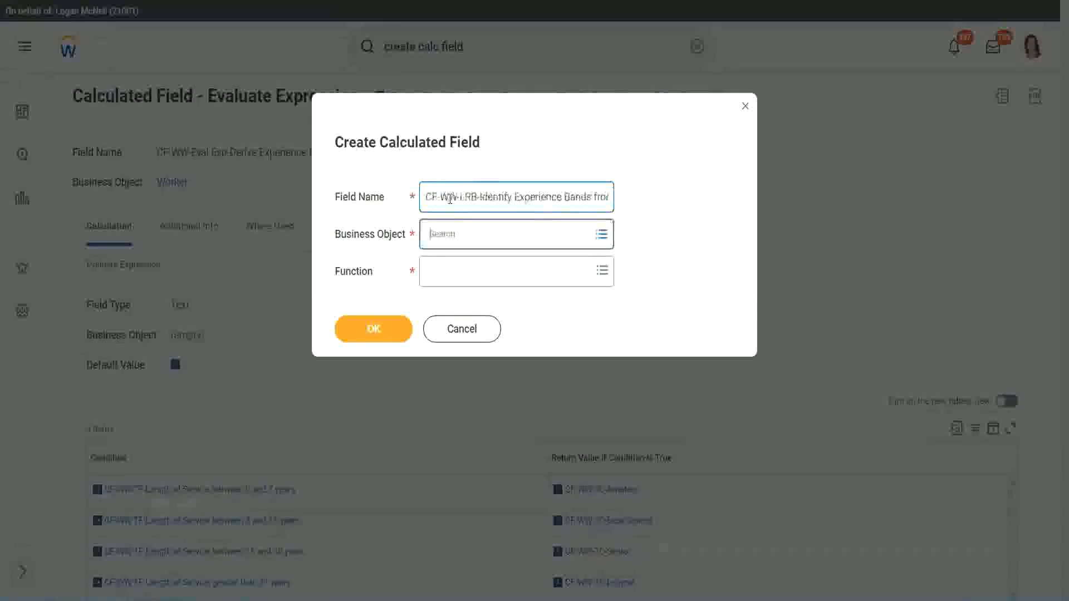
- Set business object to Worker and function to Lookup Range Band, then confirm with OK
type("wor")
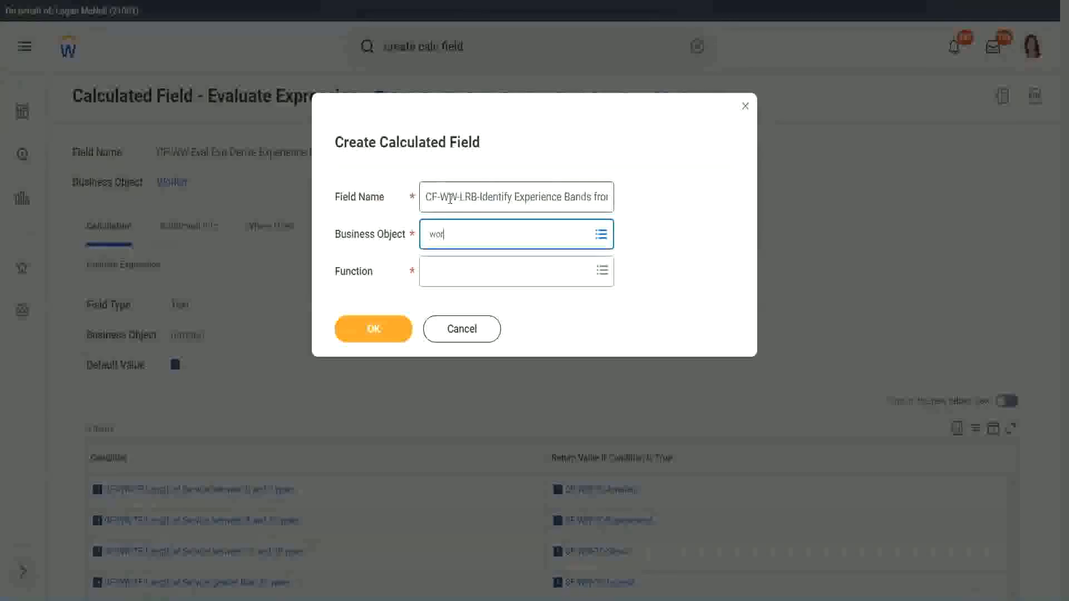
type("ker")
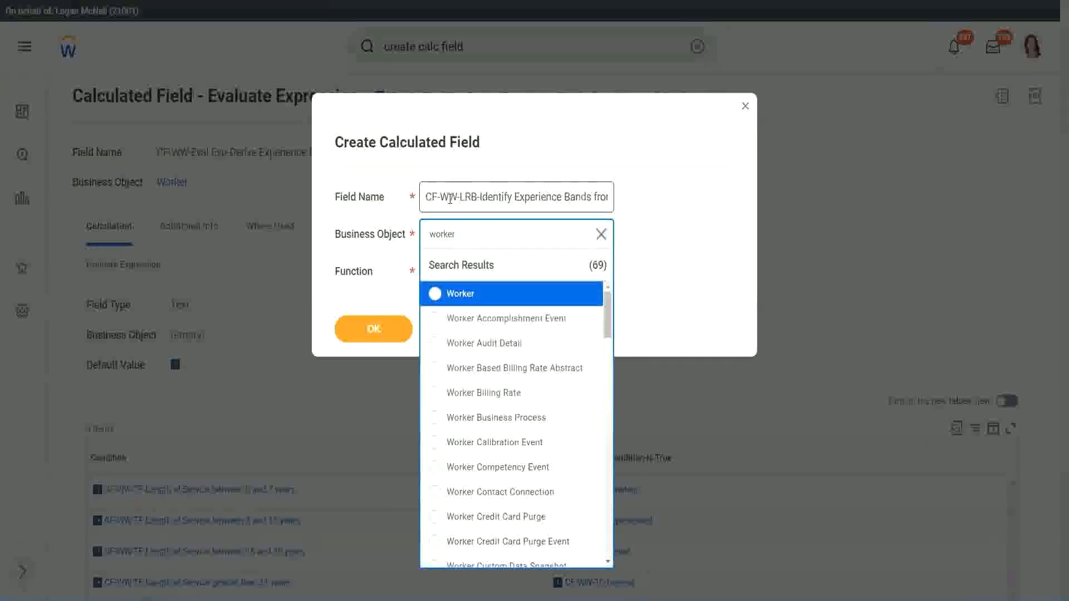
left_click(459, 294)
type("ev")
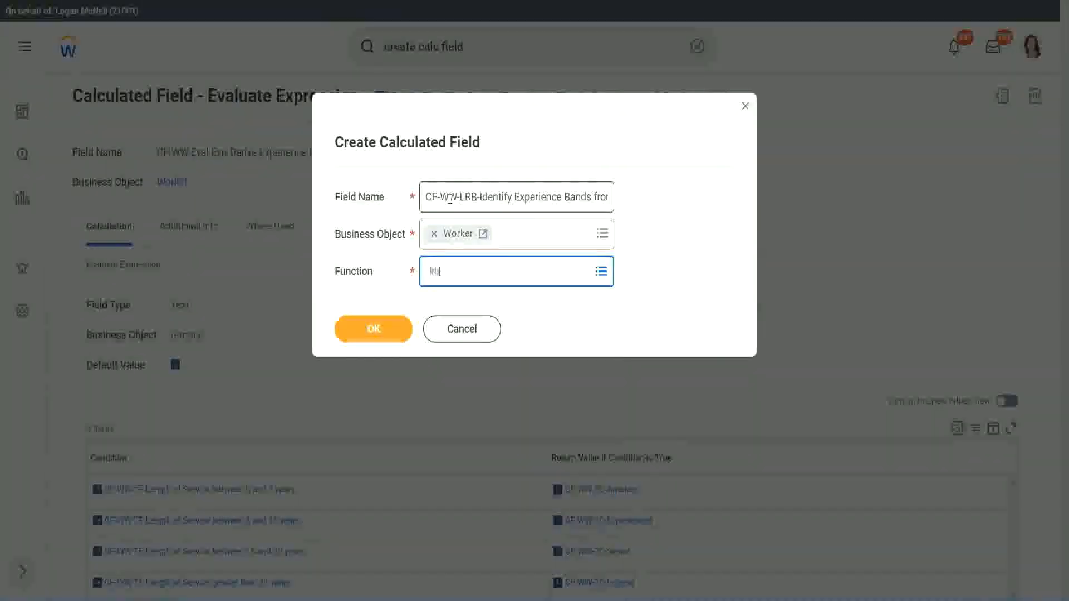
left_click(516, 271)
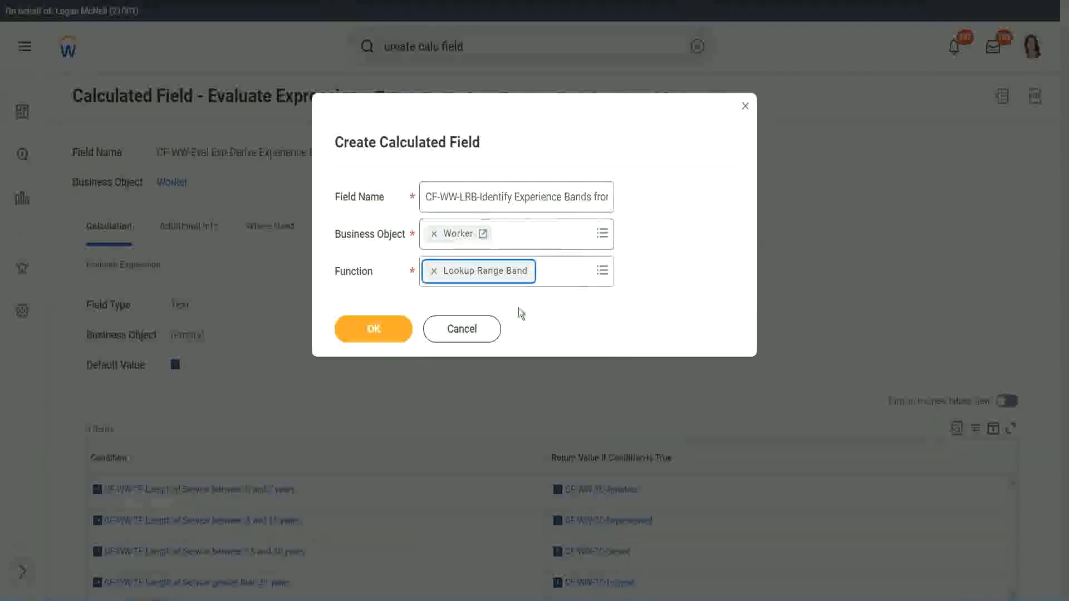
mouse_move(515, 264)
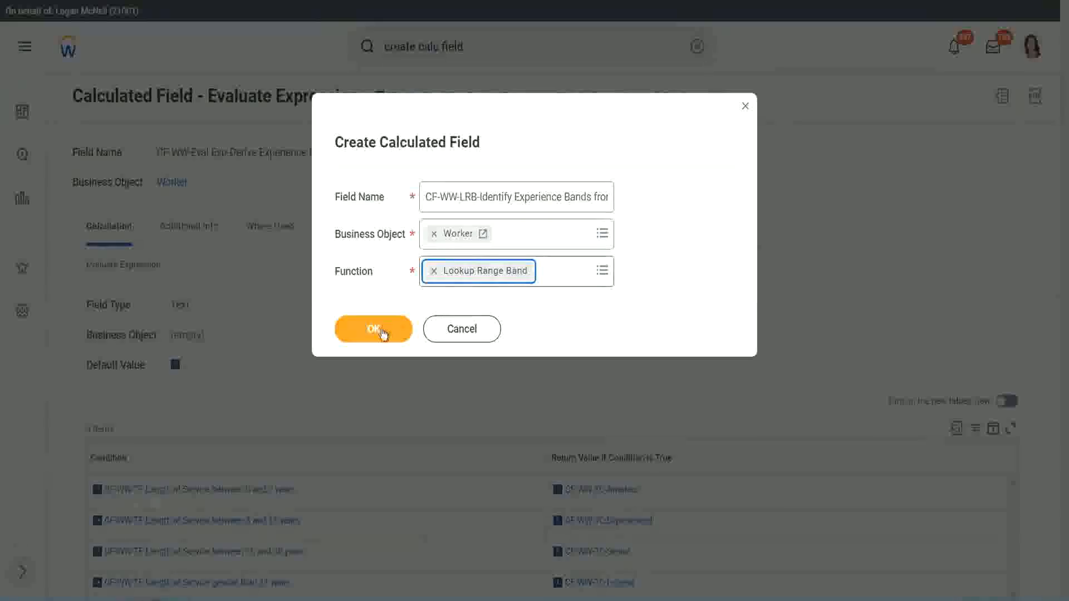
left_click(373, 329)
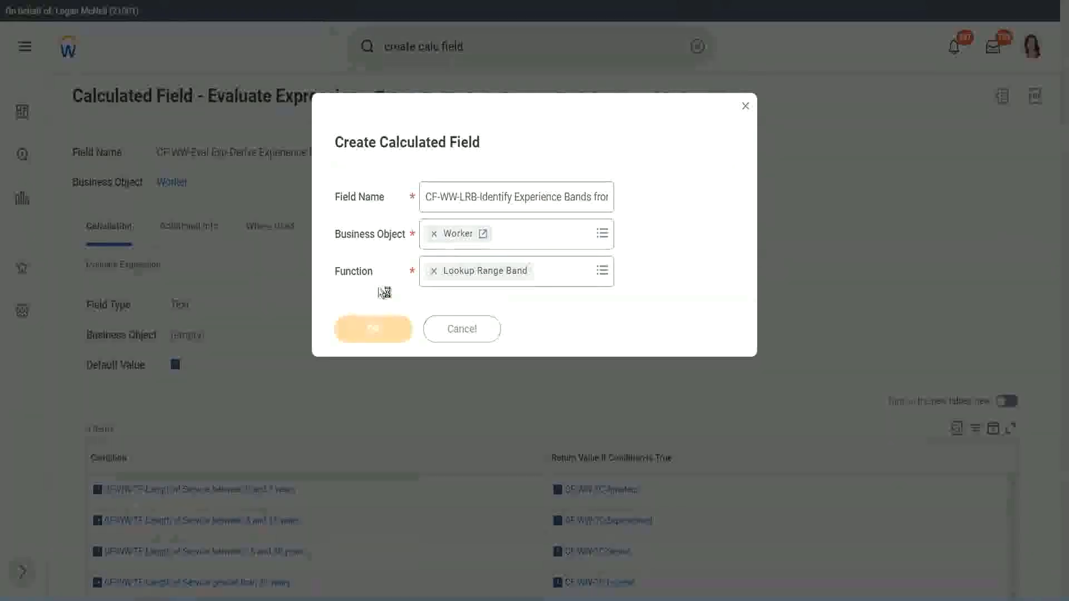
left_click(374, 329)
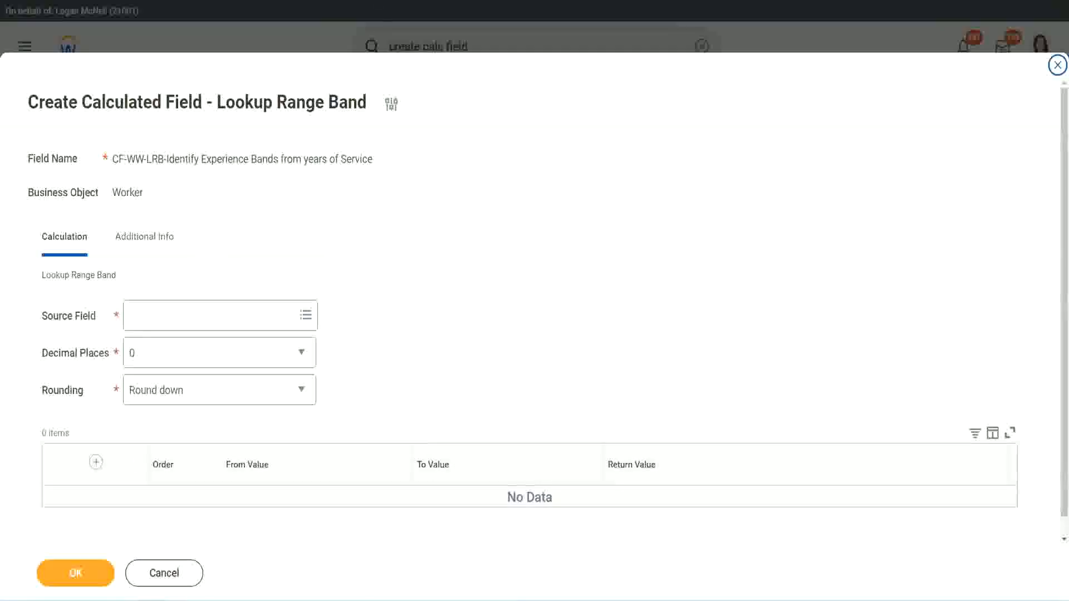
- Open the Source Field prompt for the Lookup Range Band
left_click(164, 573)
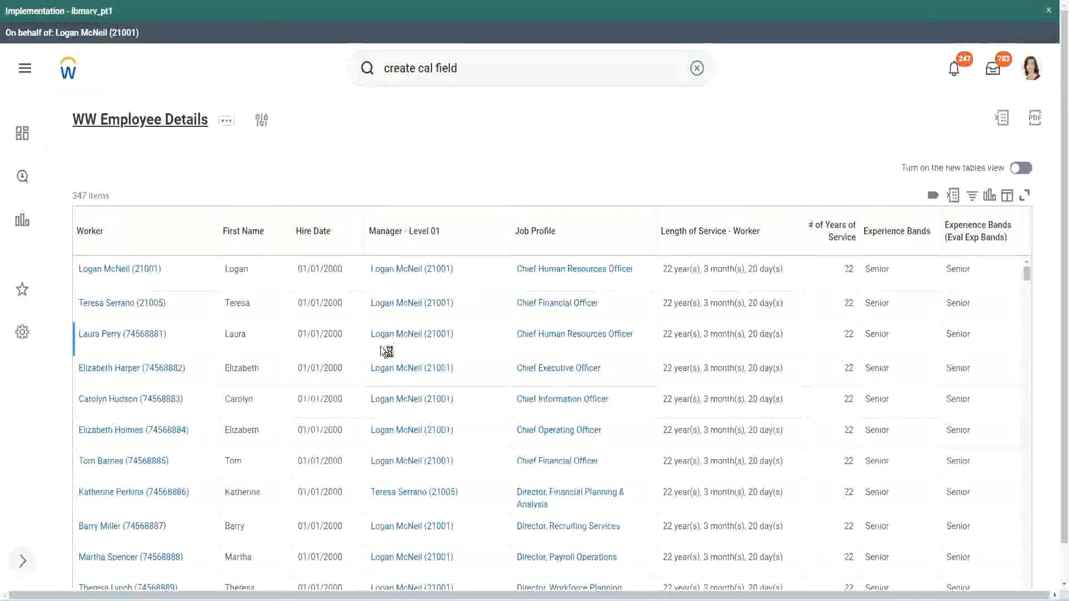
mouse_move(361, 335)
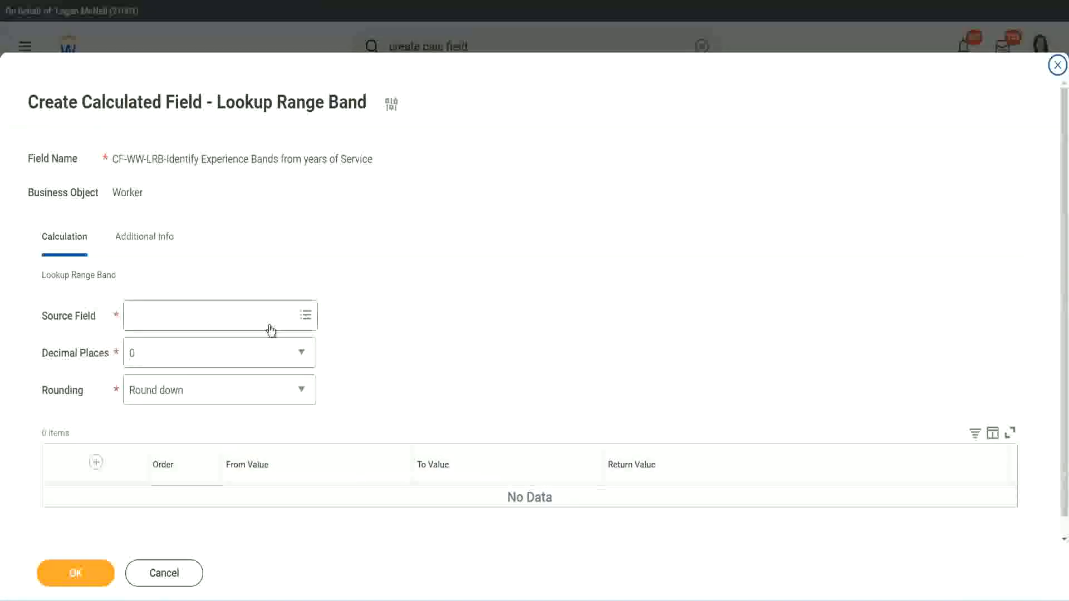
mouse_move(63, 335)
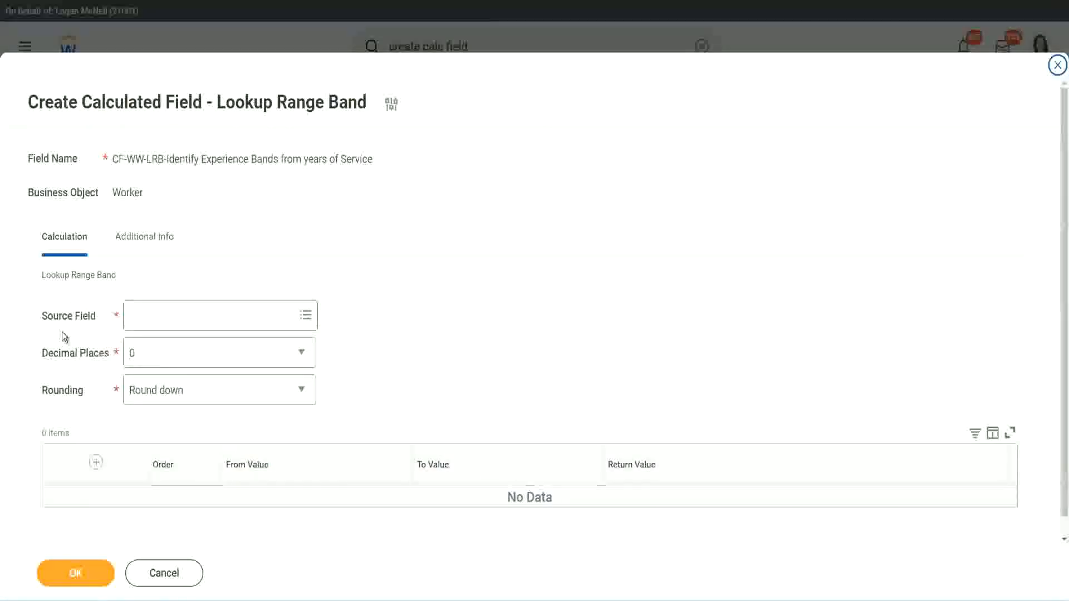
mouse_move(80, 321)
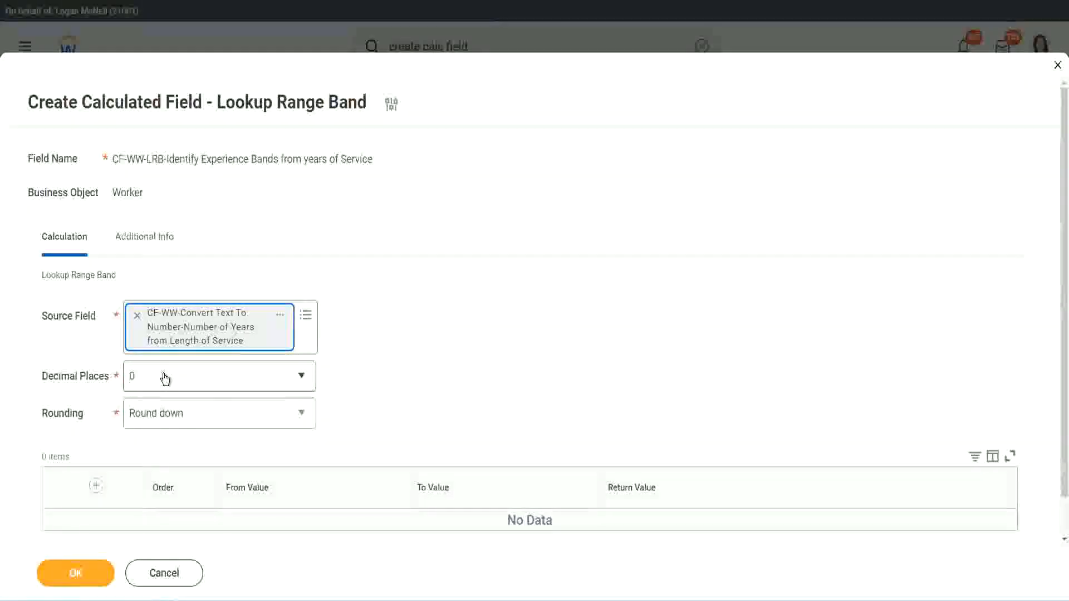
mouse_move(209, 391)
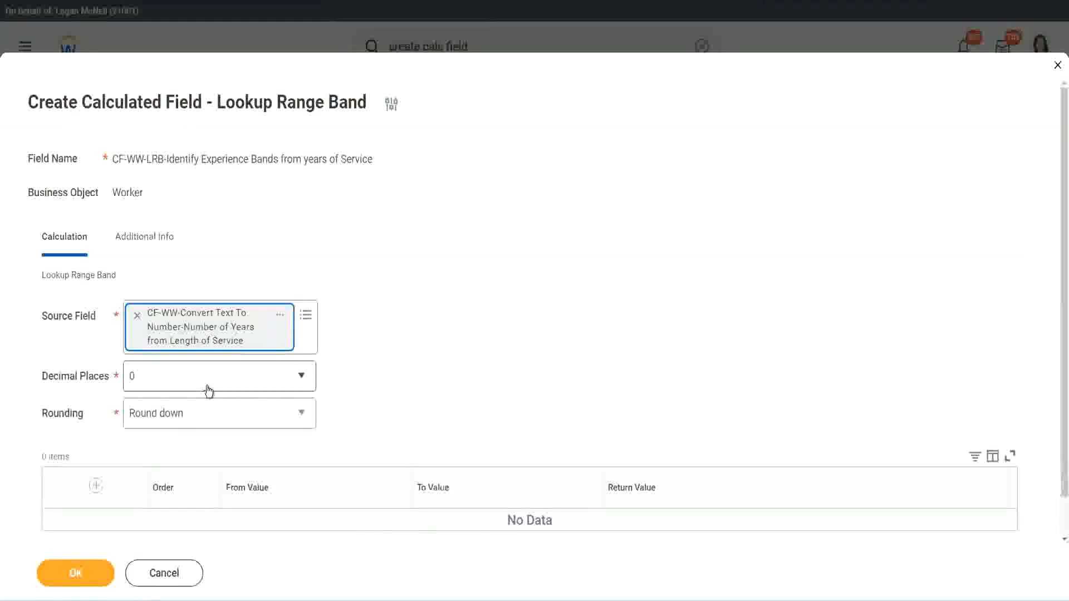
mouse_move(207, 381)
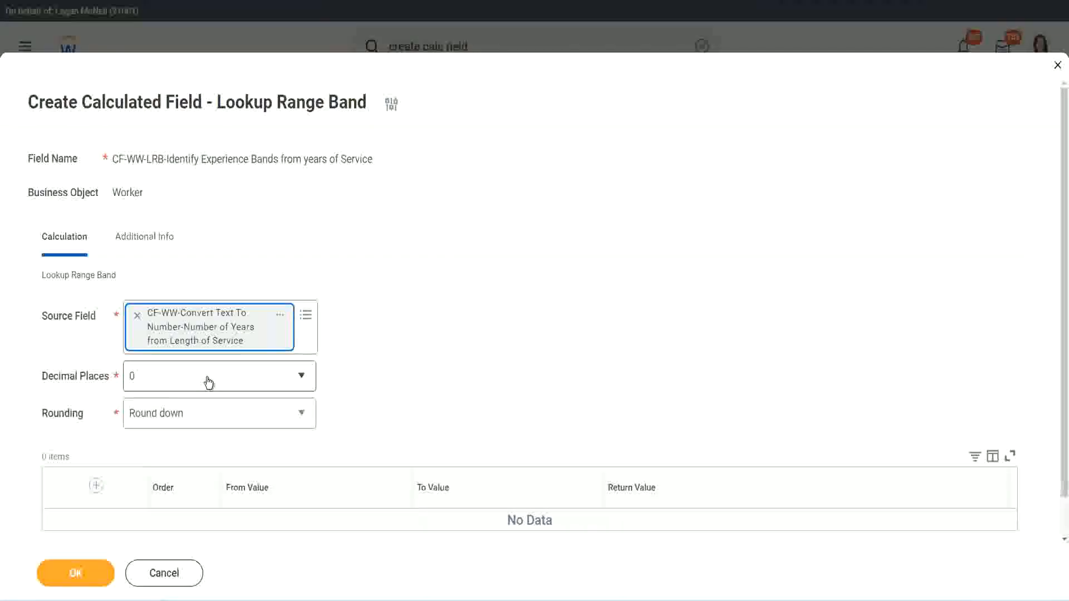
left_click(218, 376)
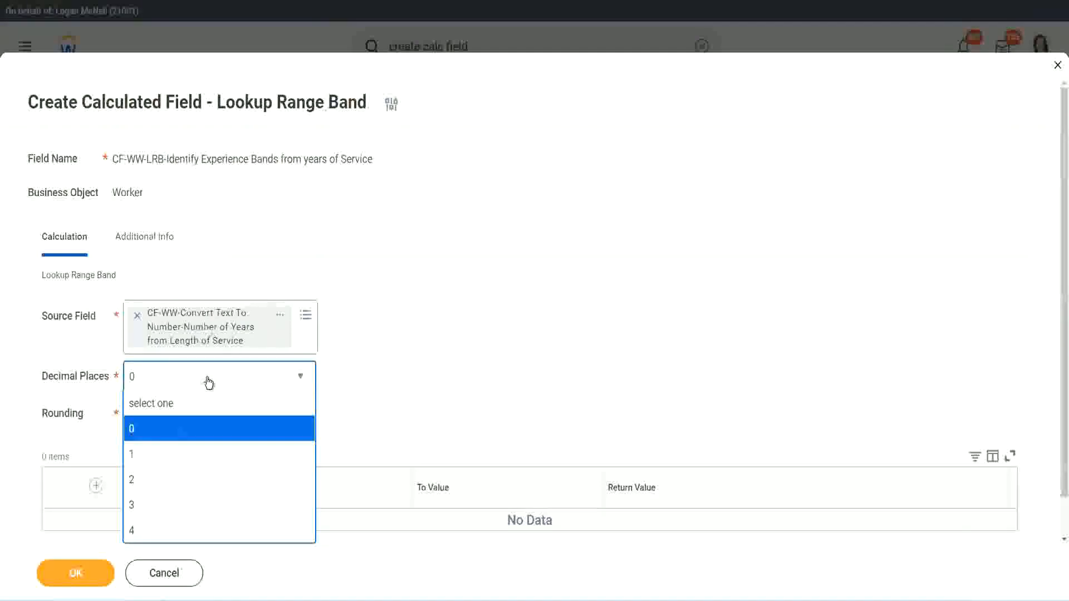
mouse_move(419, 370)
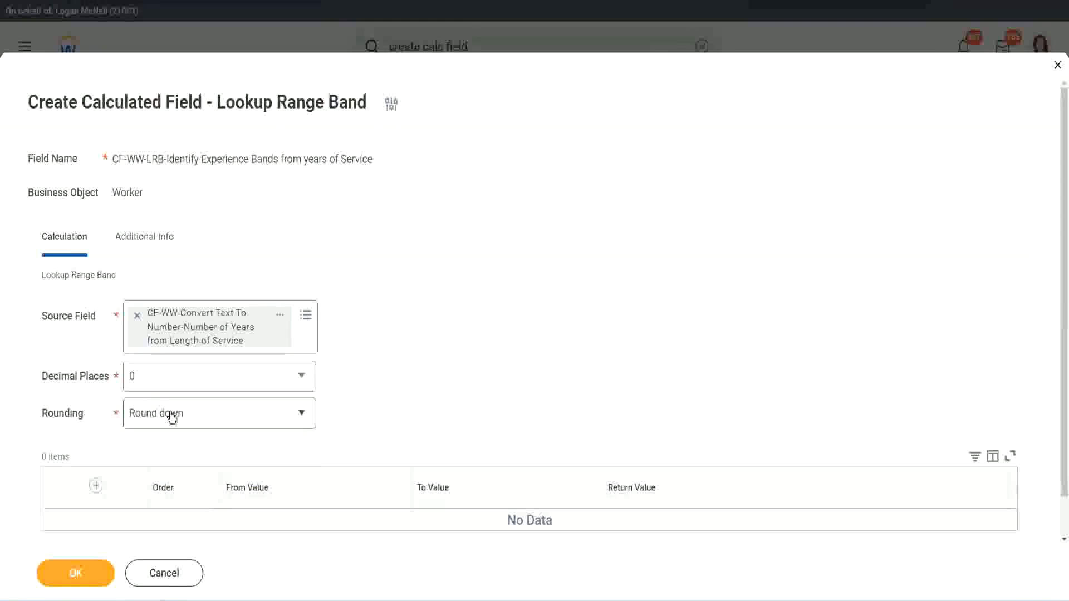
left_click(219, 414)
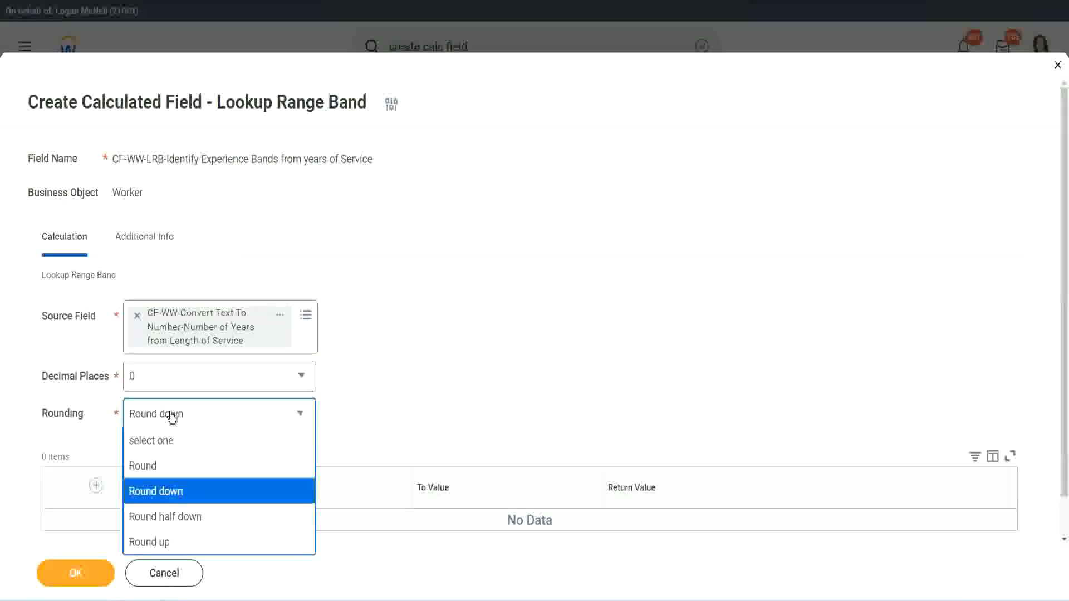
mouse_move(392, 373)
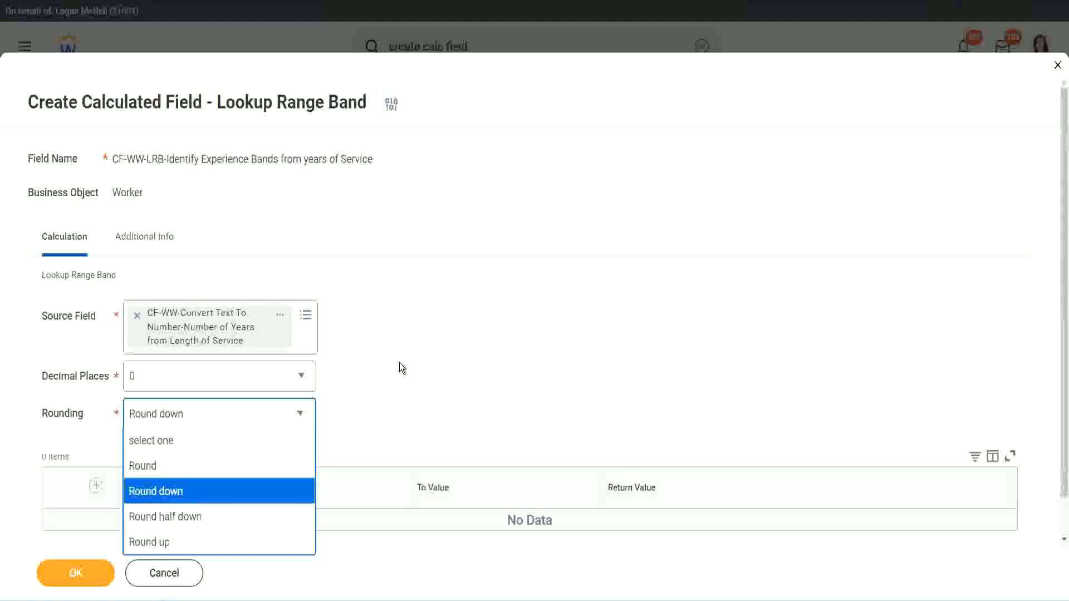
- Close and reopen the Rounding dropdown, then choose Round instead of Round down
left_click(156, 491)
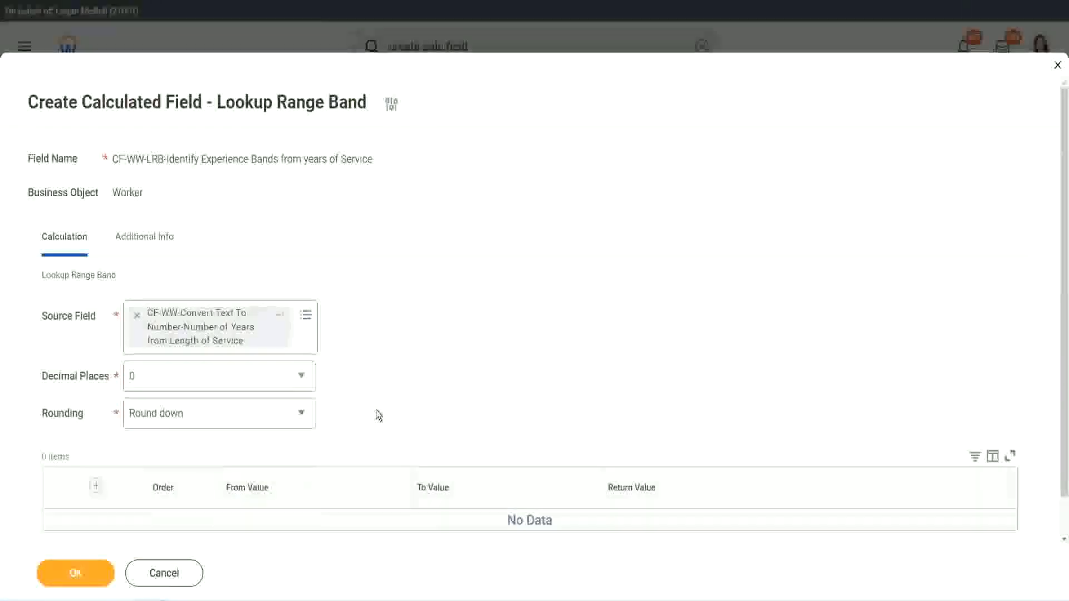
mouse_move(180, 413)
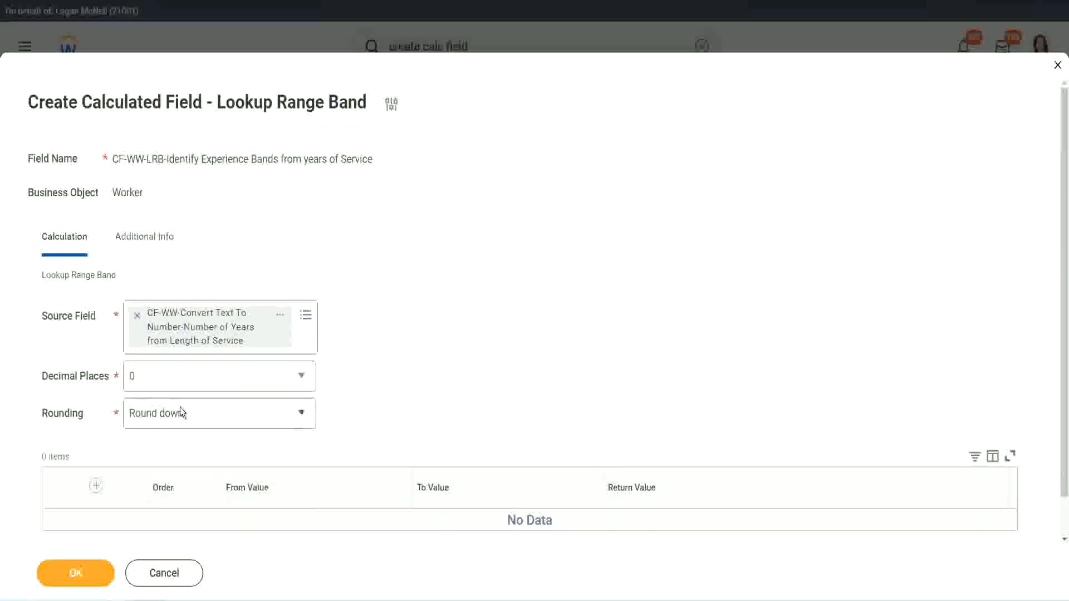
left_click(218, 413)
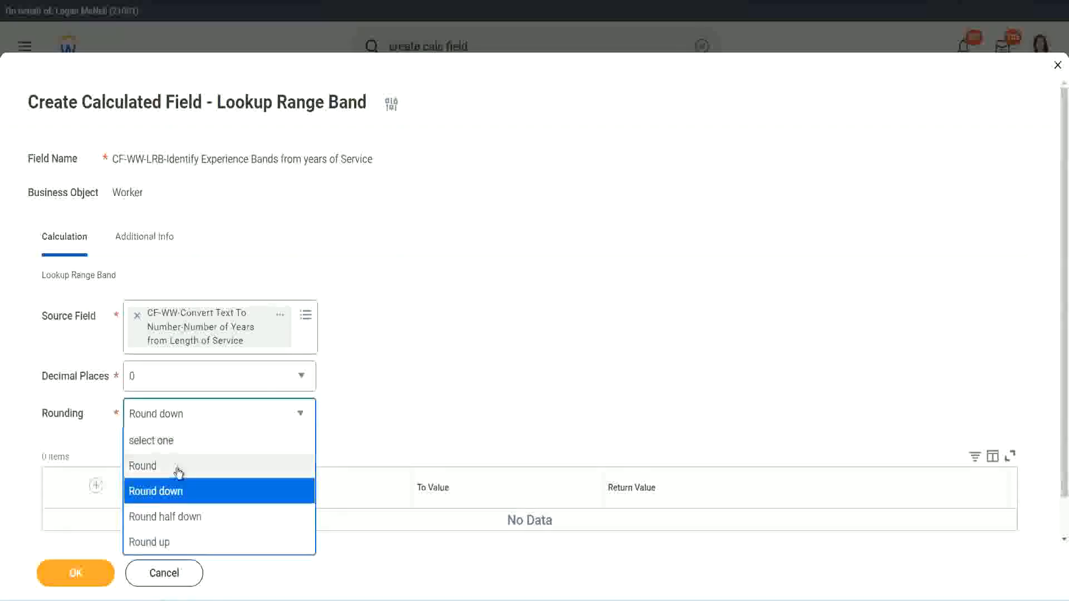
left_click(143, 467)
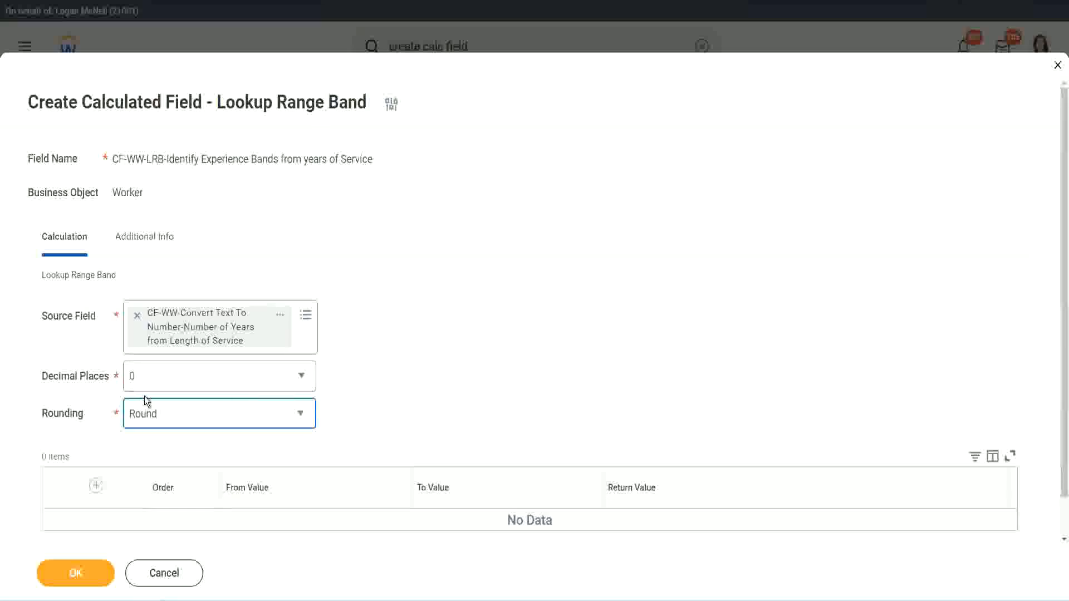
mouse_move(183, 367)
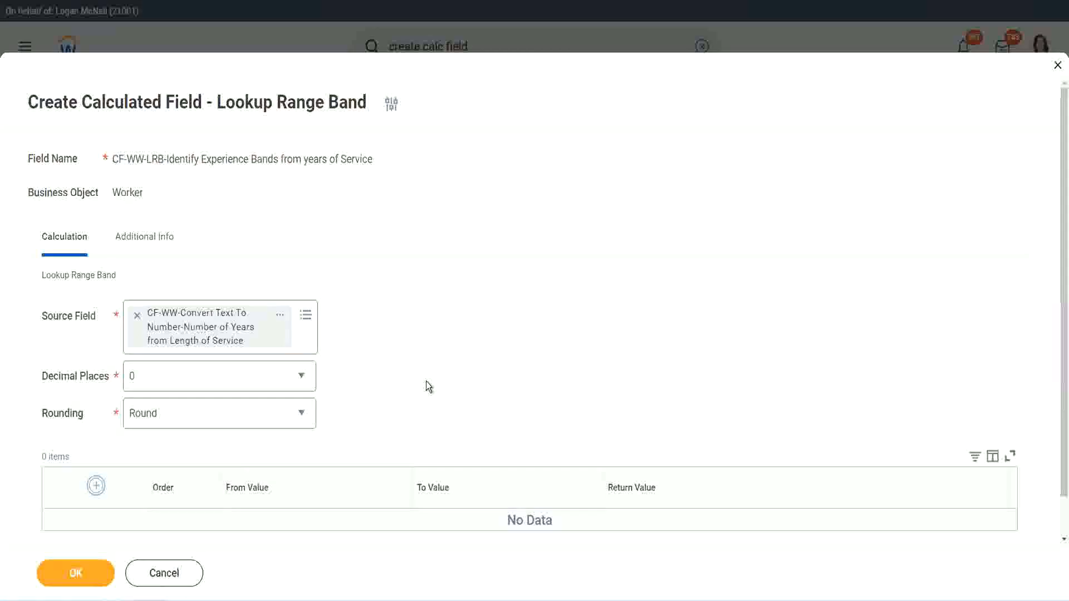
- Add the first band row with From 0, To 7 and Return Value 'Amateur'
left_click(96, 486)
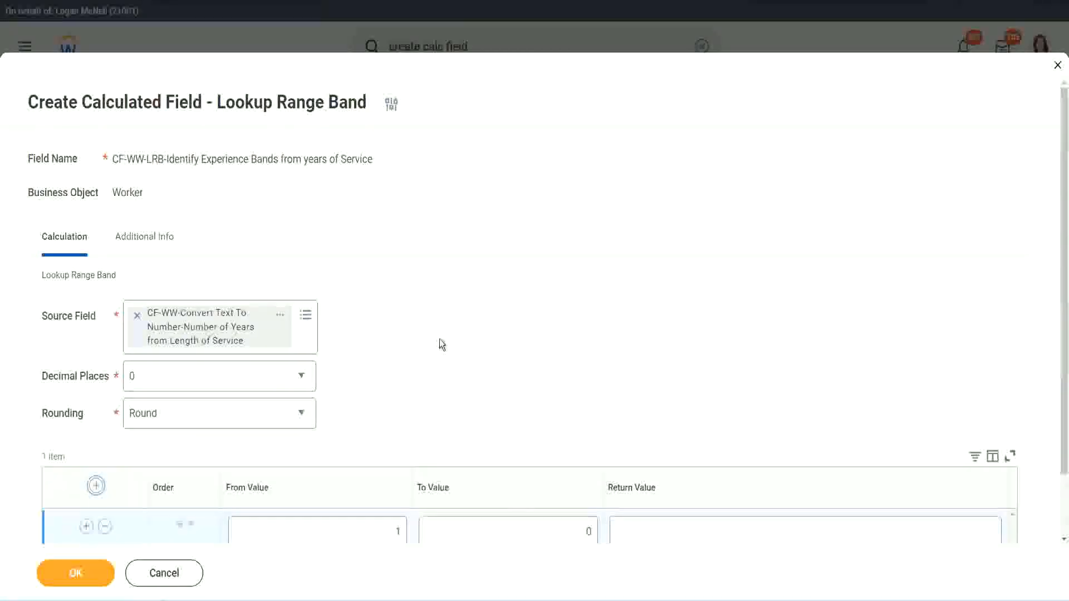
scroll("down", 3)
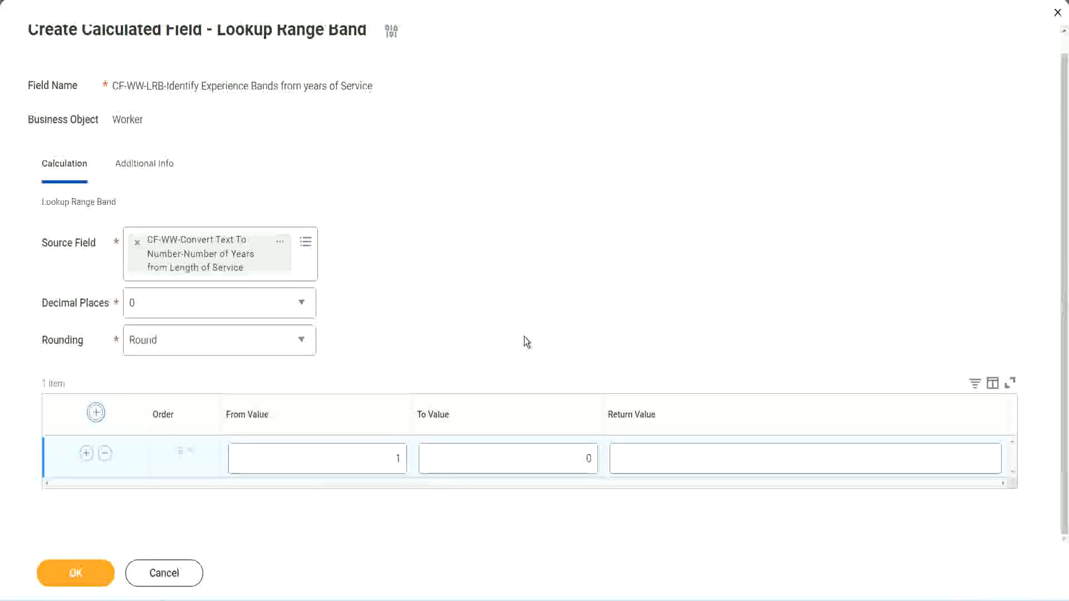
left_click(317, 458)
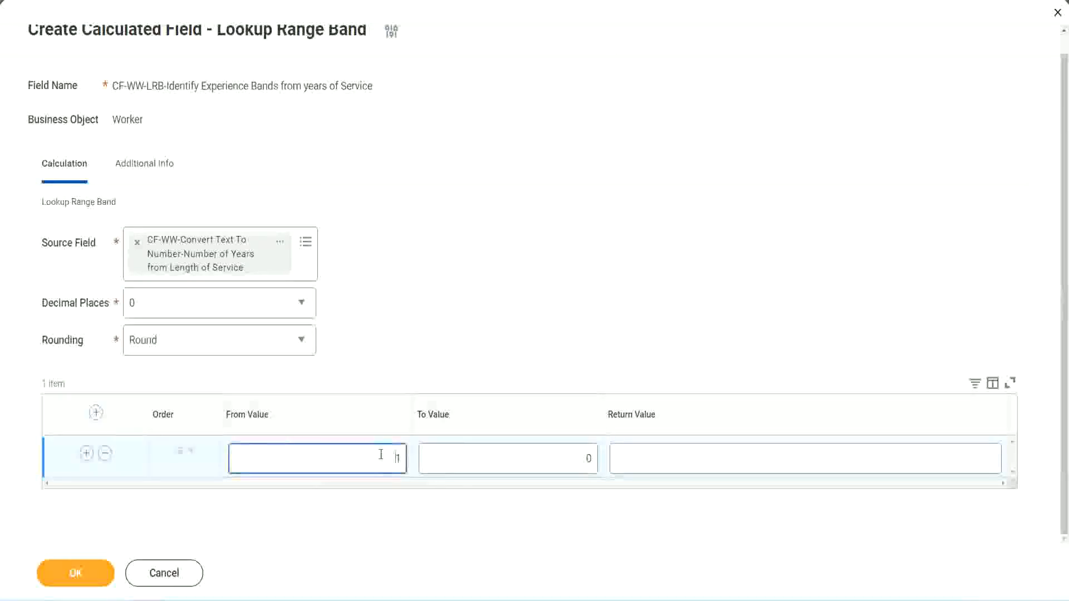
left_click(508, 457)
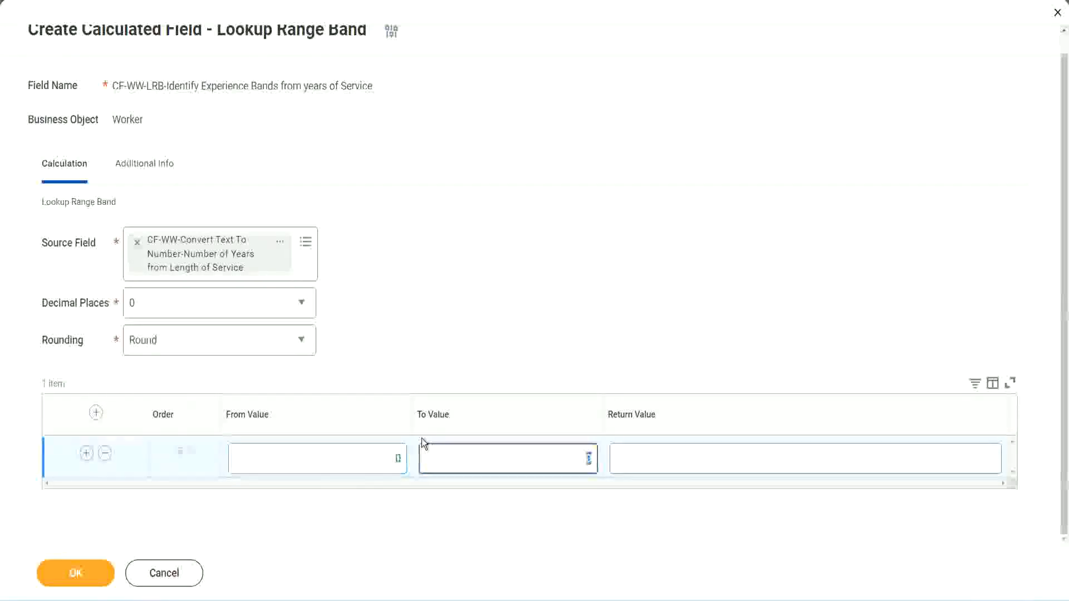
type("7")
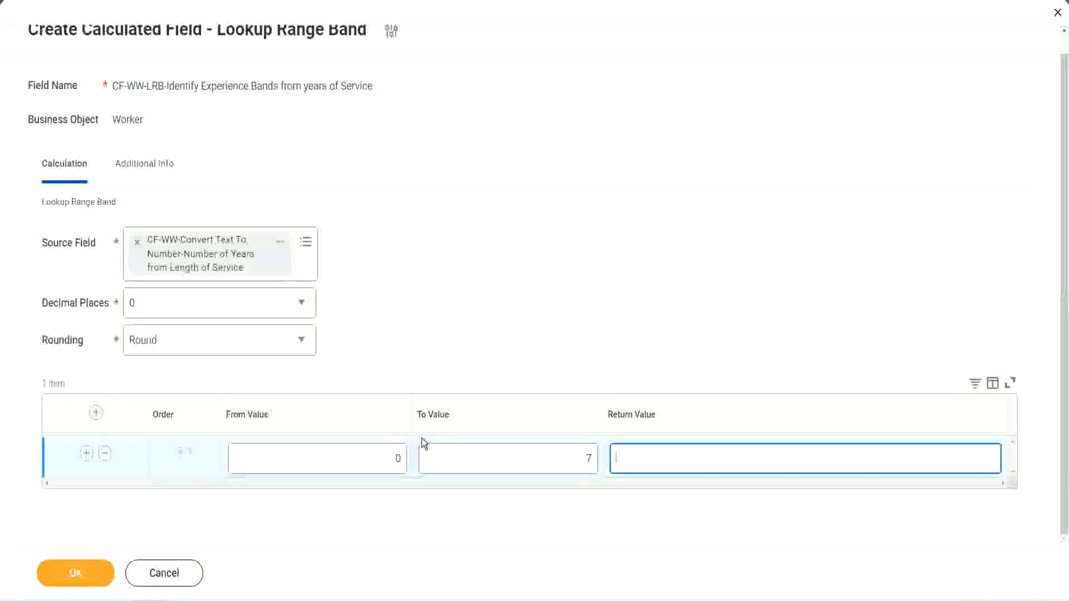
type("Amate")
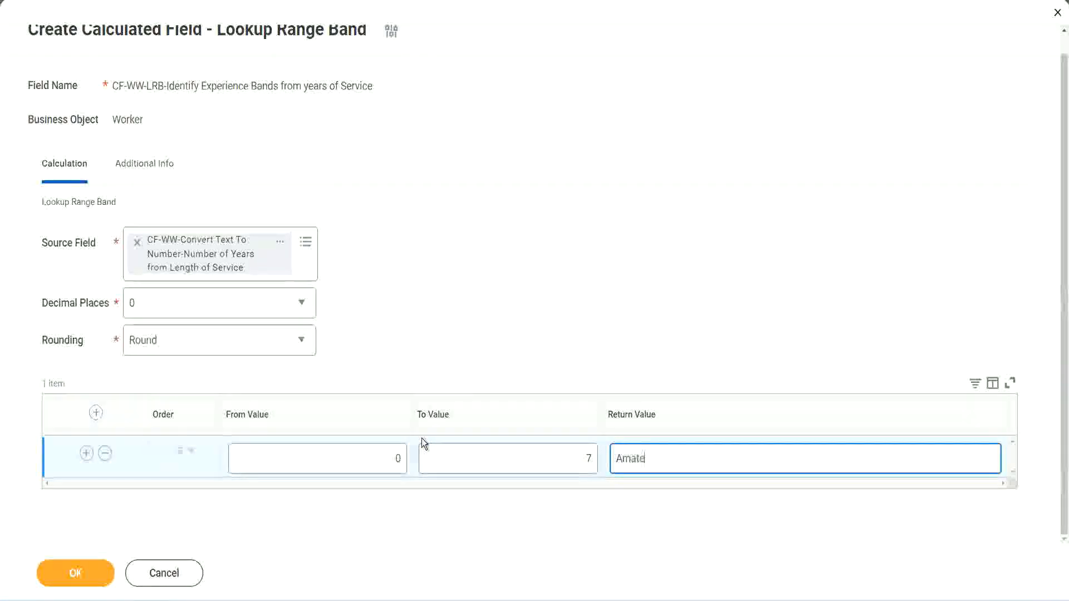
type("ur")
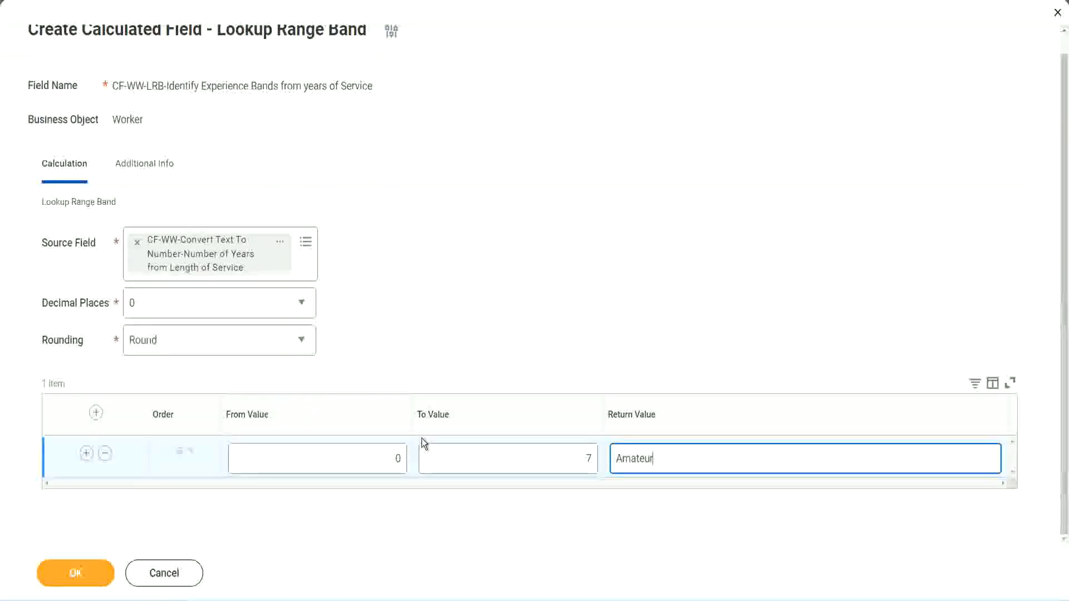
left_click(317, 458)
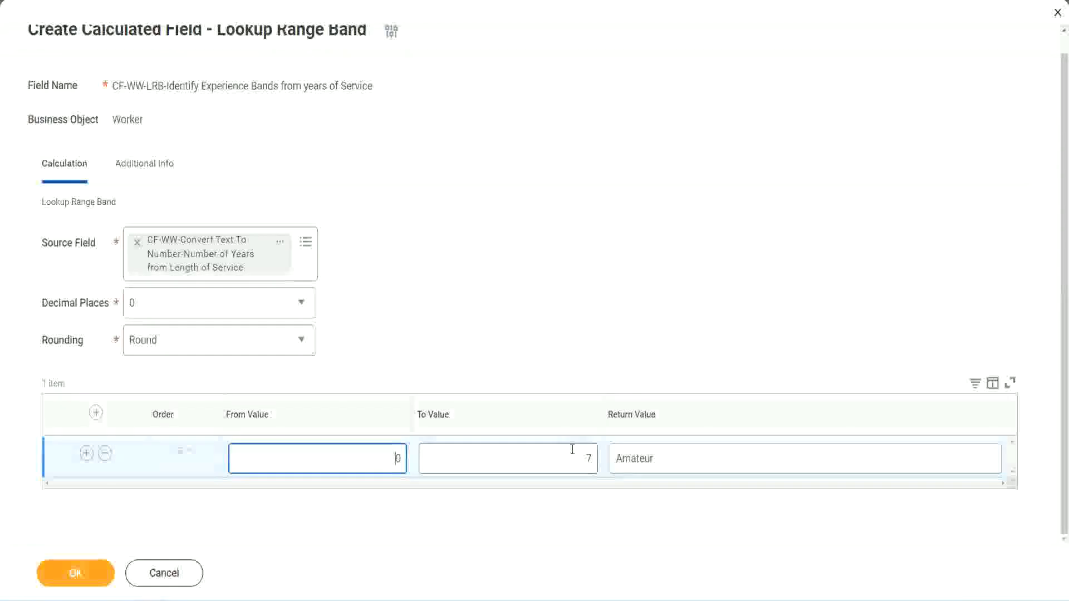
left_click(507, 458)
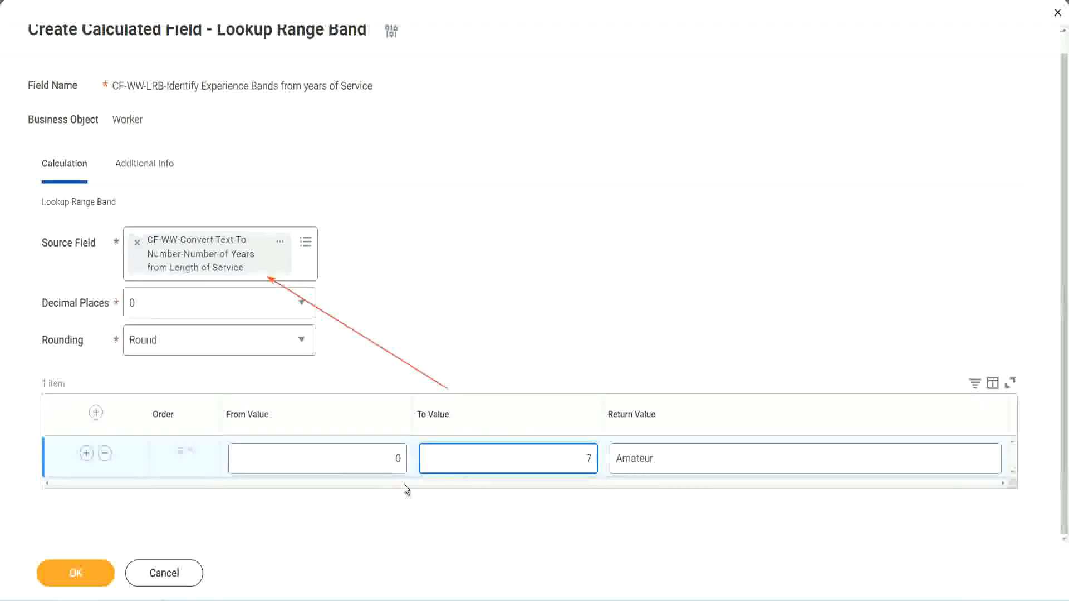
mouse_move(468, 381)
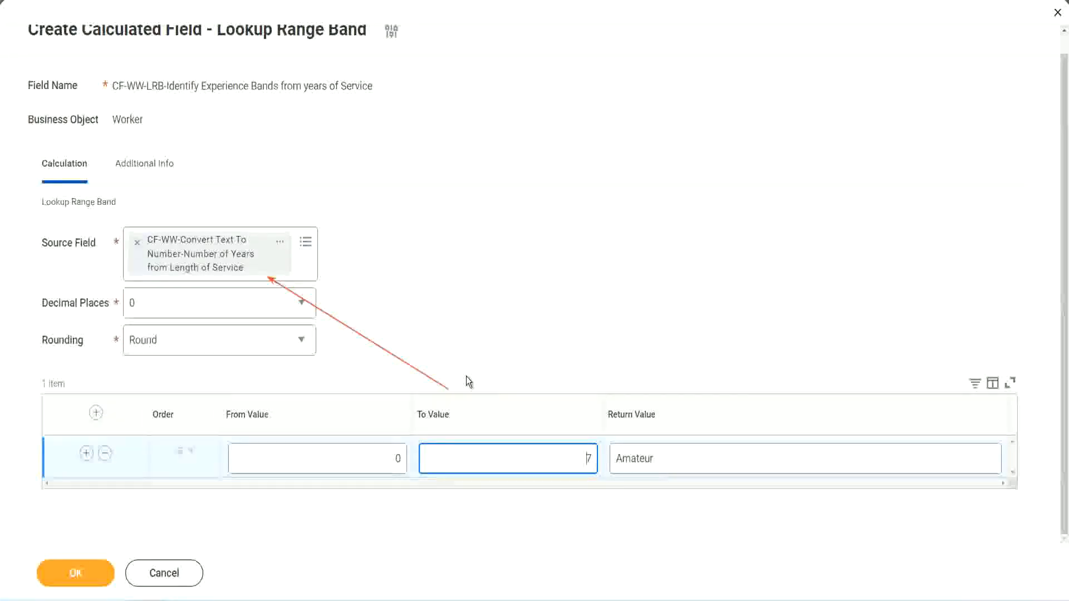
mouse_move(298, 231)
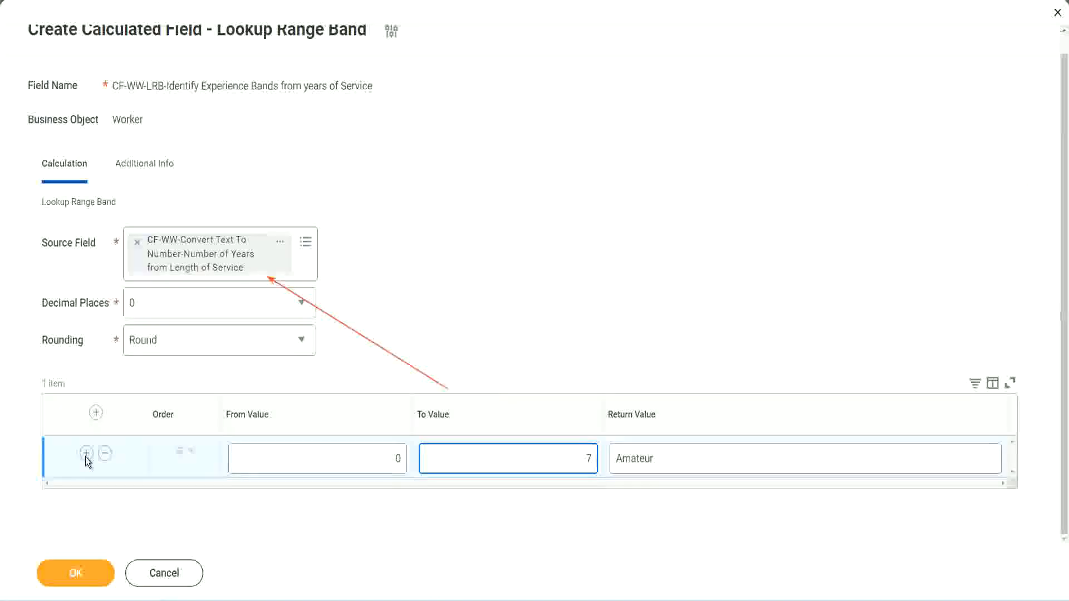
- Add a second band row with From 8, To 15 and Return Value 'Experienced'
left_click(85, 454)
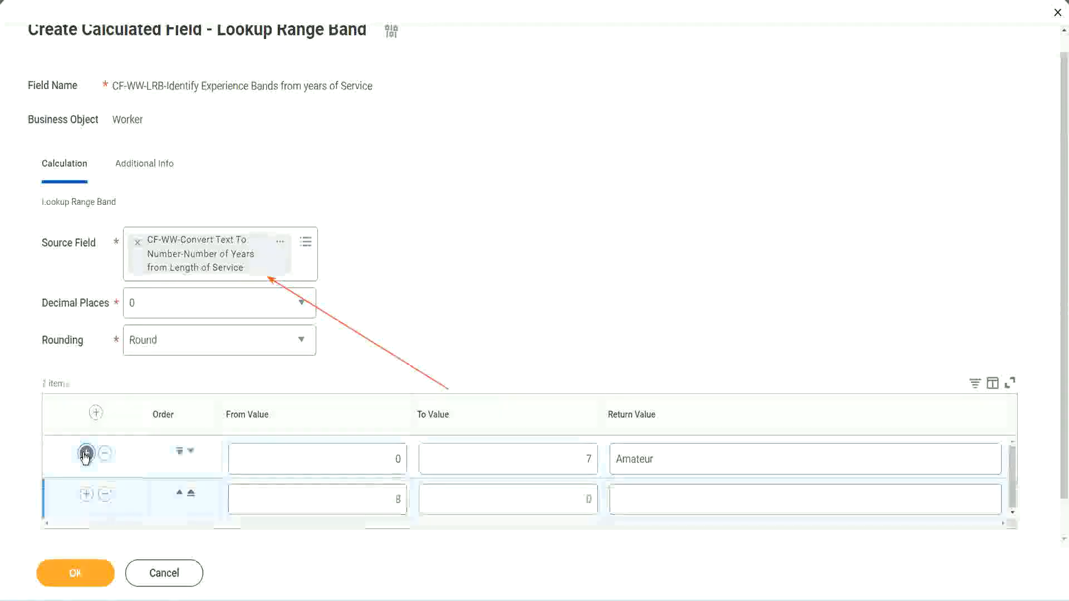
left_click(317, 499)
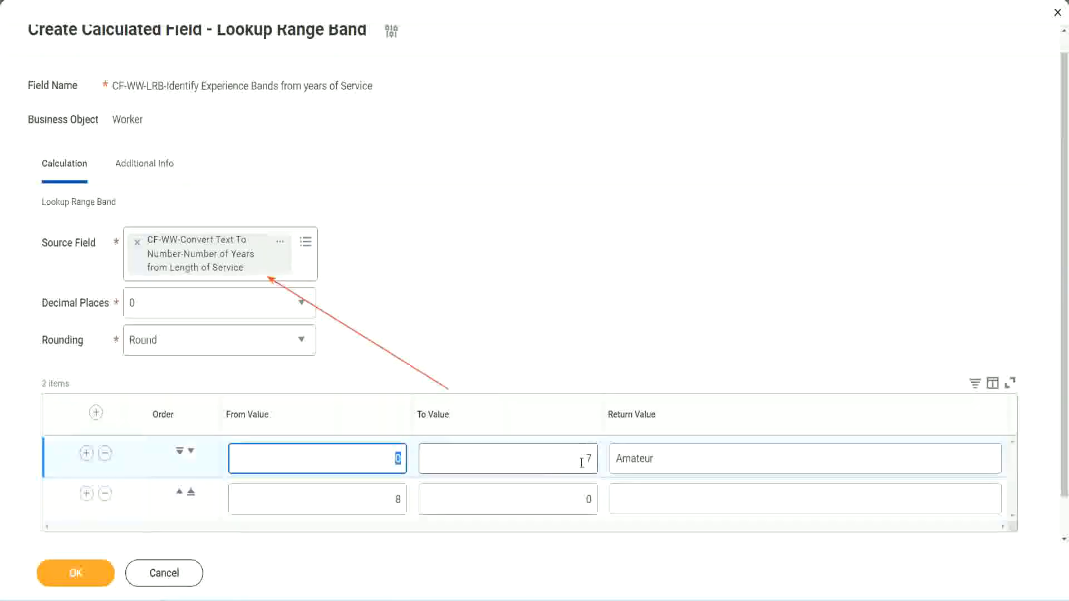
left_click(507, 459)
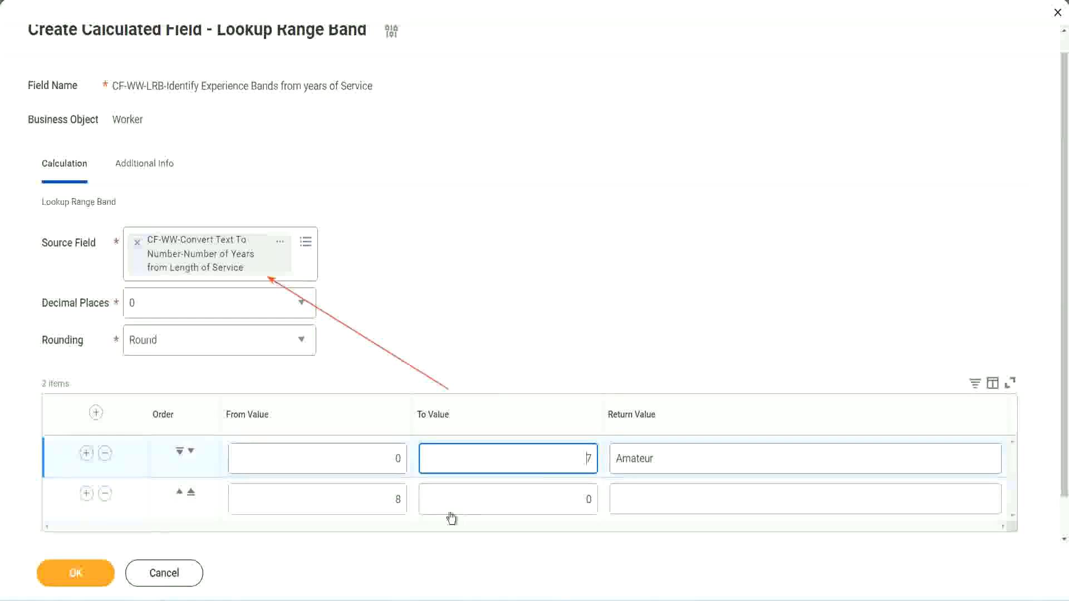
left_click(317, 498)
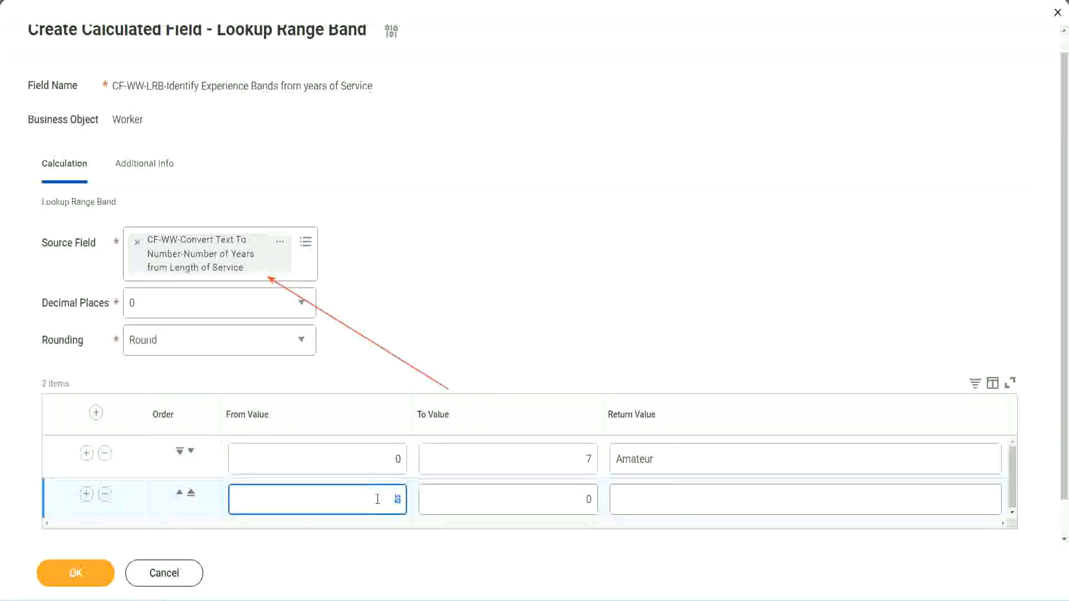
type("8")
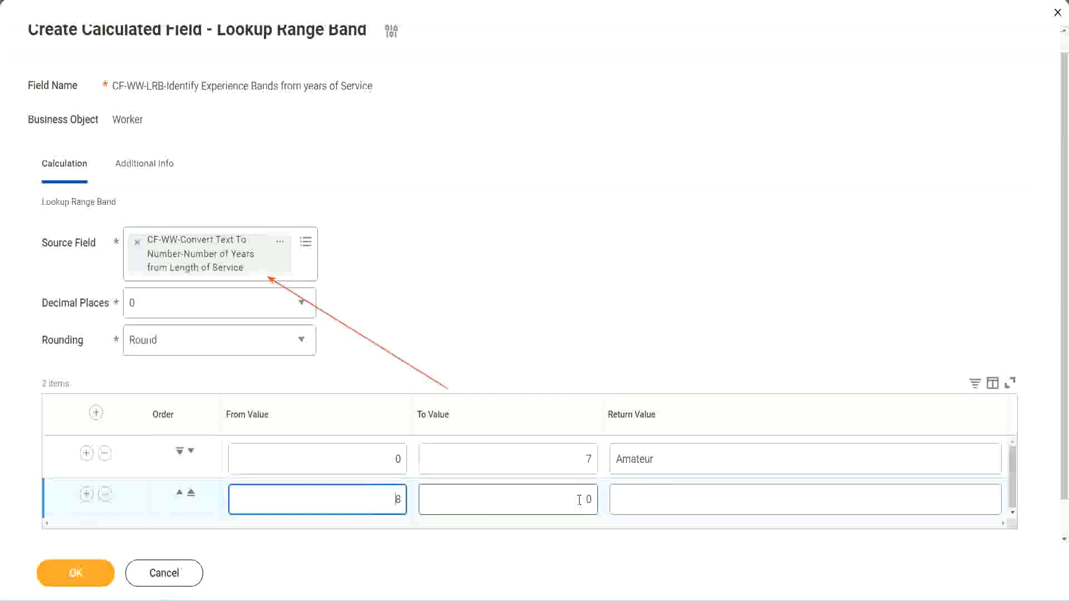
left_click(508, 499)
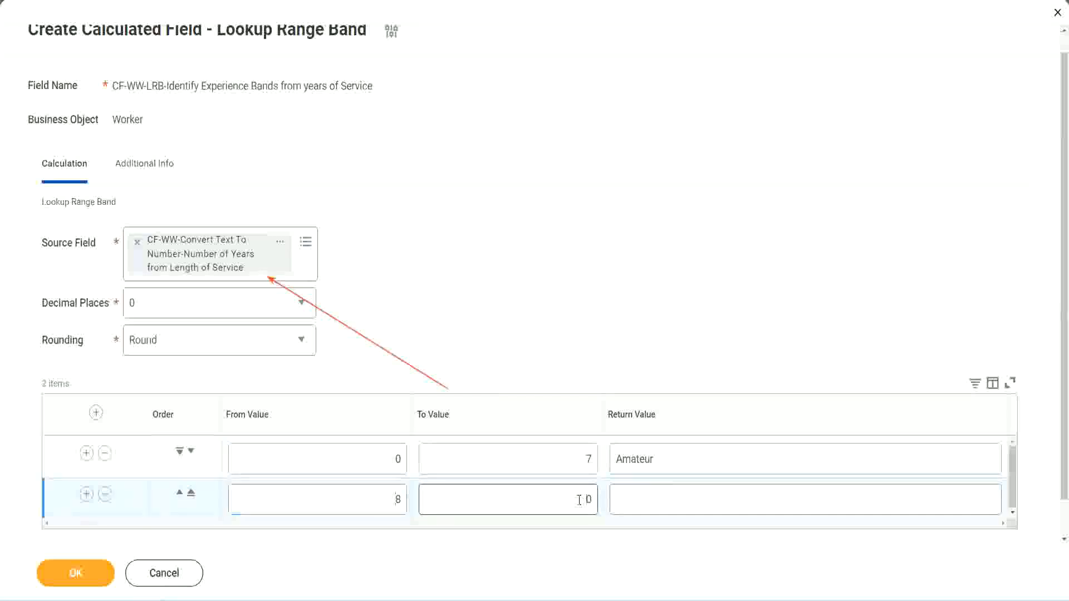
left_click(507, 499)
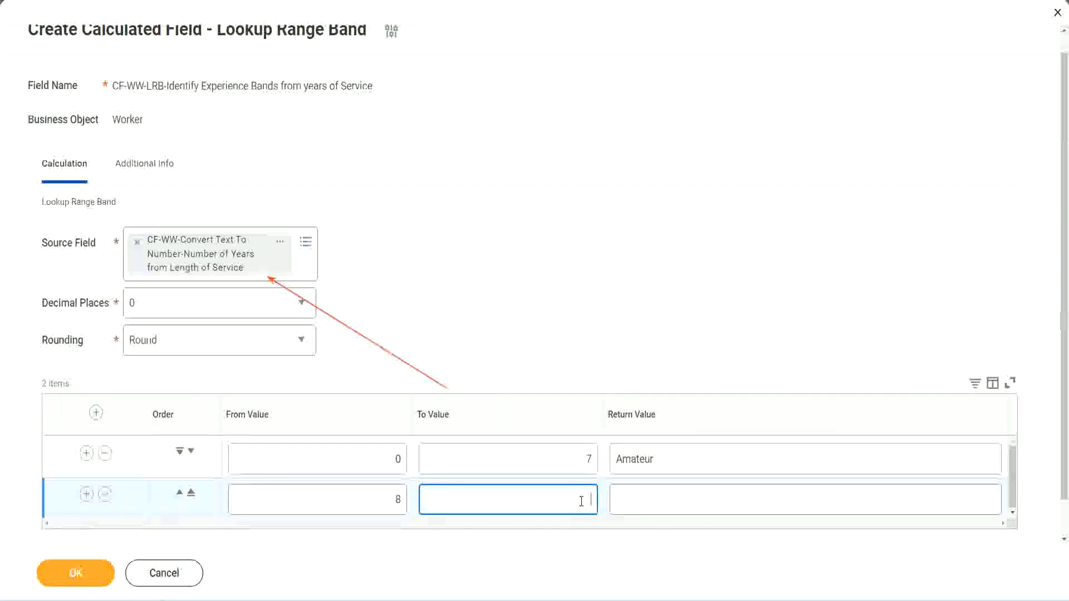
type("15")
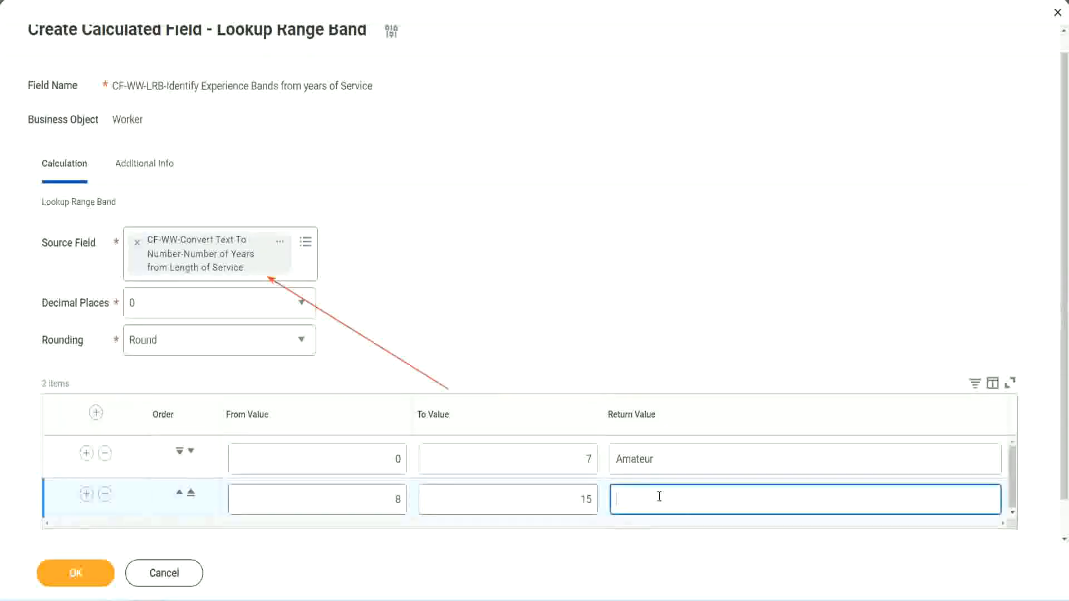
type("Experienced")
type("16")
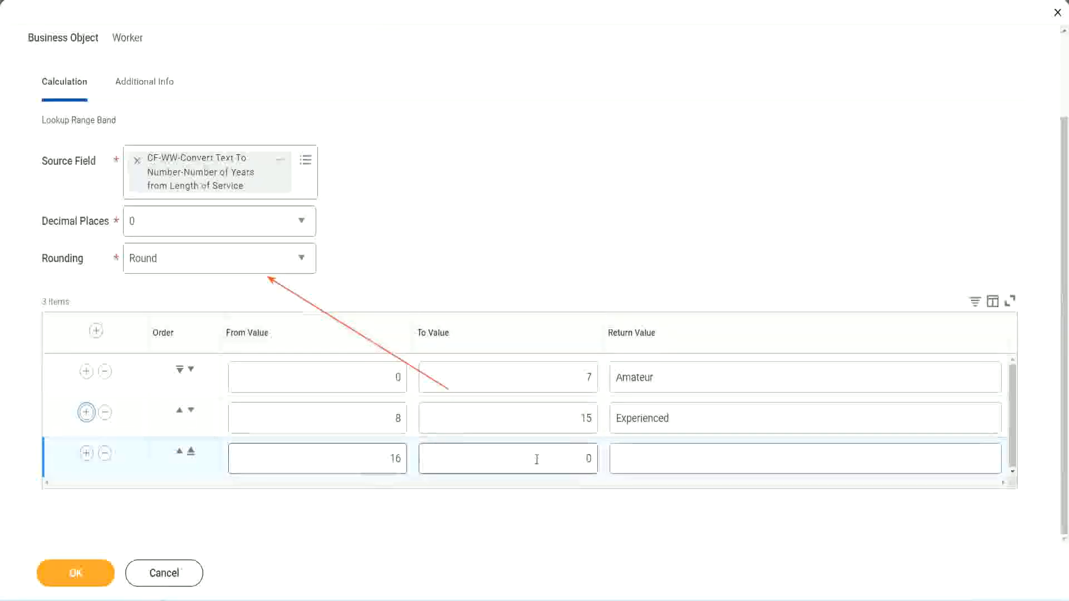
- Give the third band a To Value of 30 and Return Value 'Senior'
left_click(508, 458)
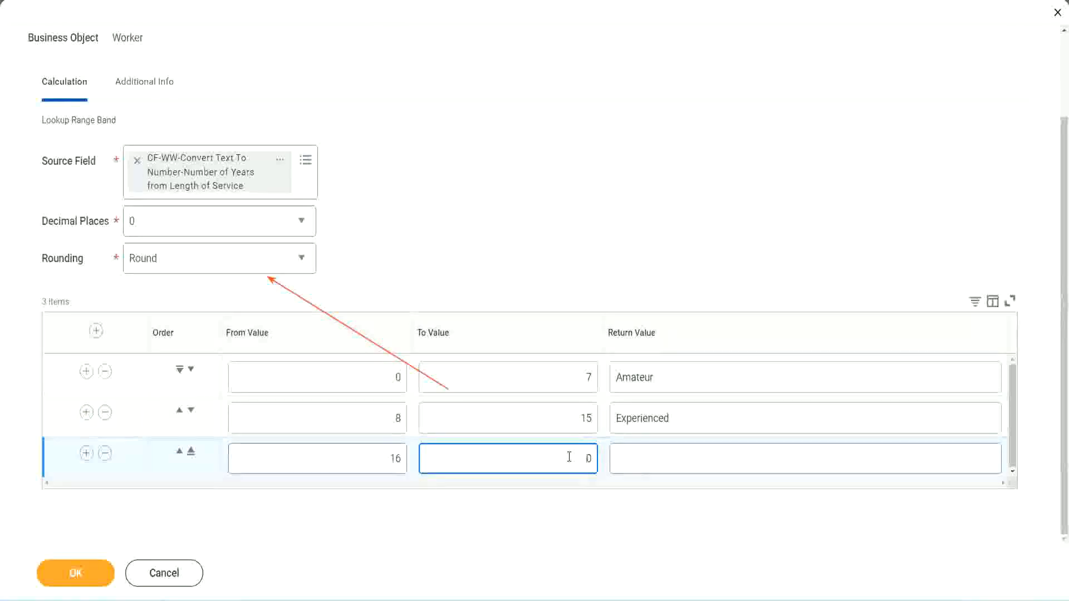
type("30")
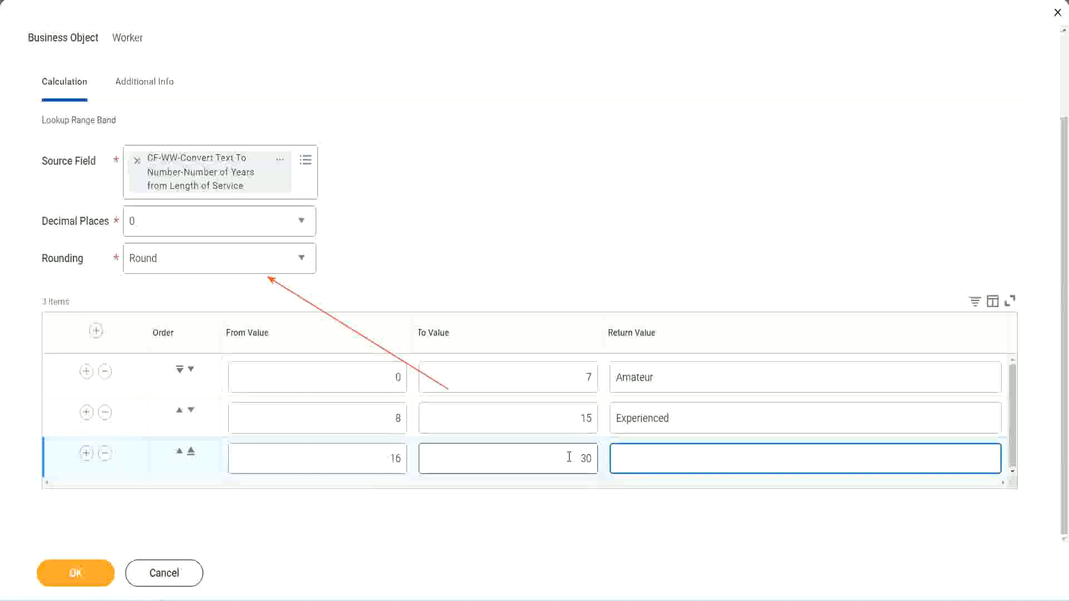
type("Se")
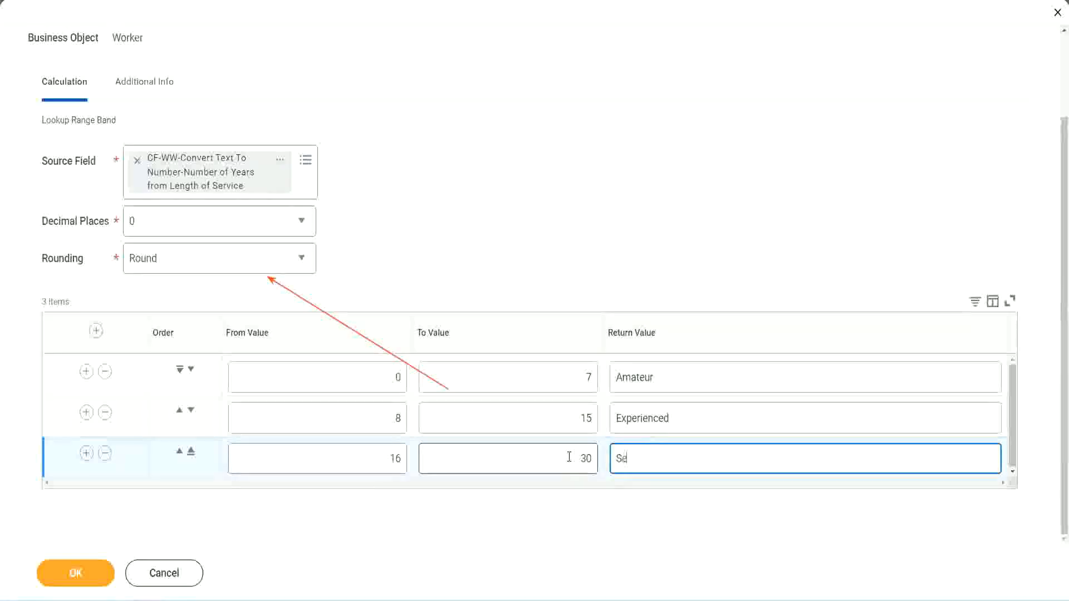
type("nior")
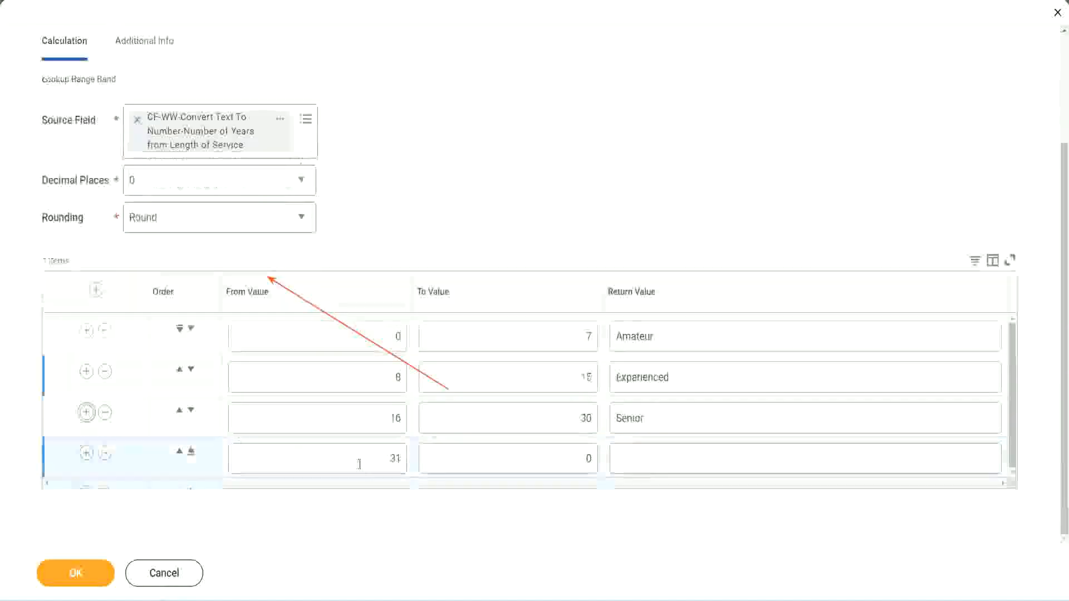
- Set the fourth band's To Value to 1000 and its Return Value to 'Legend'
left_click(317, 458)
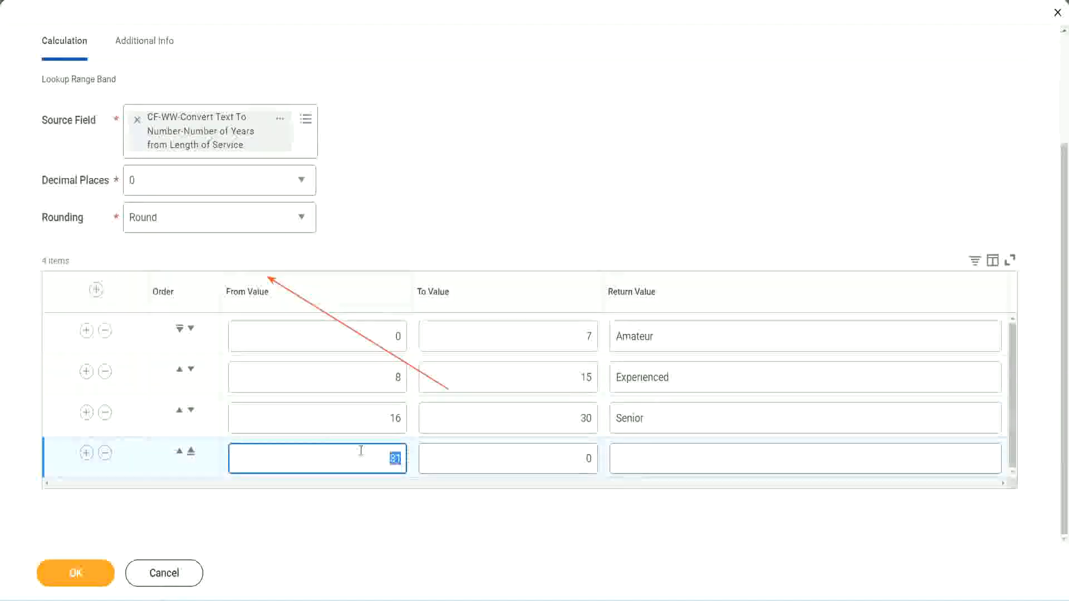
left_click(508, 459)
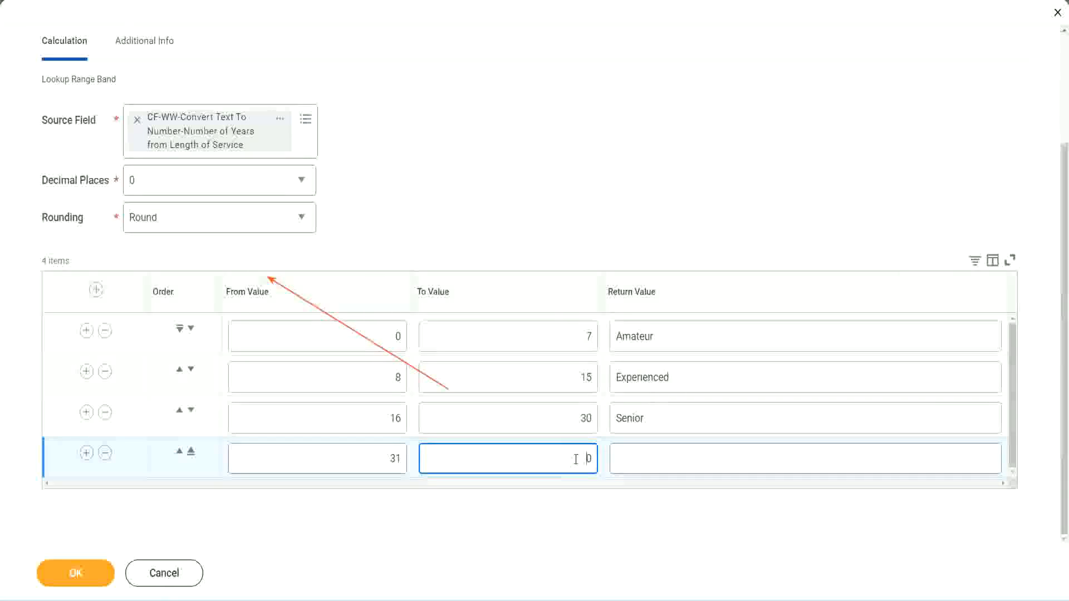
type("1000")
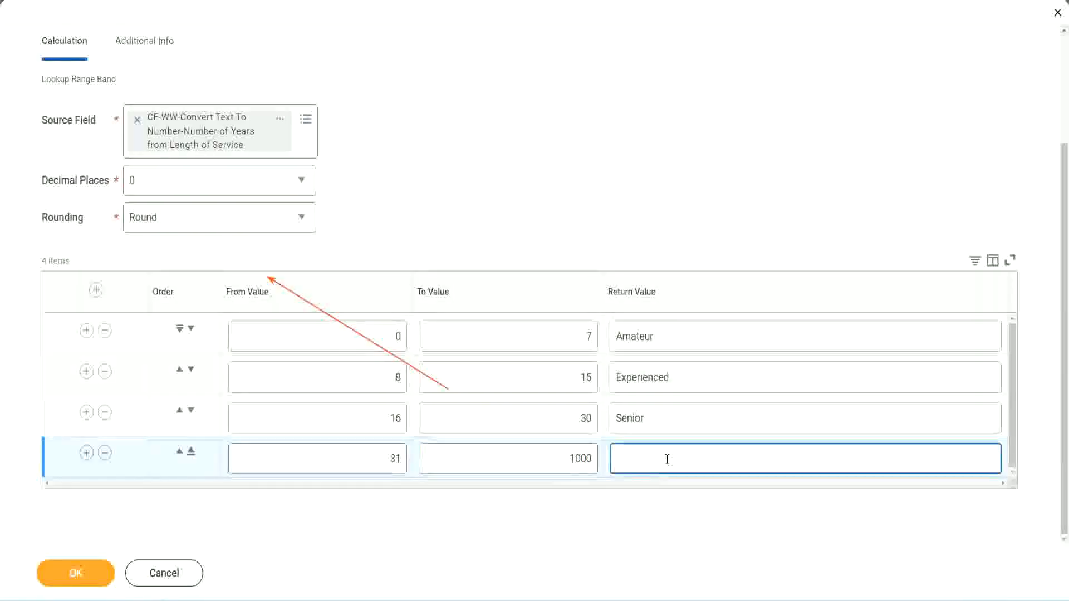
type("Legend")
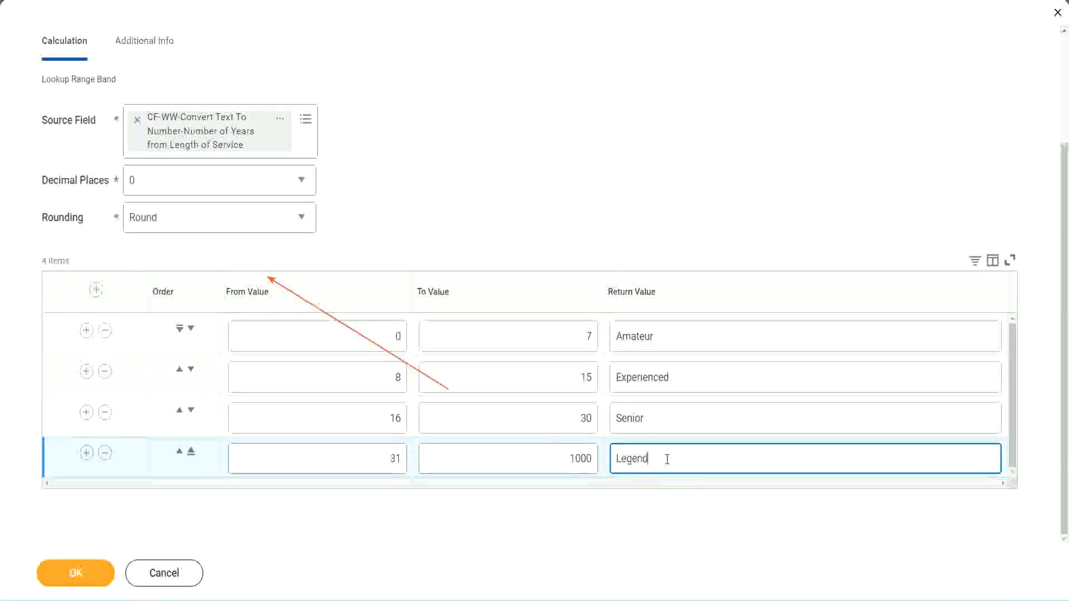
mouse_move(546, 394)
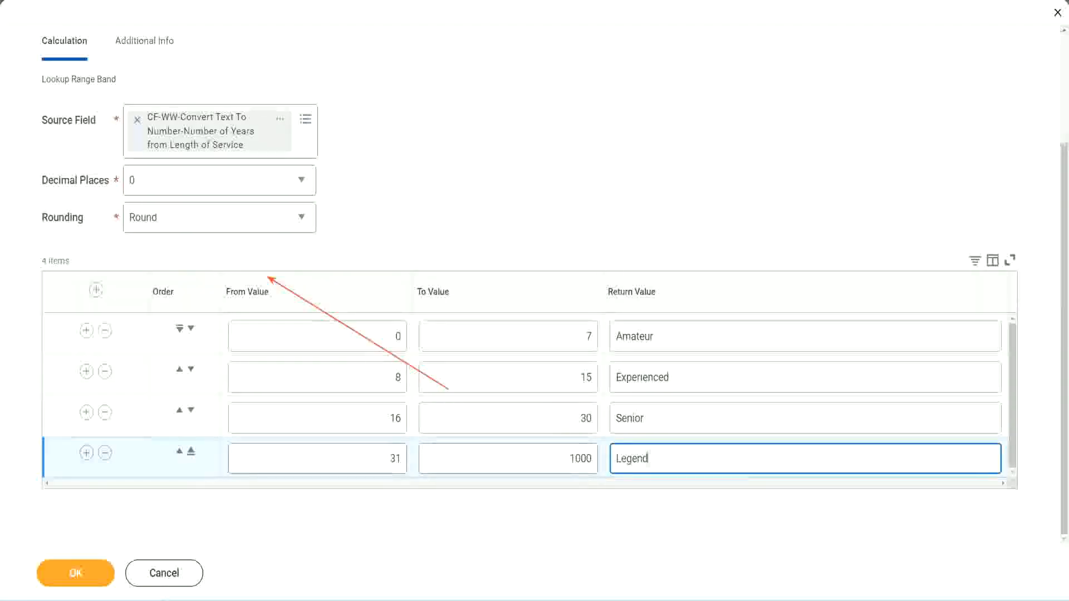
mouse_move(500, 189)
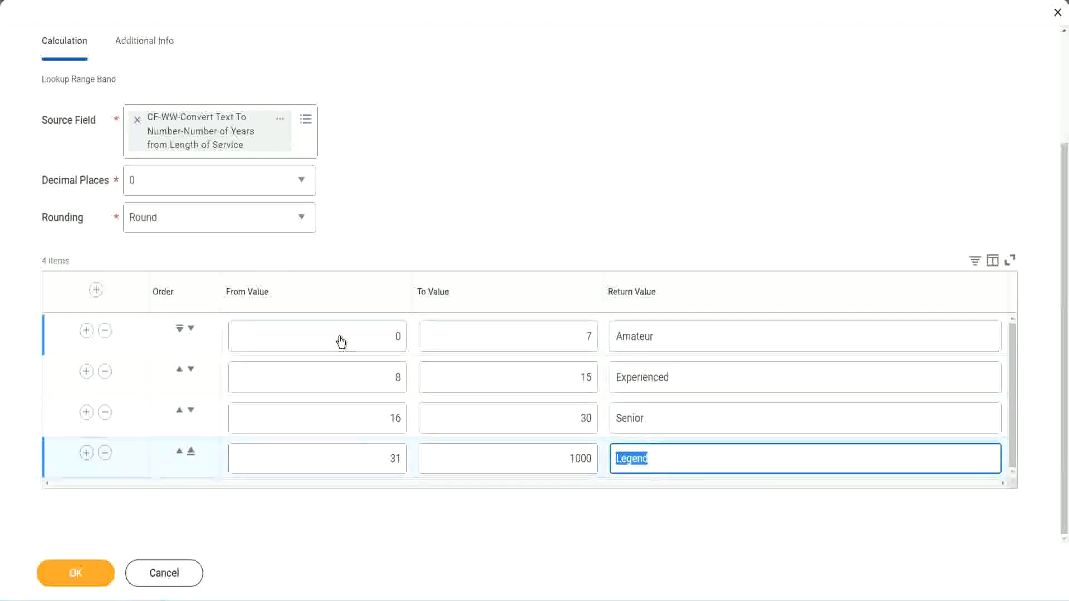
double_click(641, 377)
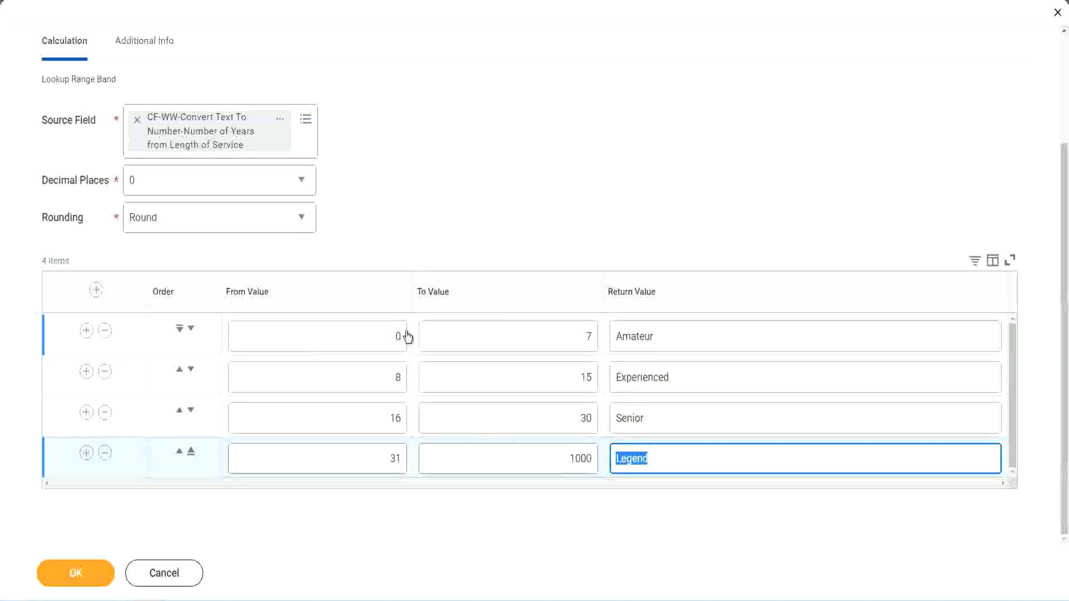
left_click(519, 377)
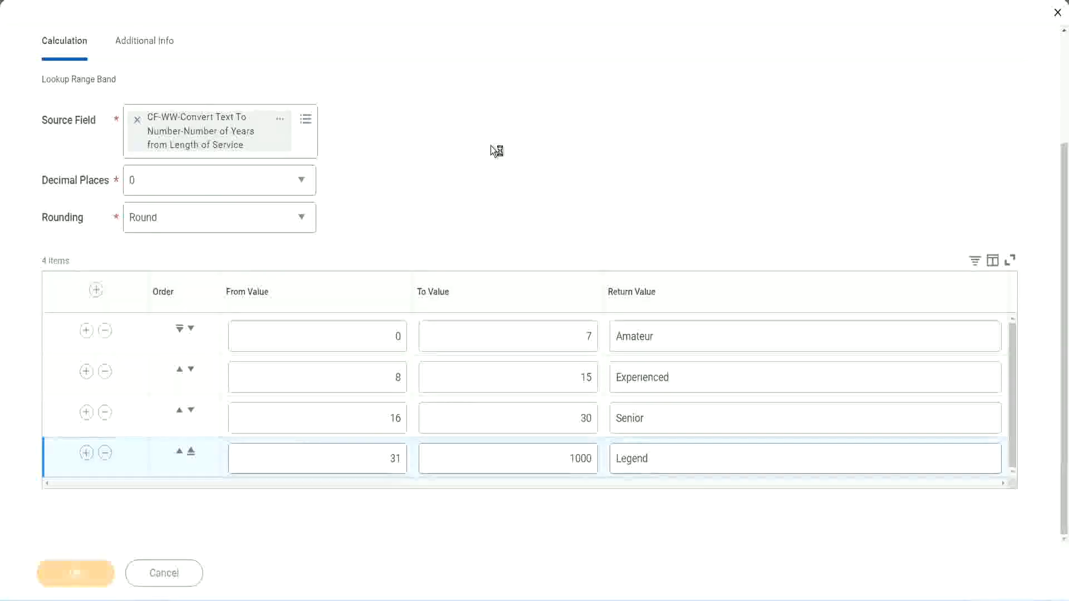
- Save the field with OK and copy its name from the Save Confirmation
left_click(75, 573)
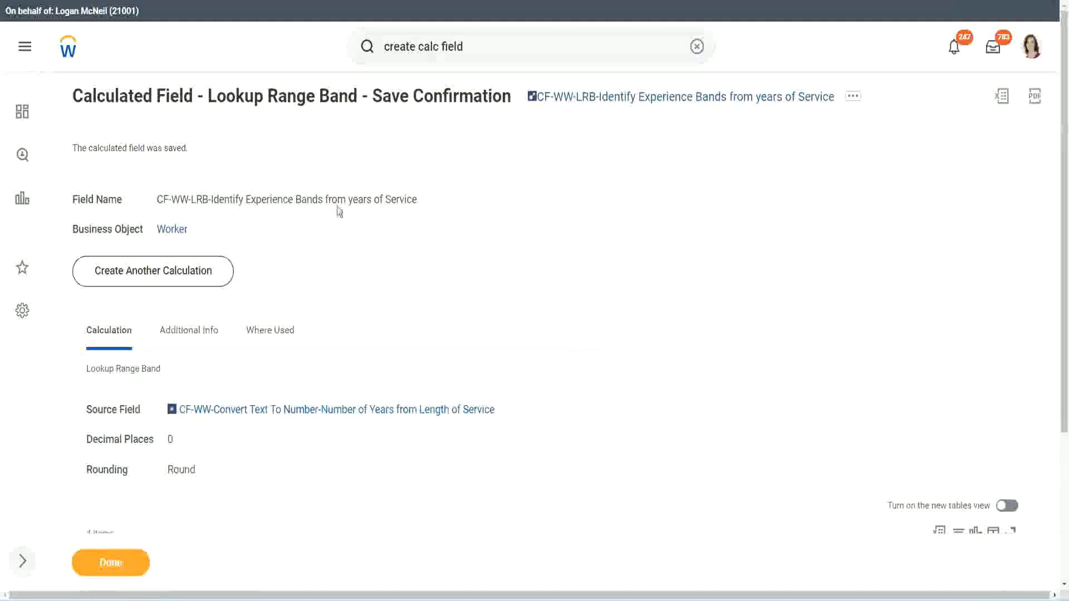
left_click(852, 96)
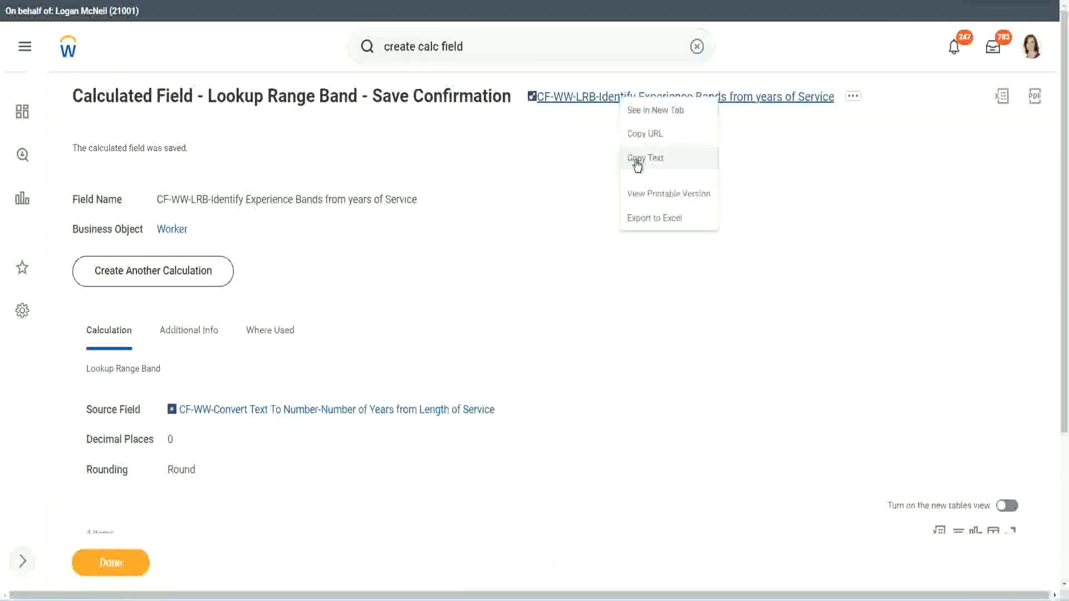
left_click(644, 158)
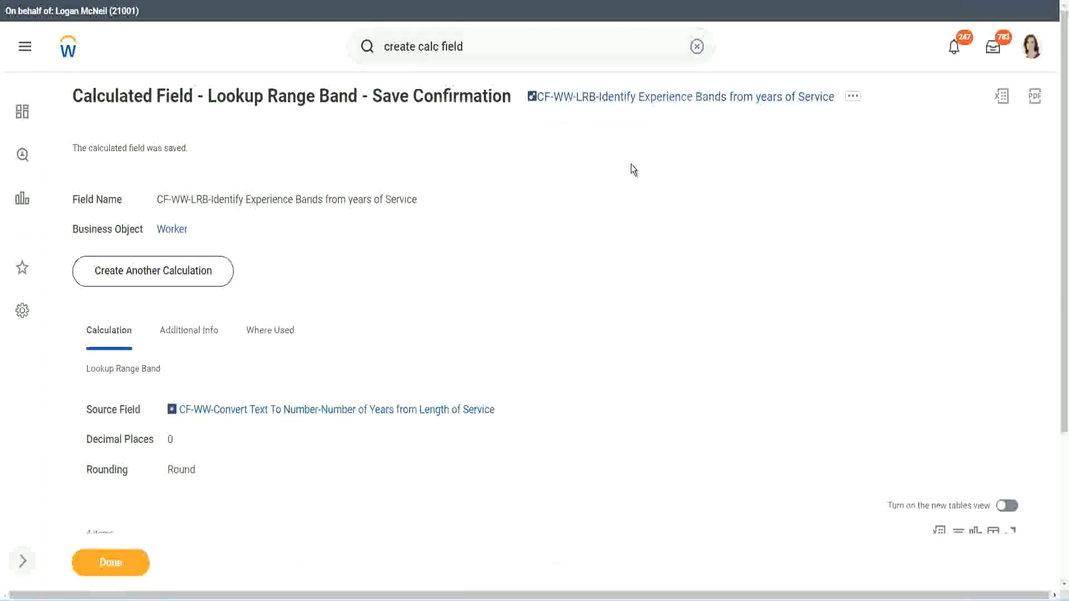
mouse_move(601, 138)
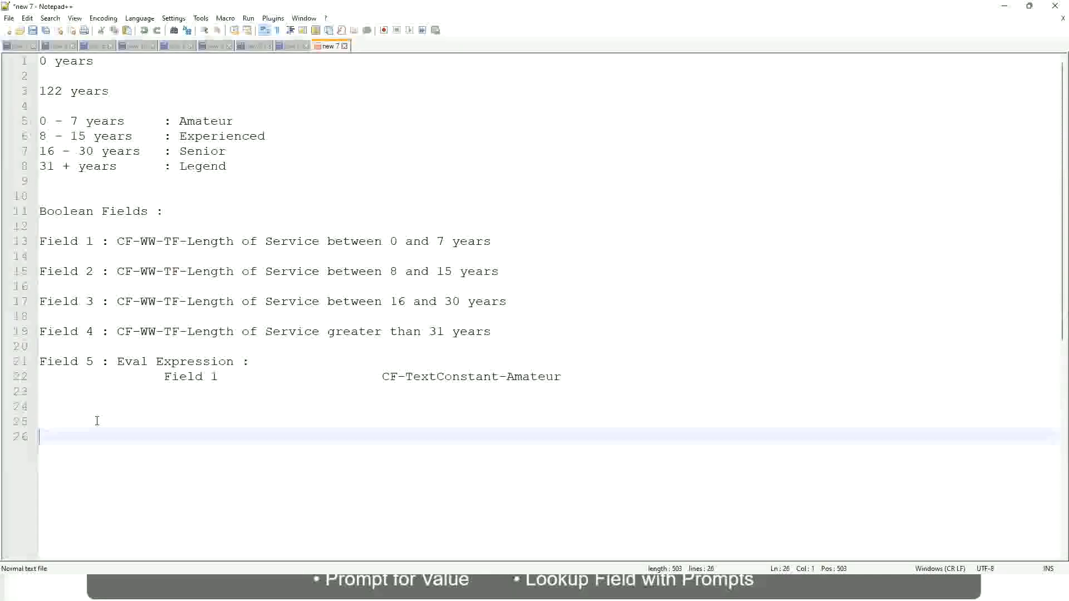
- Type the salary limits '10,000 USD' and '1,000,000' into the notes
type("10,")
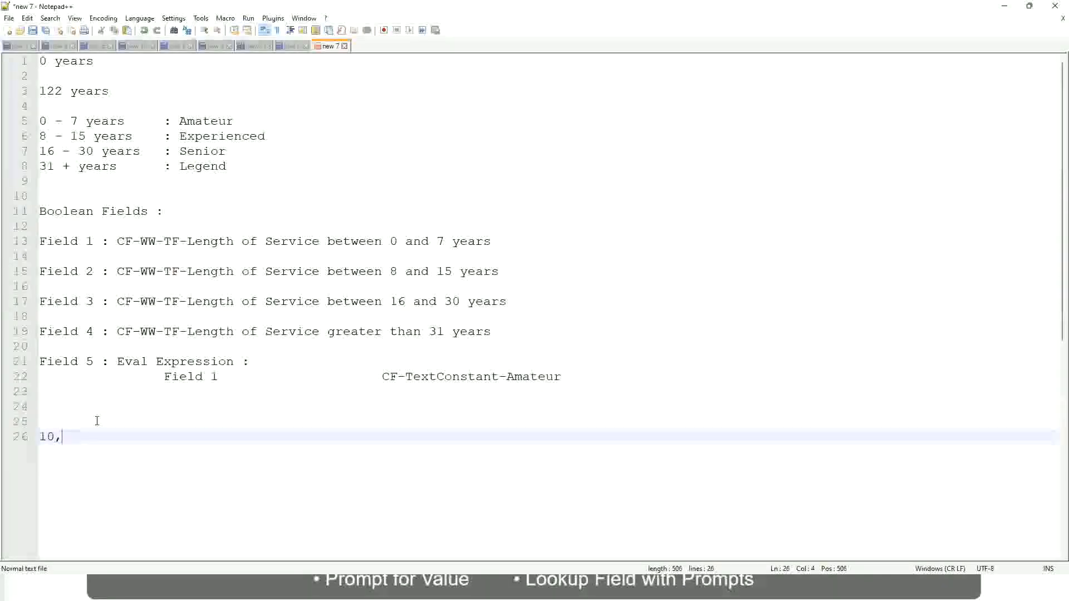
type("000")
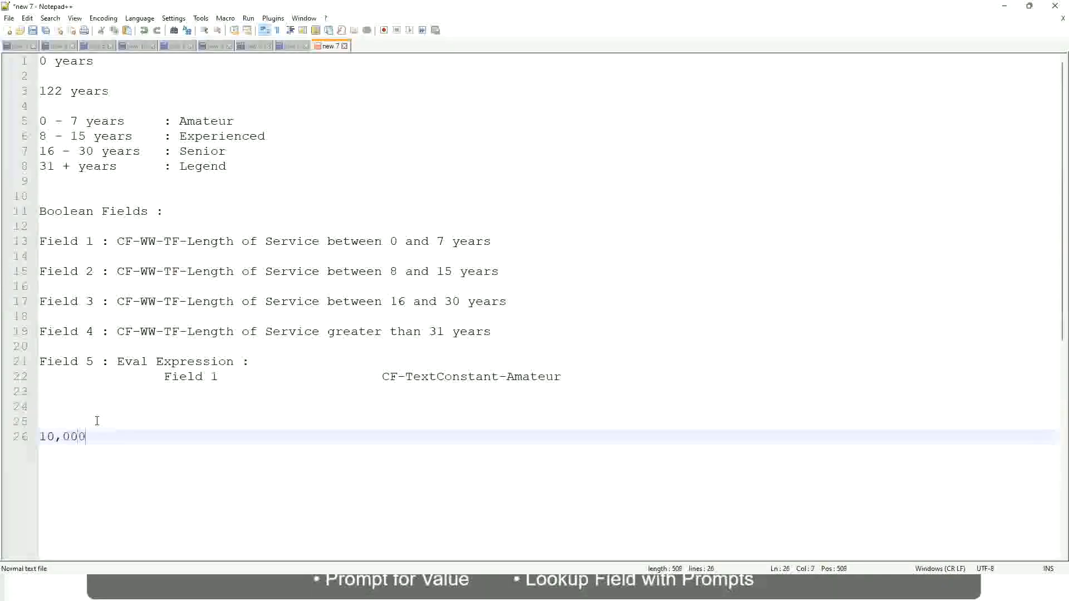
type("USD")
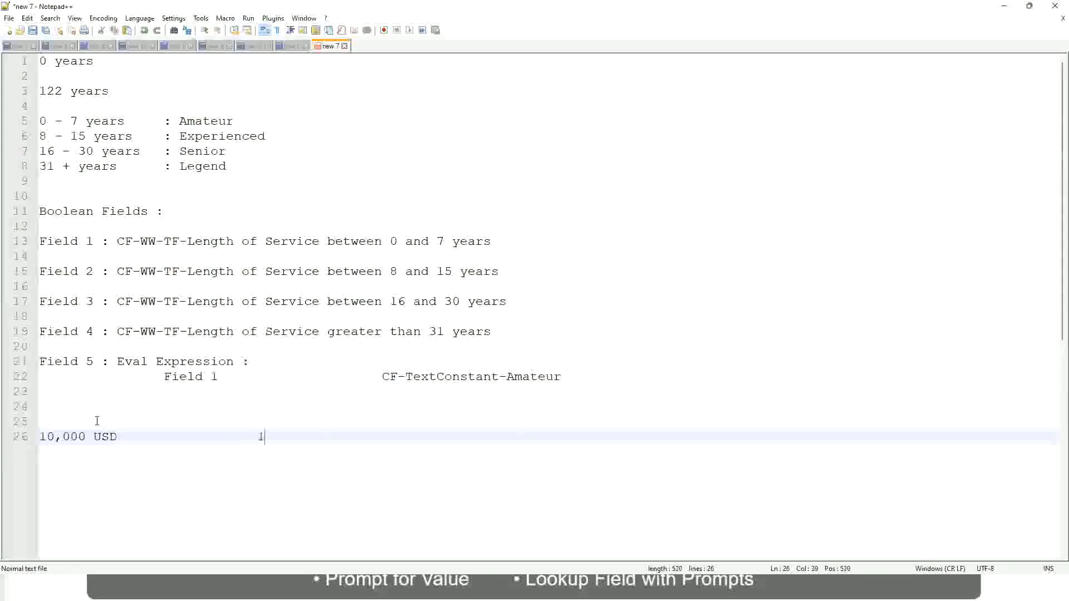
type("1,000,")
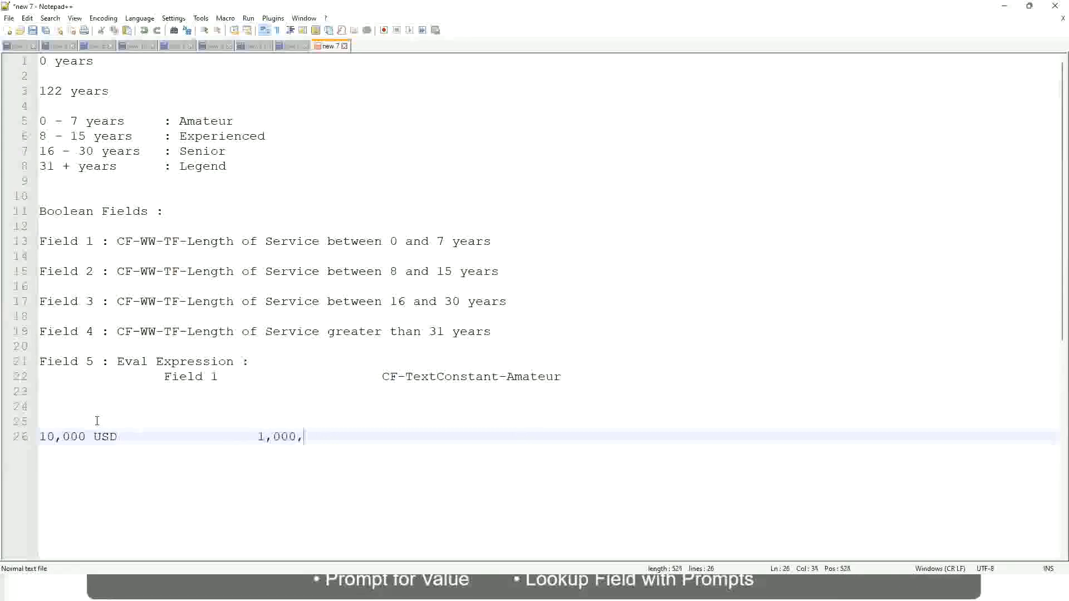
type("000")
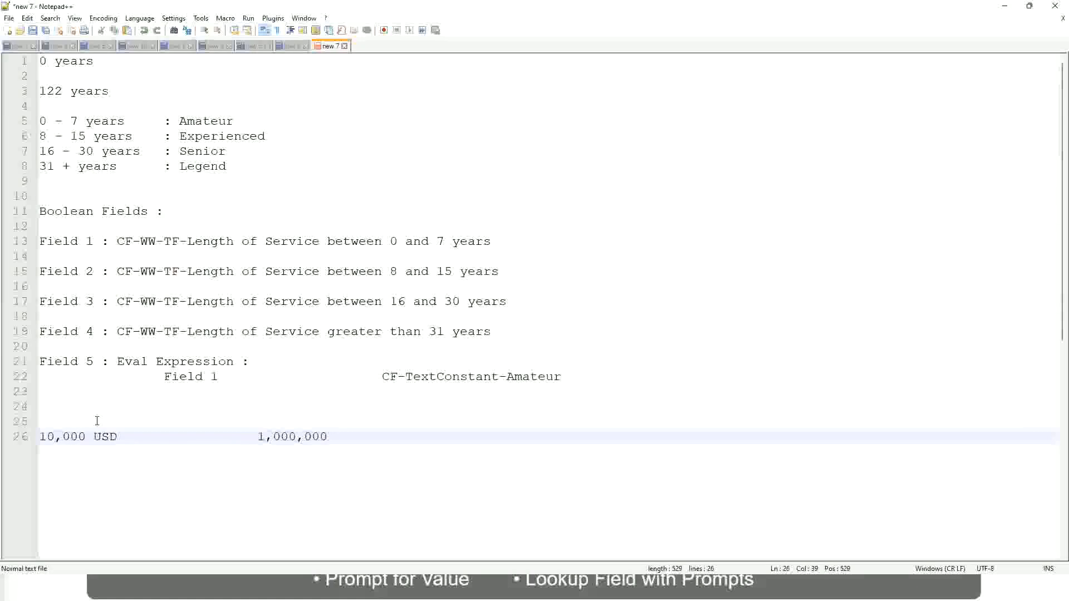
- Append 'USD' after 1,000,000 on line 26
left_click(327, 437)
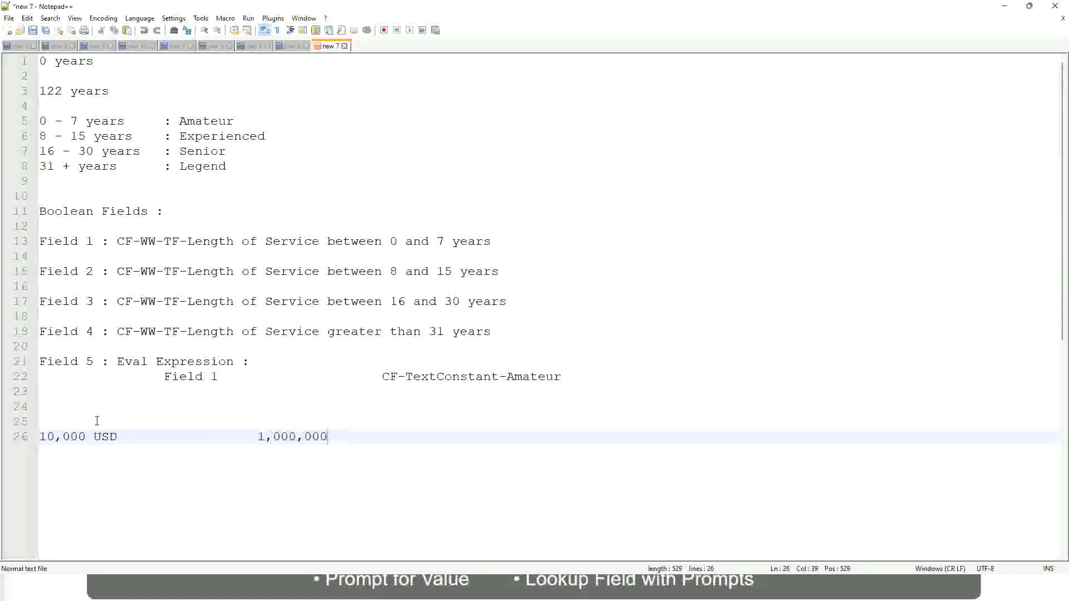
left_click(268, 436)
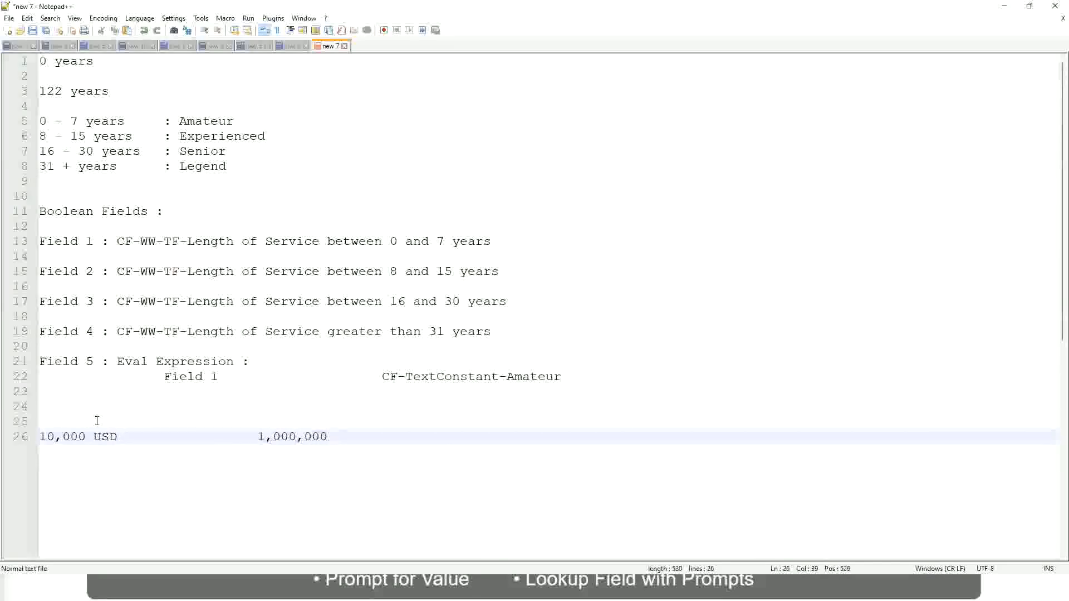
type("USD")
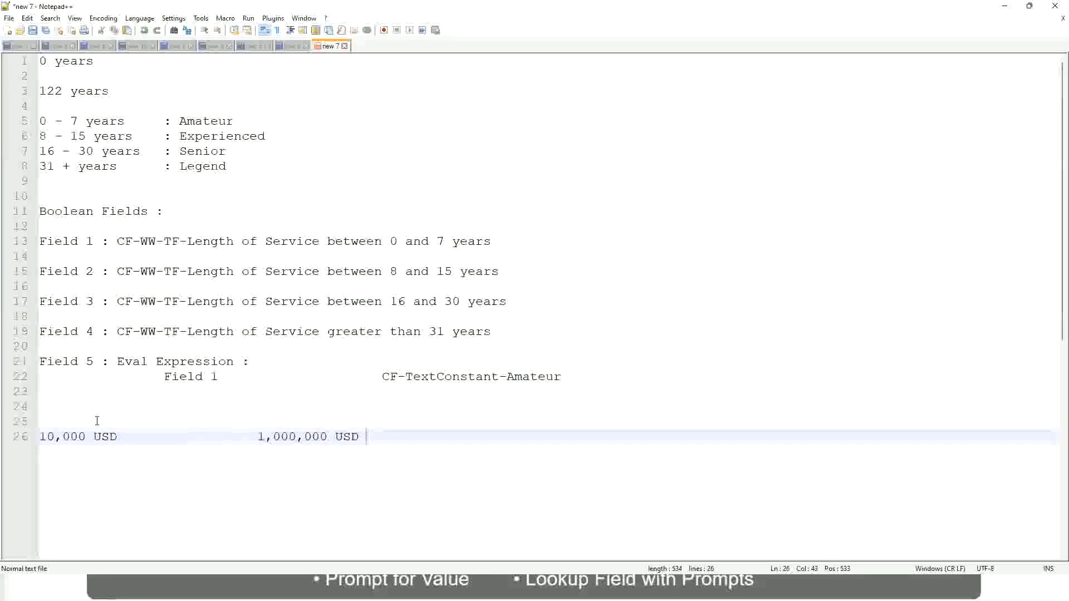
- On a new line below the limits, write the first band '10 - 50,000 : Low'
key("Enter")
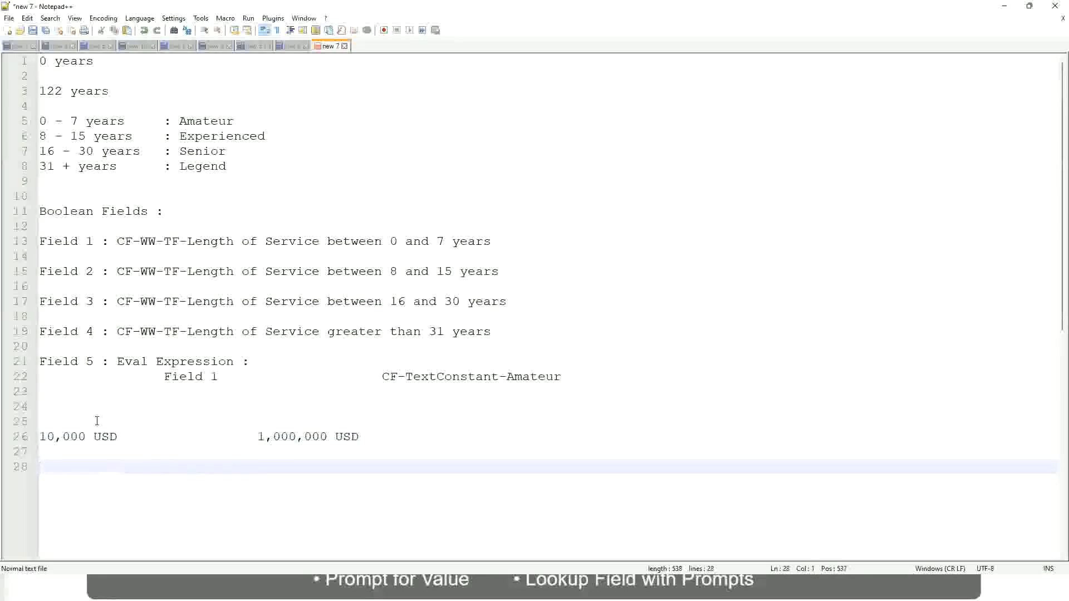
left_click(41, 467)
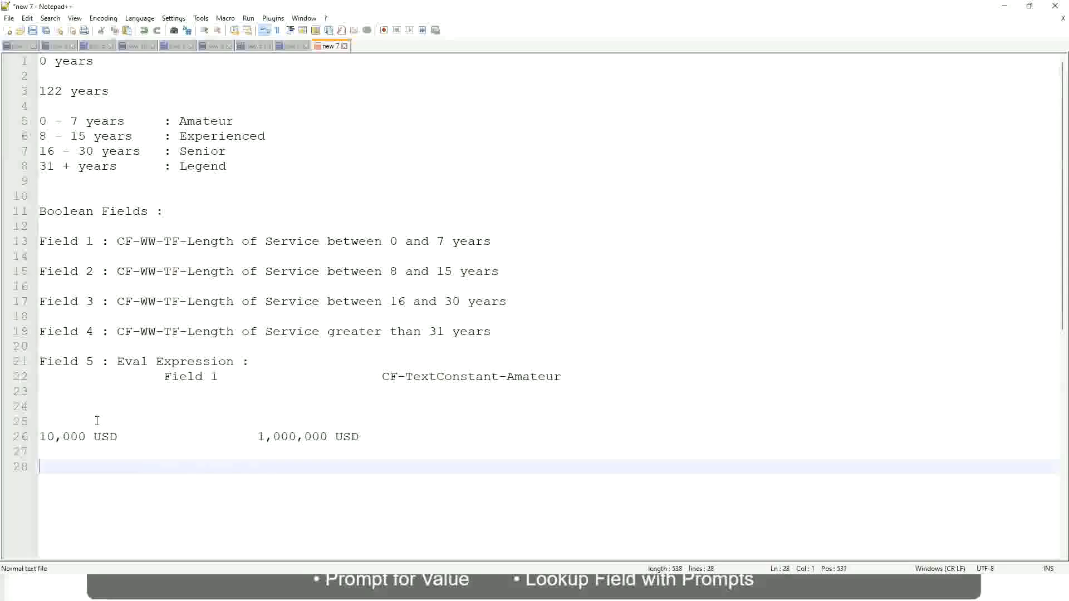
type("10 =")
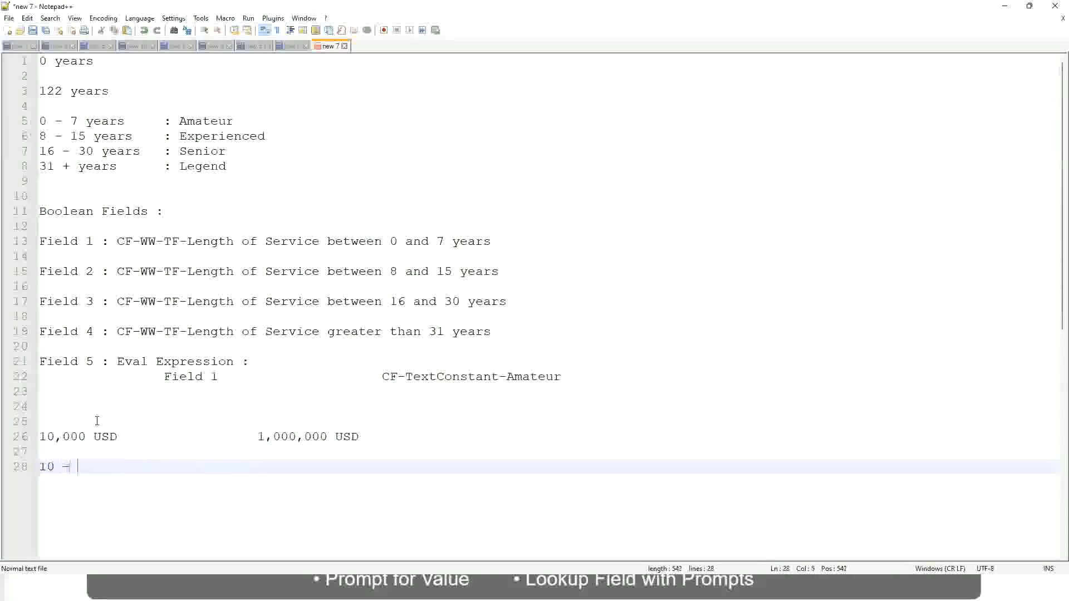
type("50")
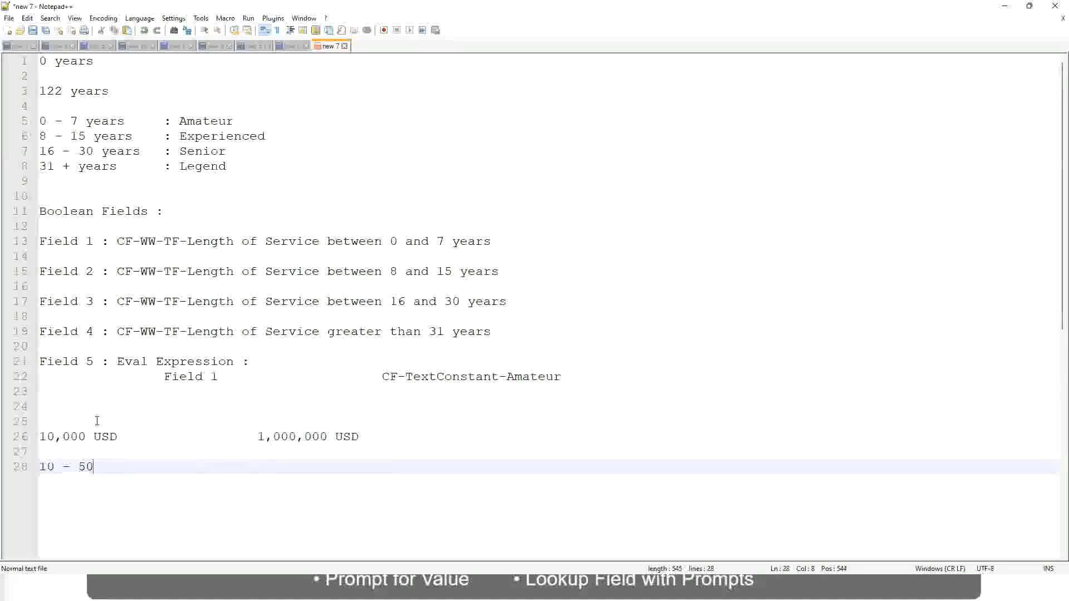
type(",")
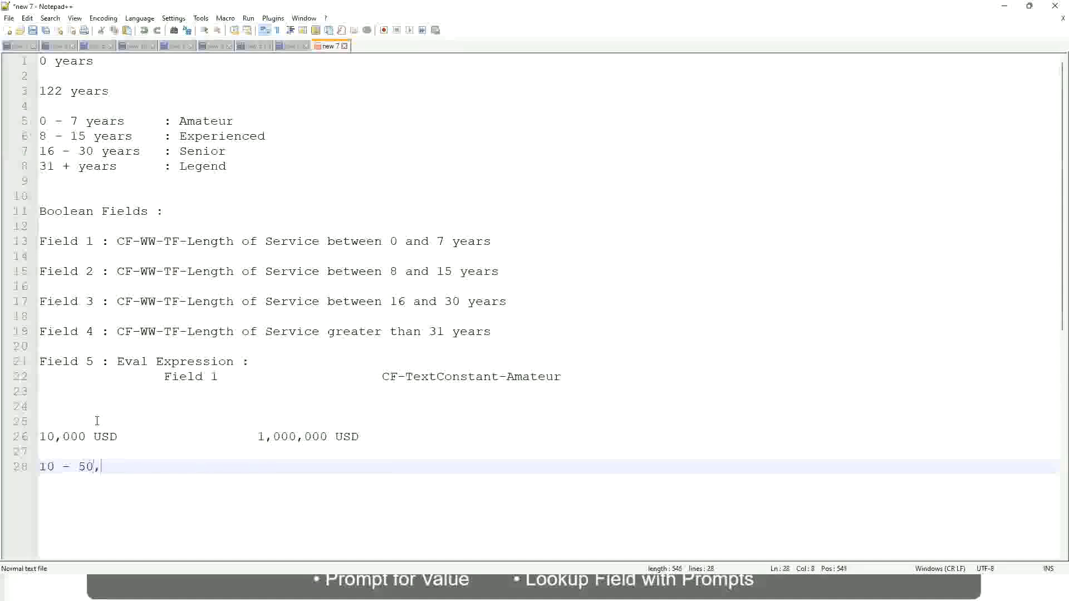
type("000             :")
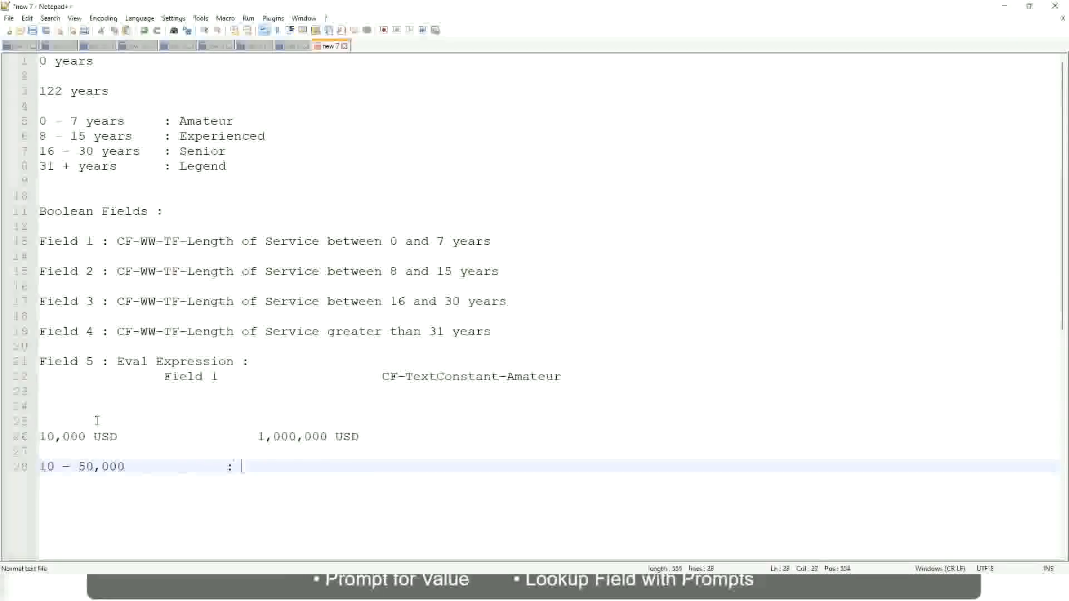
type("Low")
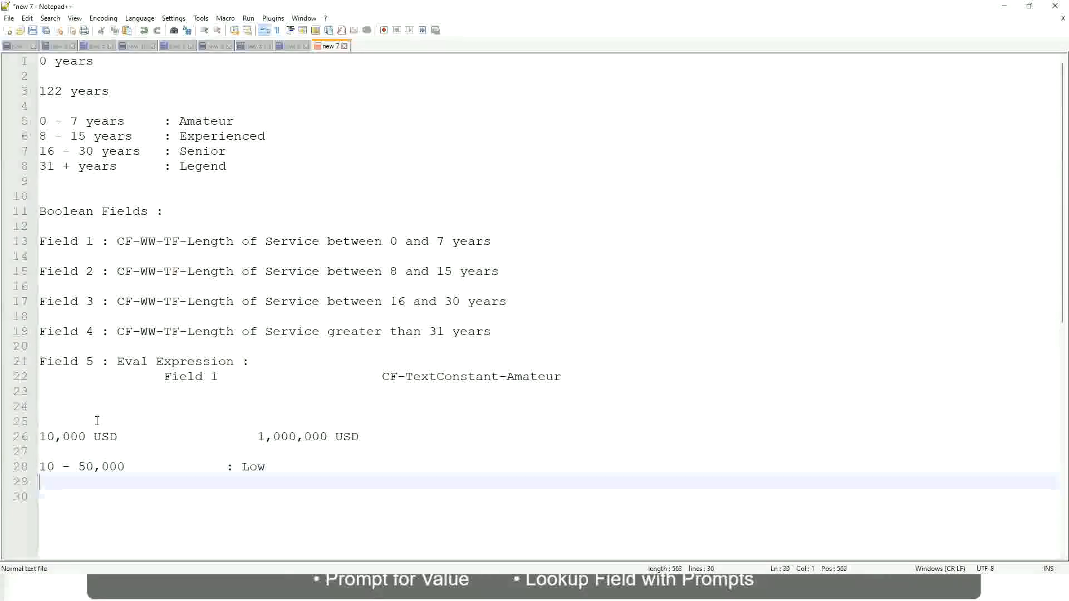
- Add the bands '50,001 - 150,000 : Medium' and '> 150,000 : High'
type("50,001")
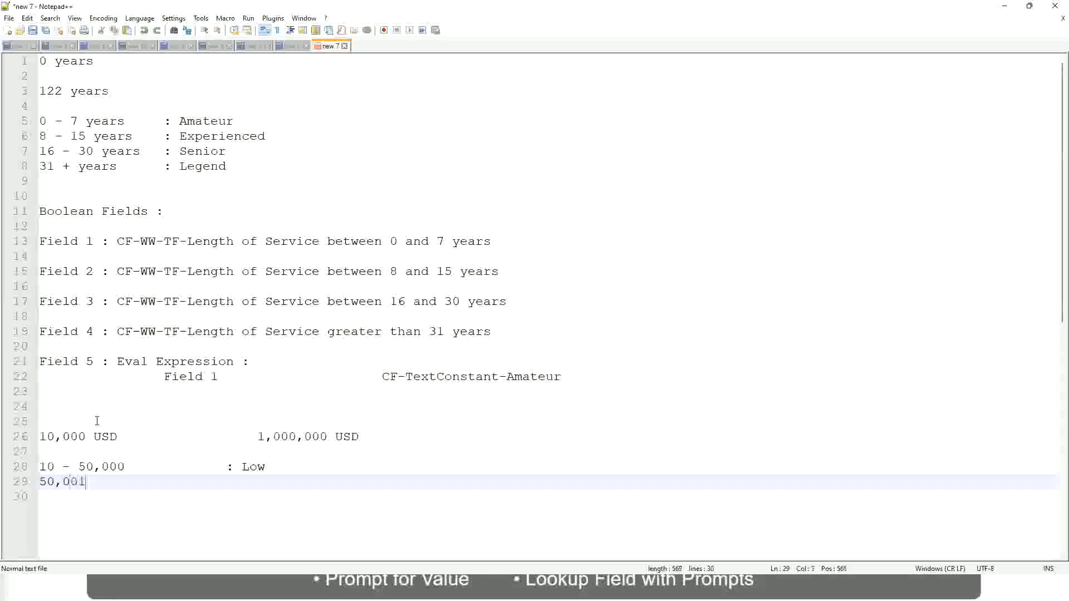
type("- 1")
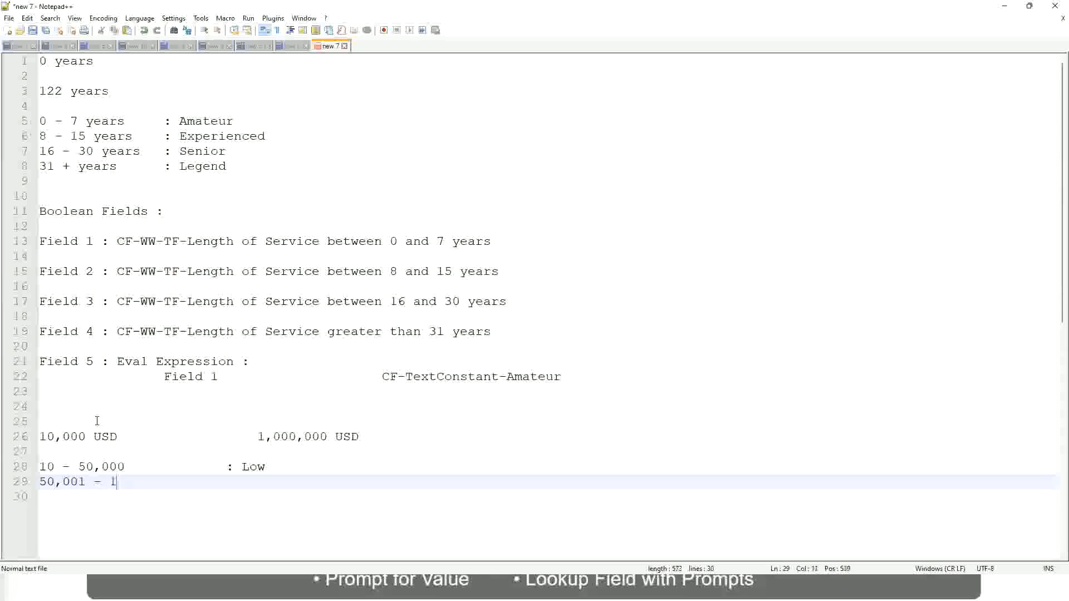
type("50,000")
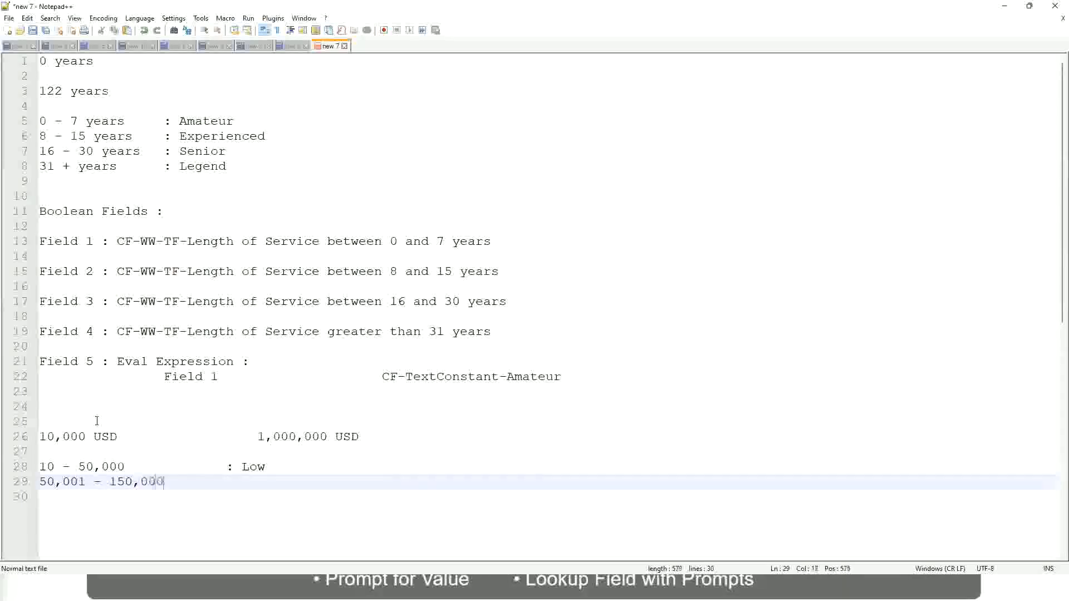
type(": Medium")
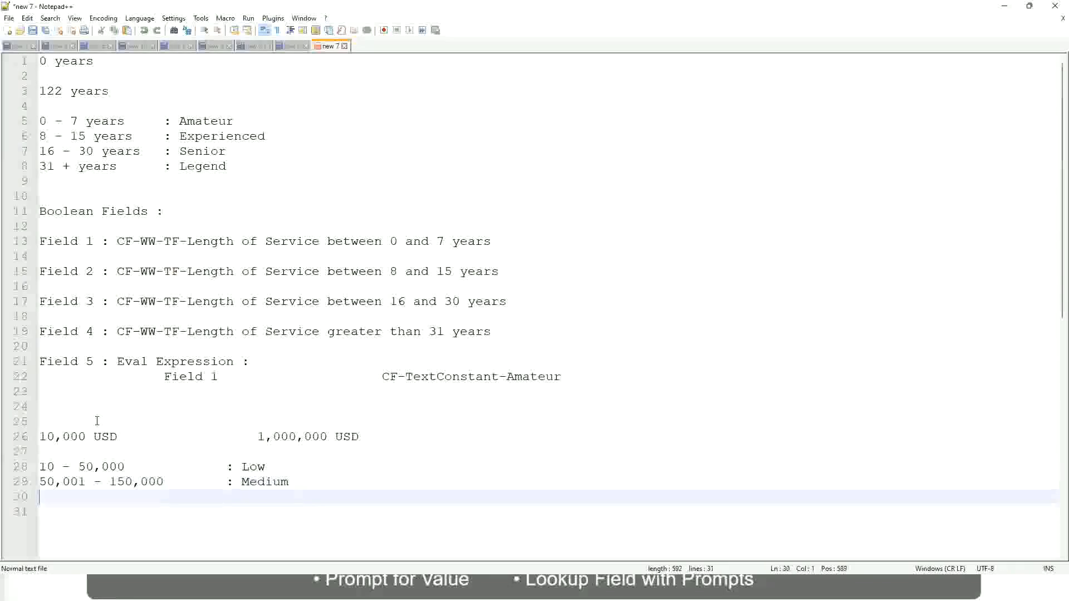
type(">")
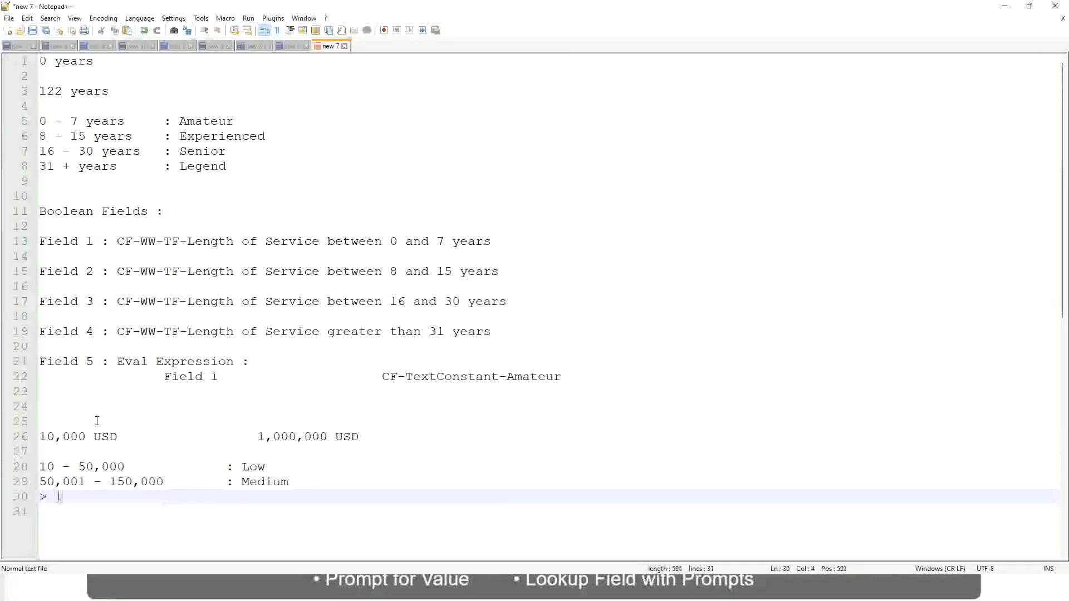
type("150,000               : Hig")
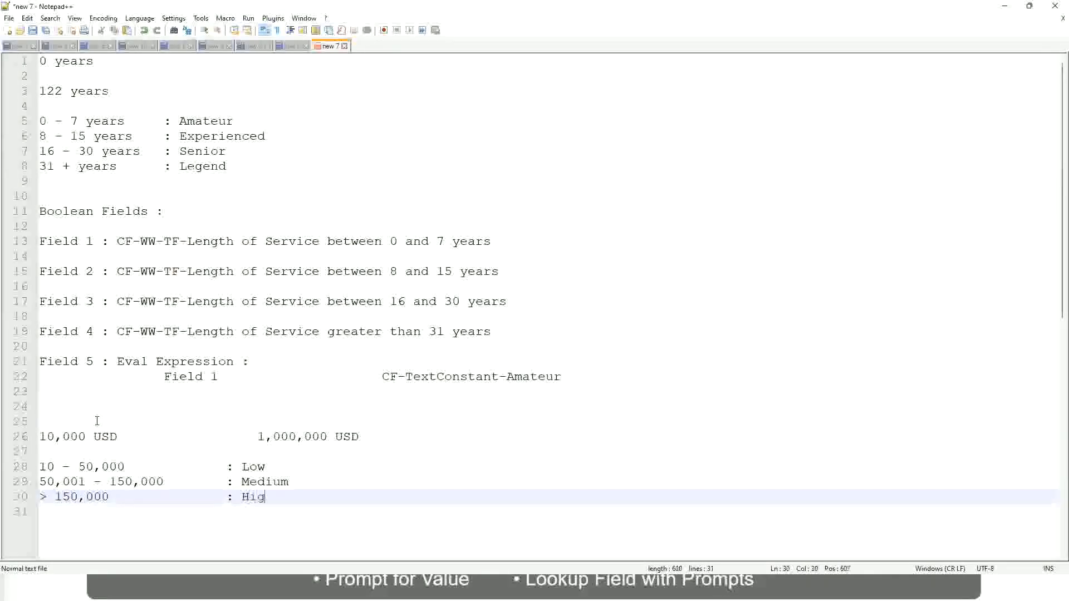
type("h")
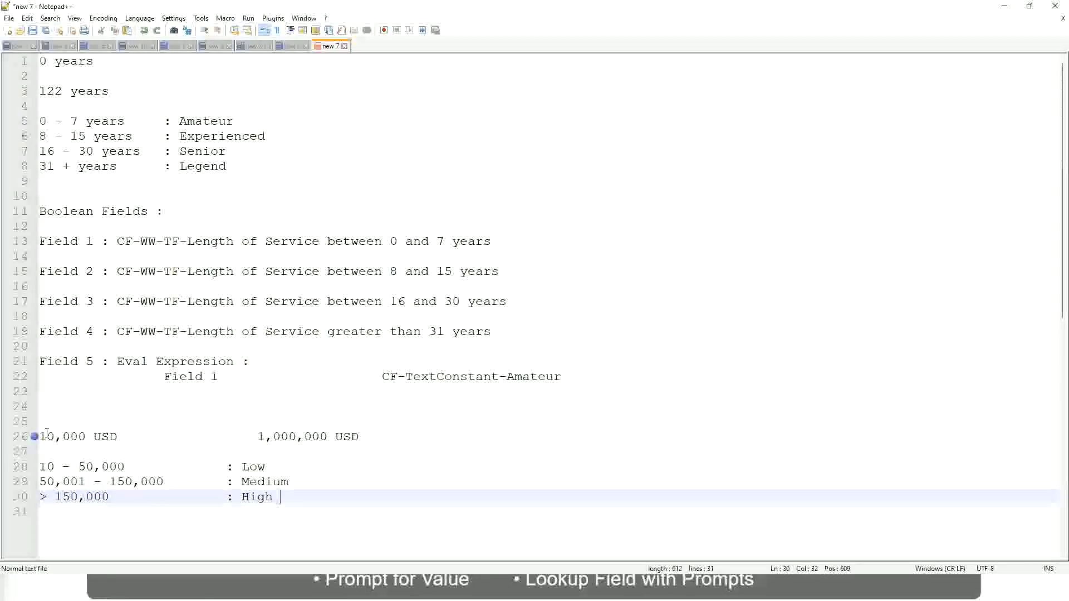
left_click(47, 437)
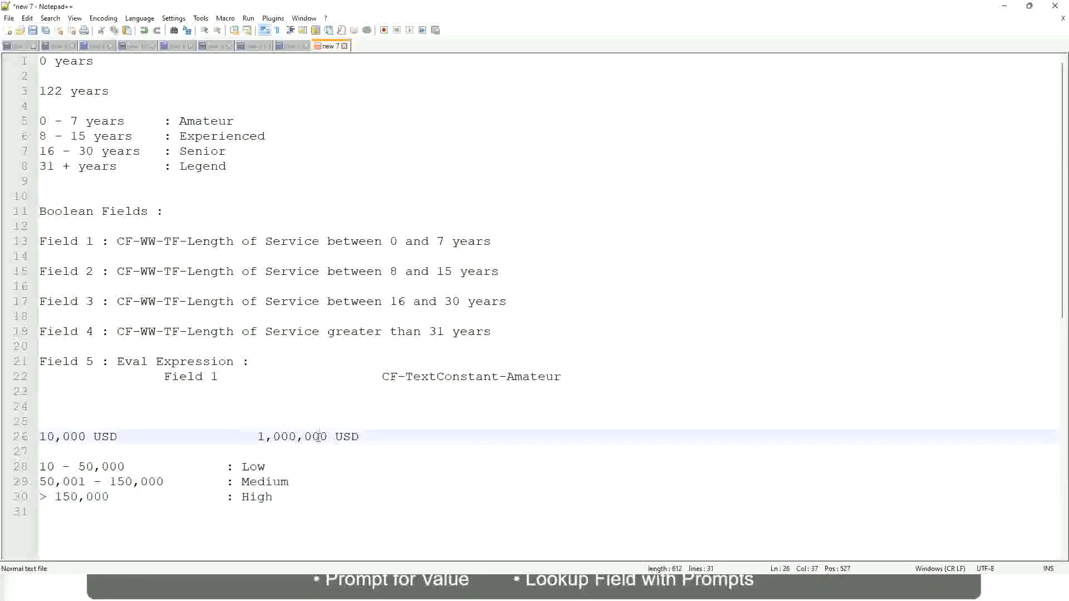
left_click(102, 482)
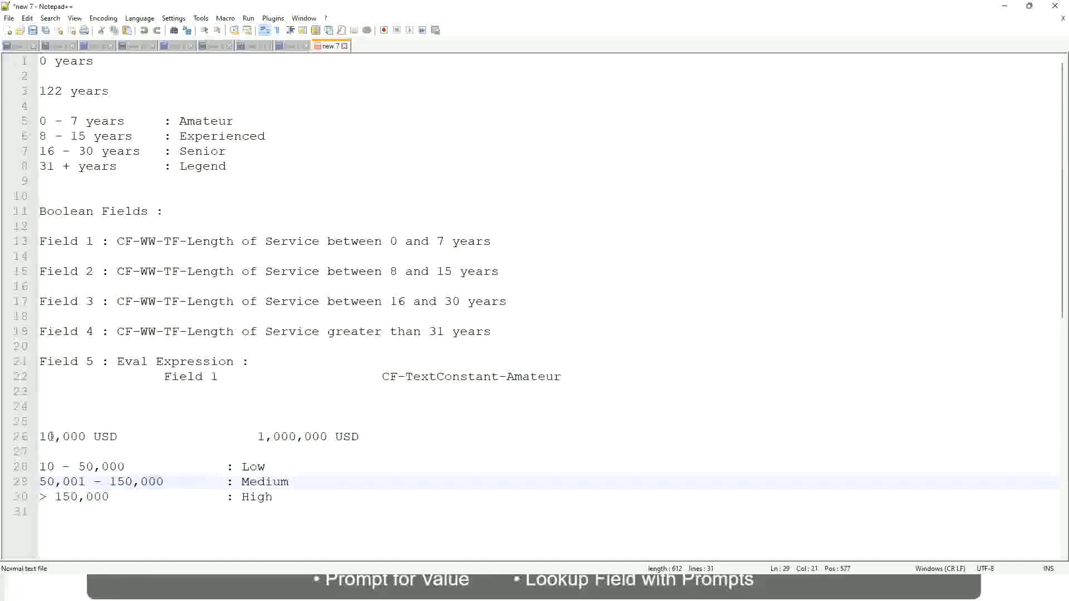
left_click(329, 436)
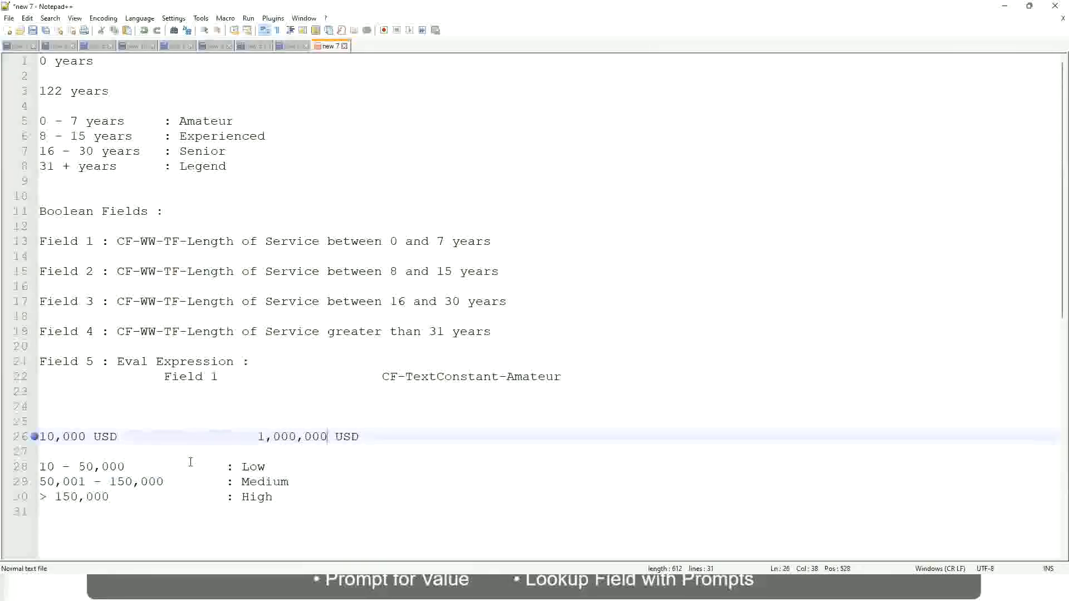
left_click(256, 466)
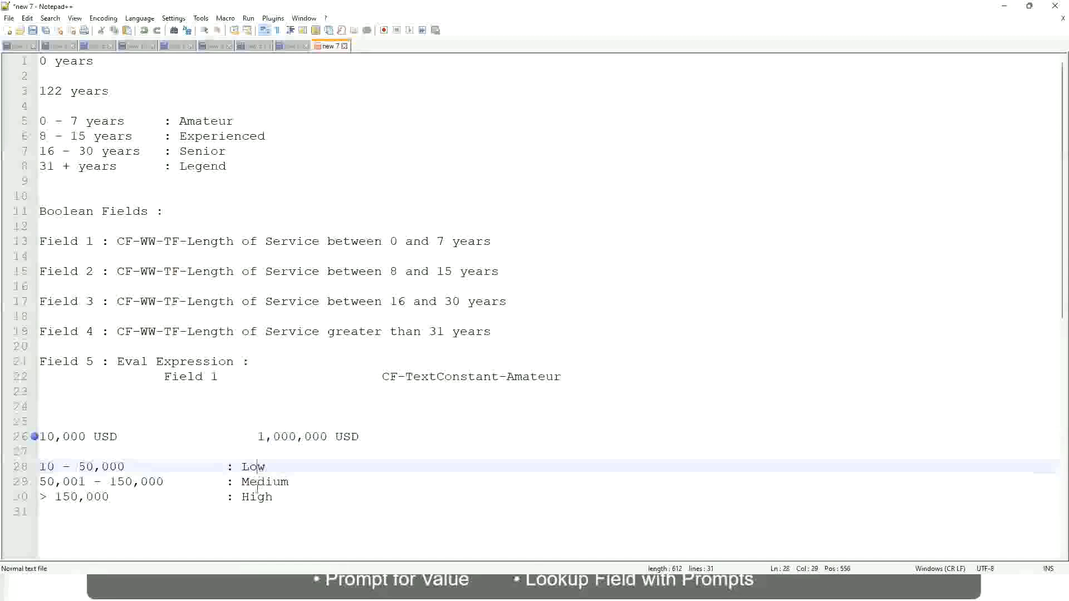
left_click(257, 496)
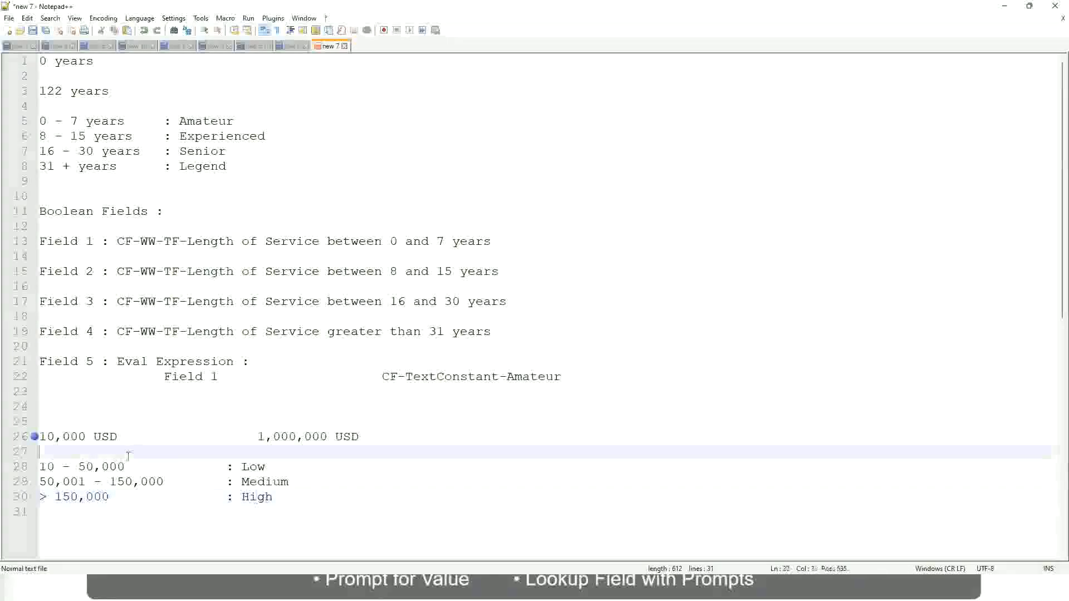
left_click(272, 498)
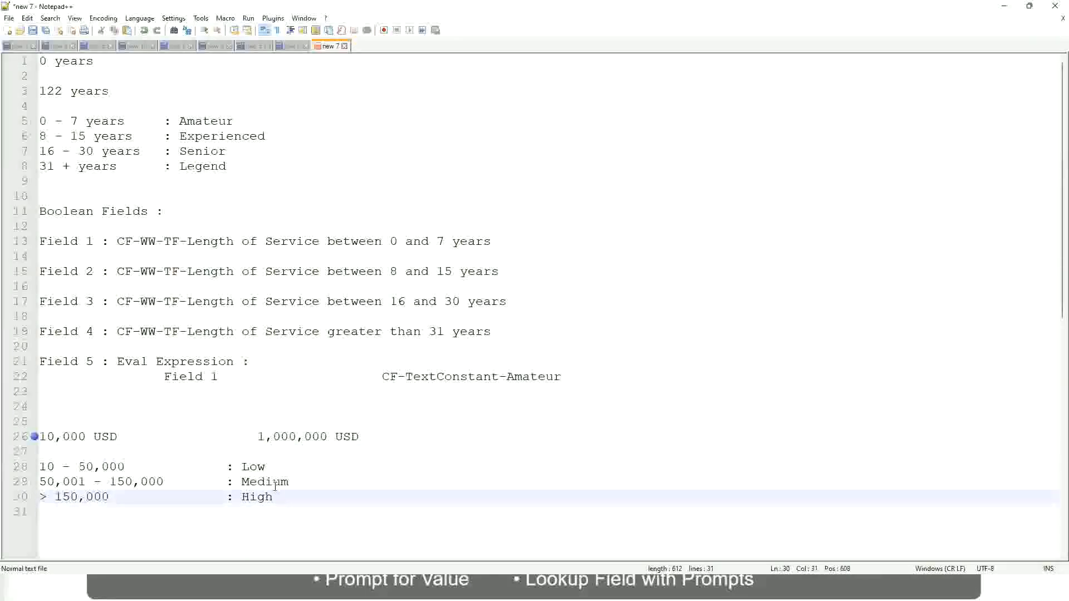
left_click(271, 497)
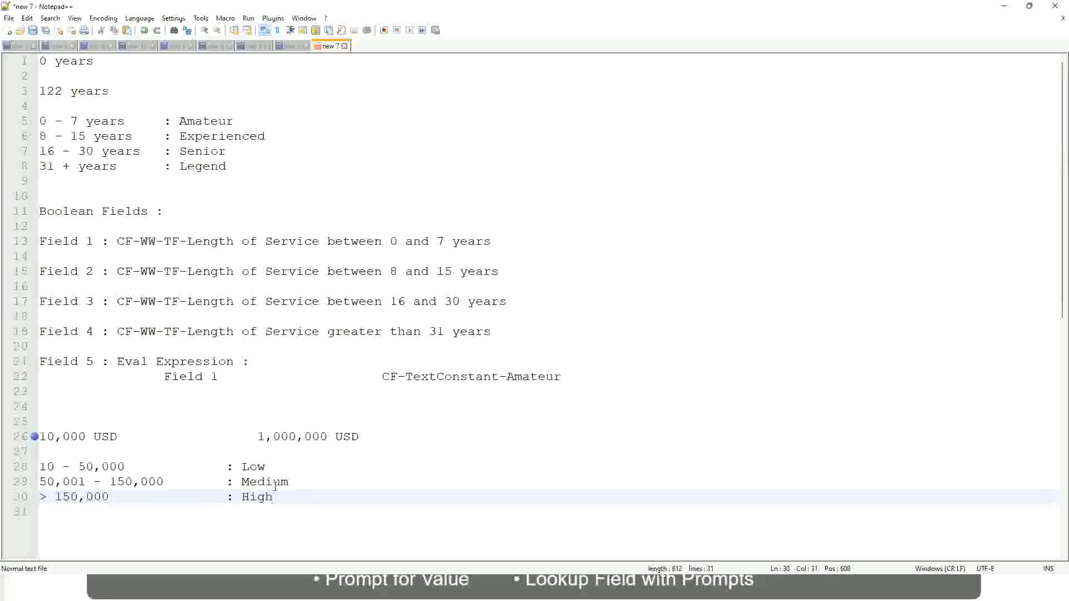
left_click(273, 496)
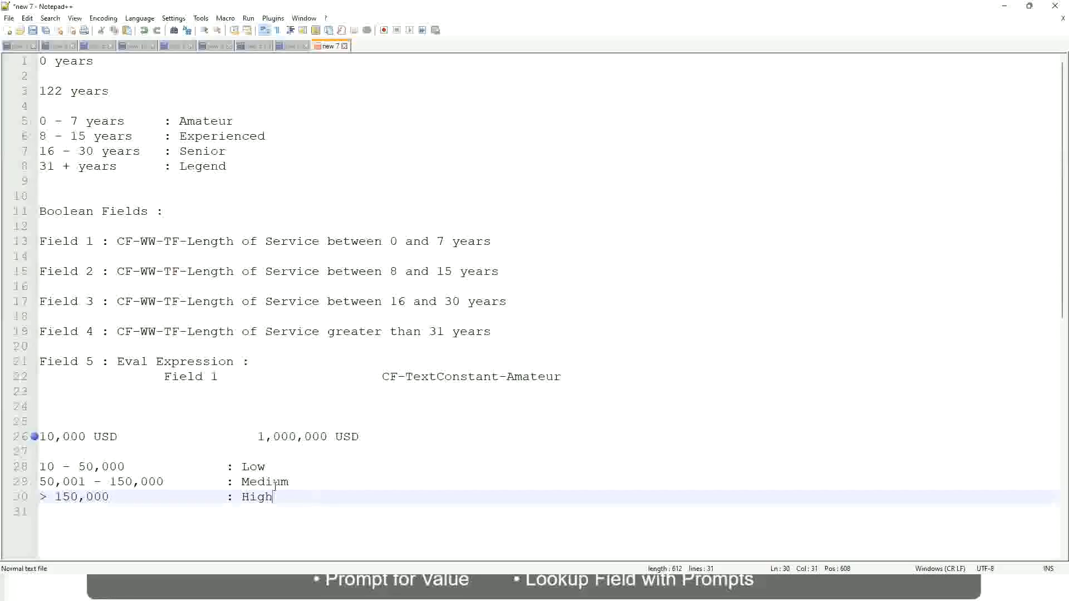